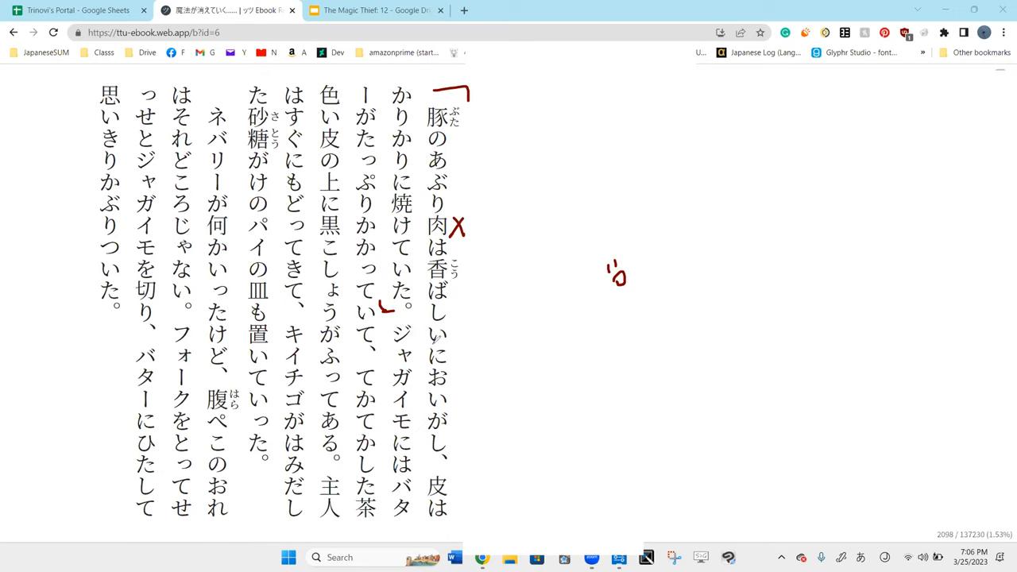
Step: Bracket おい in red and write the word skin in the margin beside it
left_click_drag(429, 349, 427, 413)
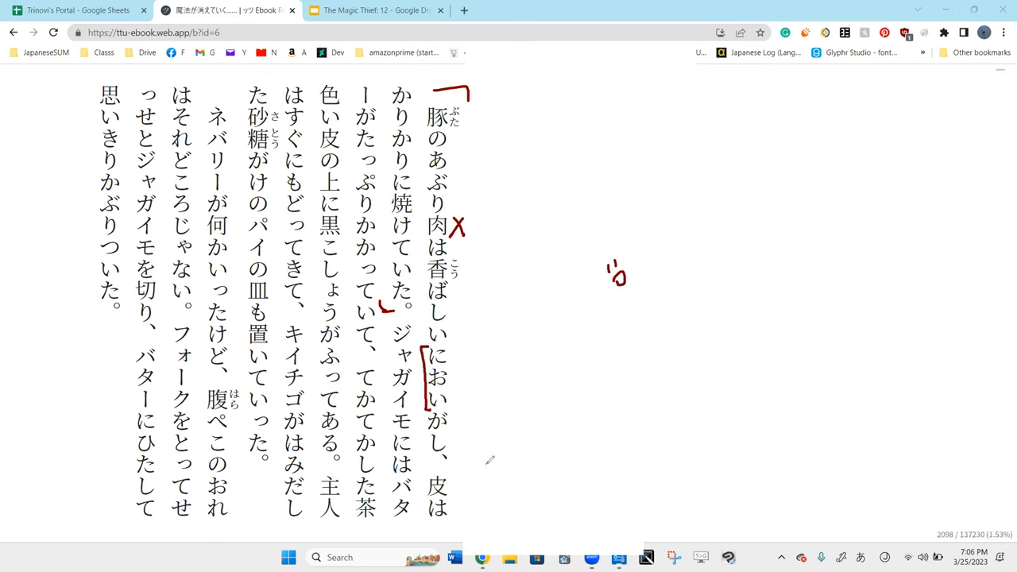
mouse_move(499, 483)
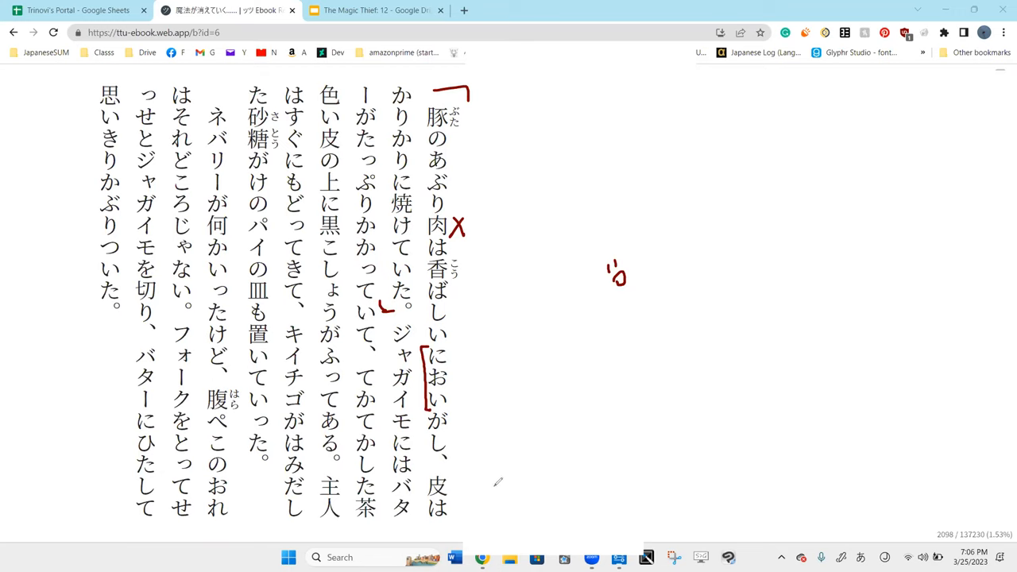
mouse_move(407, 485)
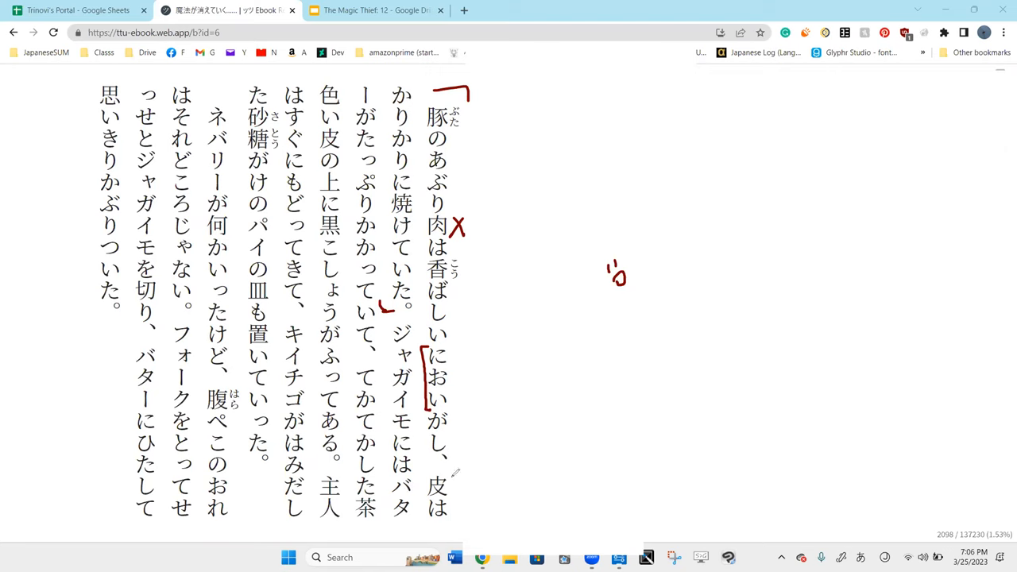
left_click(455, 483)
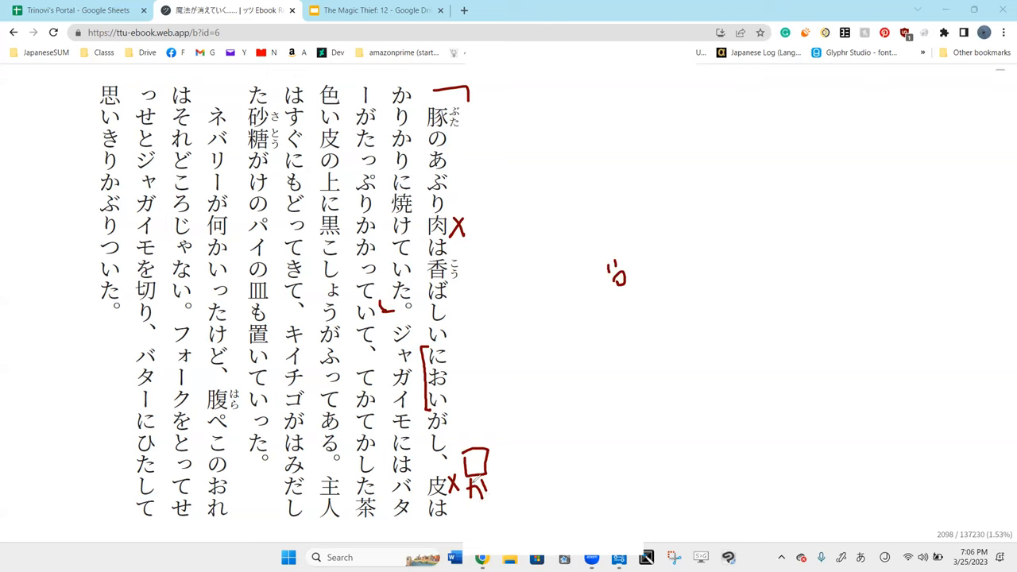
left_click_drag(517, 464, 532, 485)
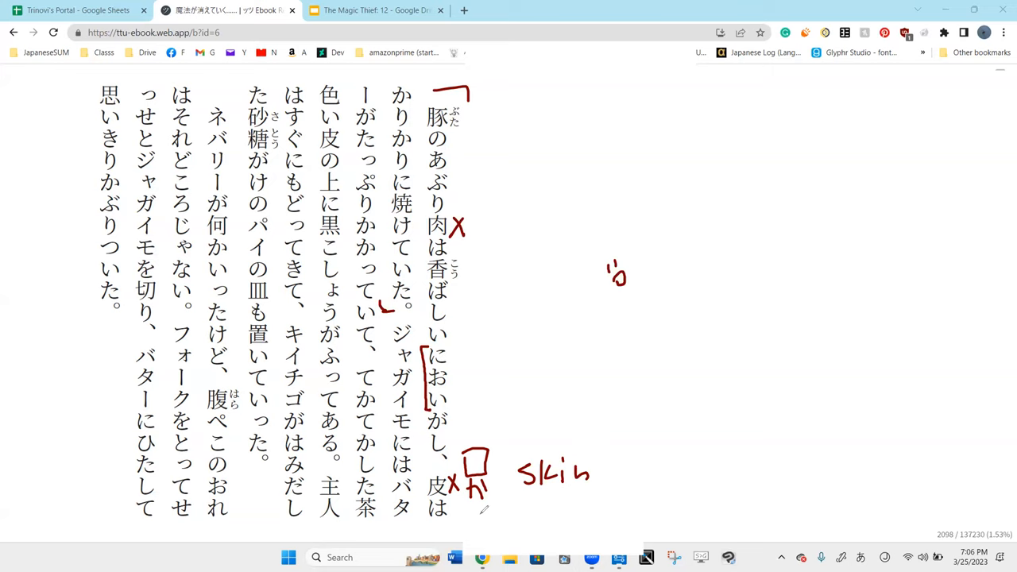
left_click_drag(477, 495, 493, 524)
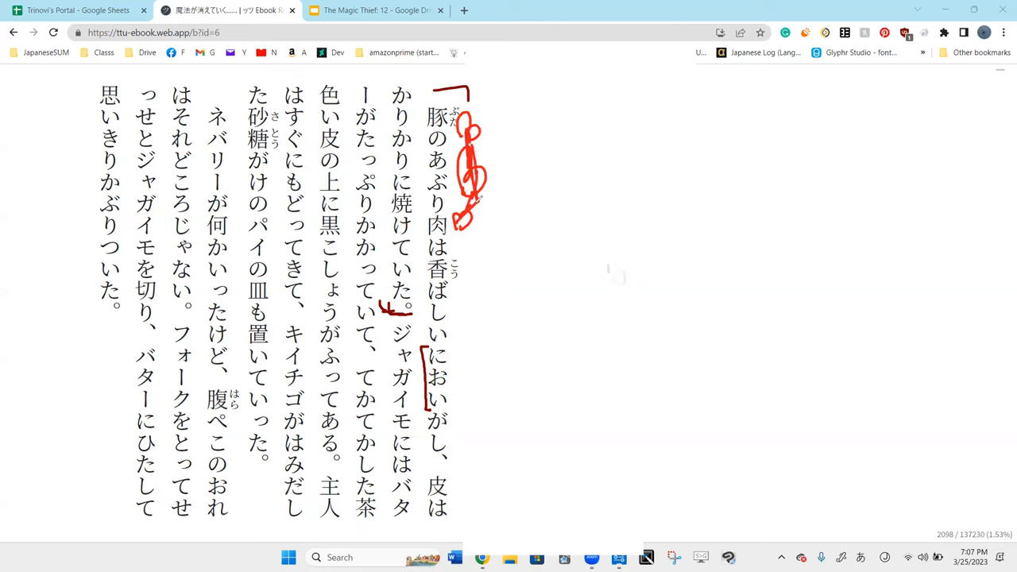
Step: Bracket 香ばしい in red with a short note, and line down beside おいが
left_click_drag(468, 273, 464, 337)
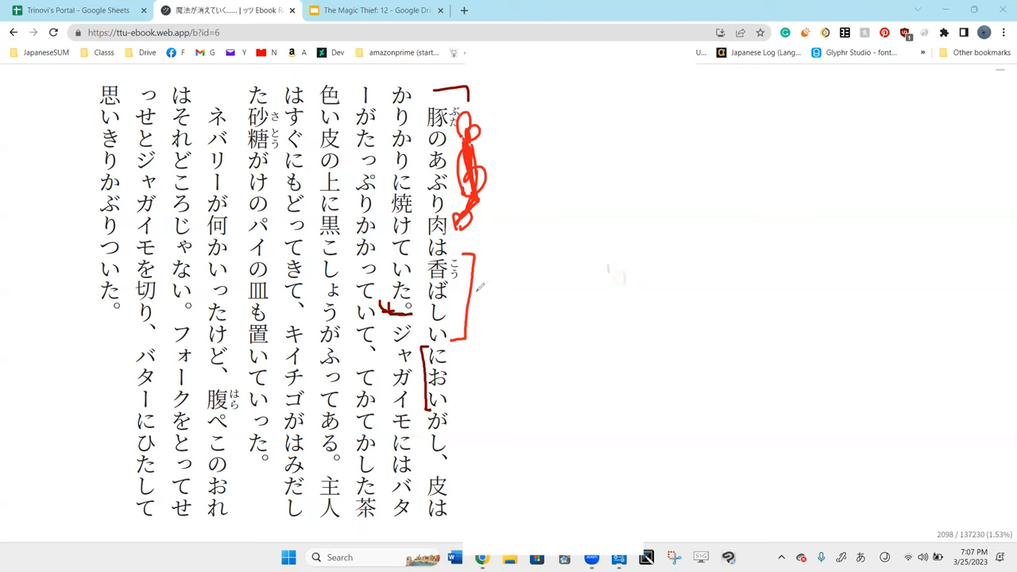
left_click_drag(476, 298, 517, 302)
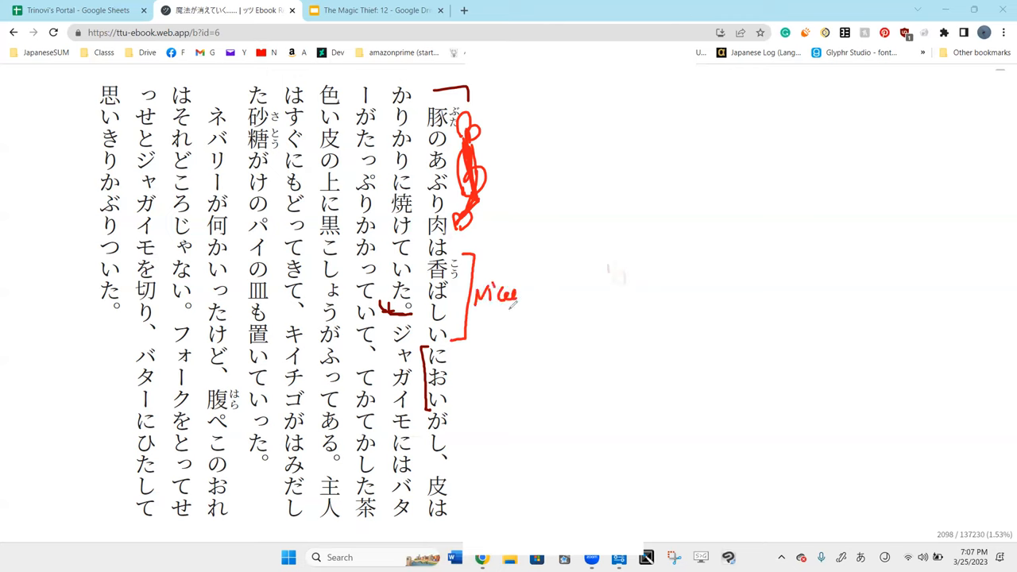
left_click_drag(444, 336, 462, 404)
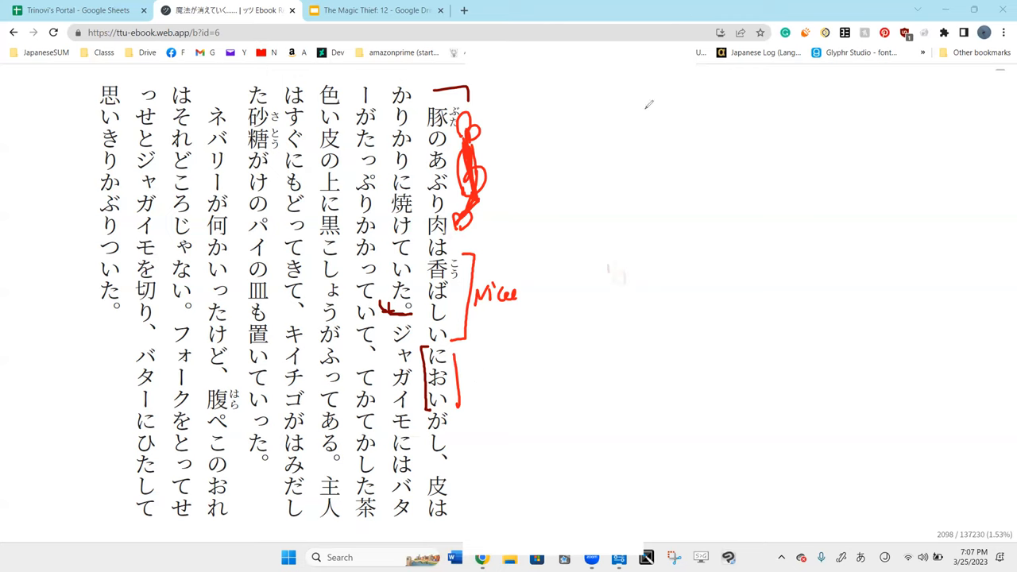
mouse_move(435, 338)
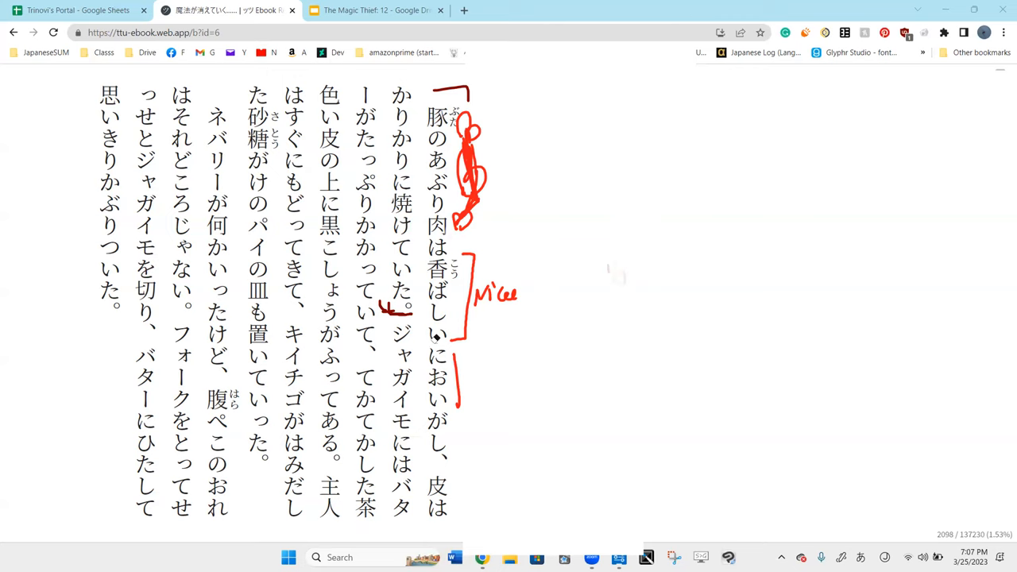
mouse_move(654, 74)
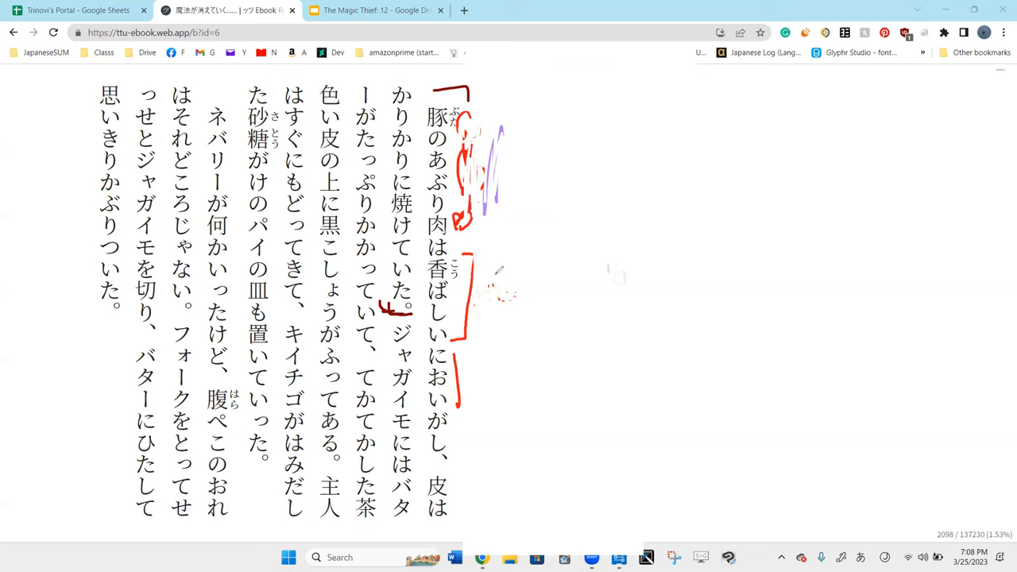
Step: Scroll the page to bring the preceding dialogue paragraphs into view
scroll("right", 3)
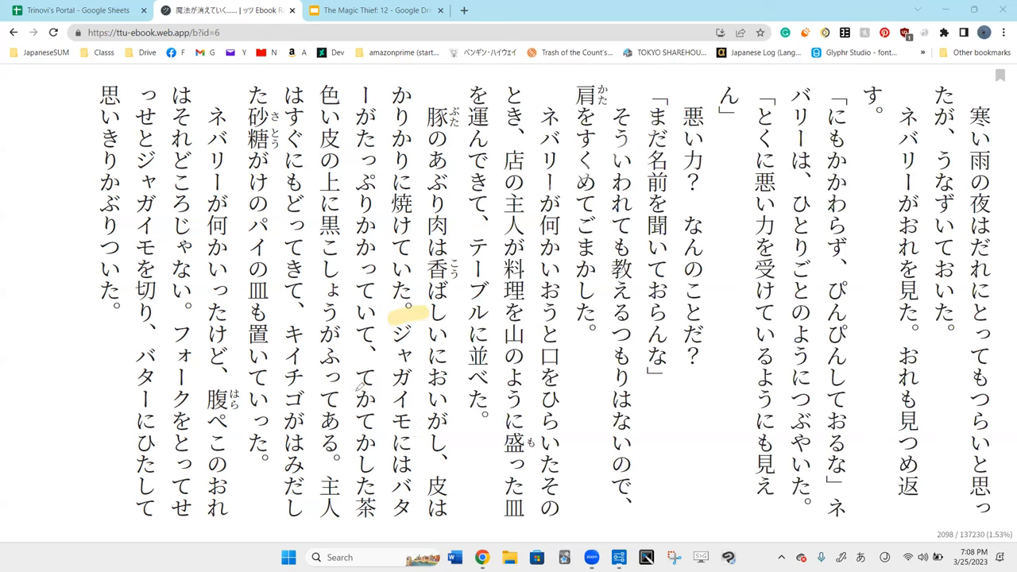
mouse_move(664, 76)
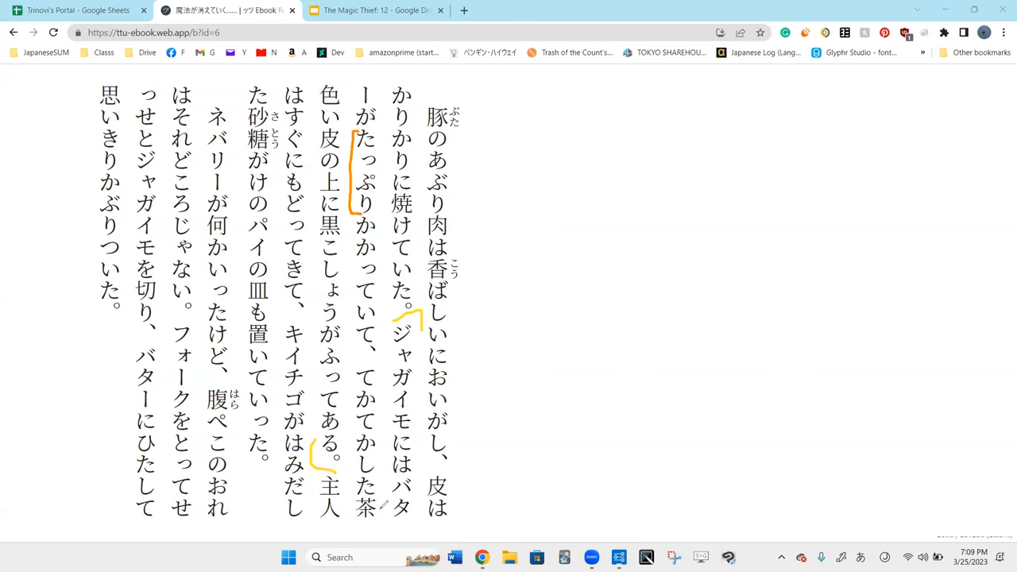
Step: Write から in orange in the blank margin beside the text
left_click_drag(509, 87, 580, 230)
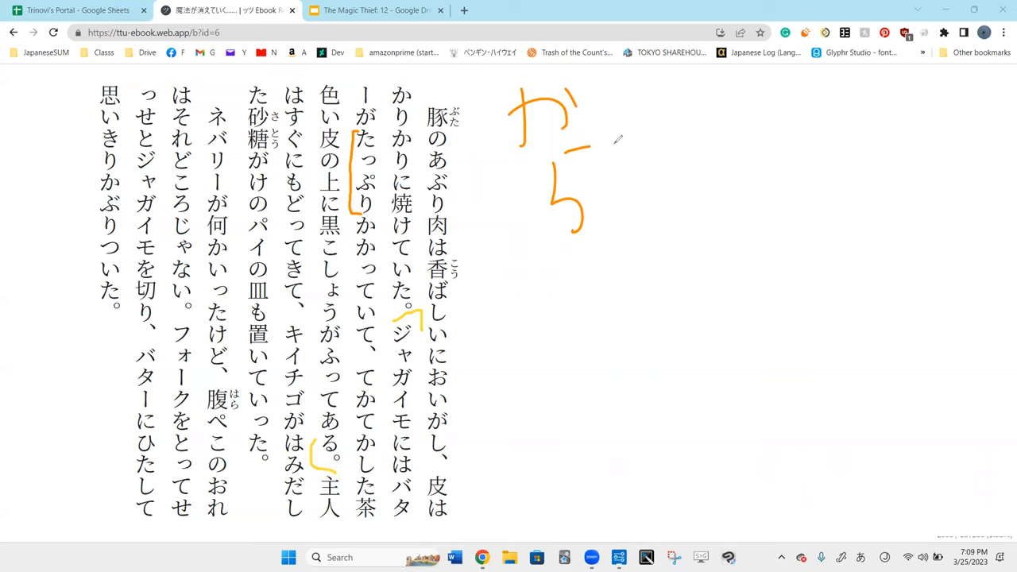
mouse_move(748, 70)
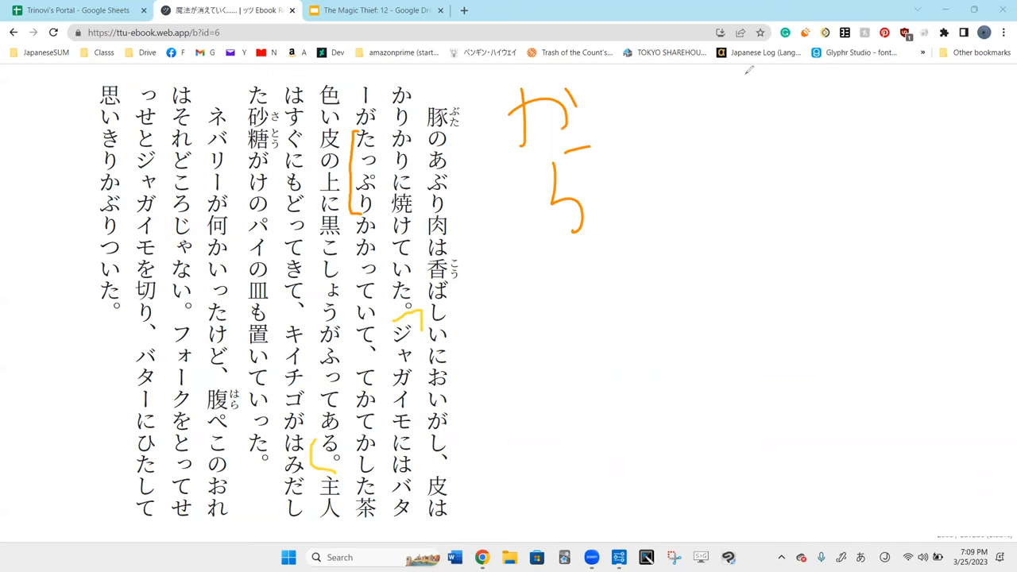
mouse_move(680, 171)
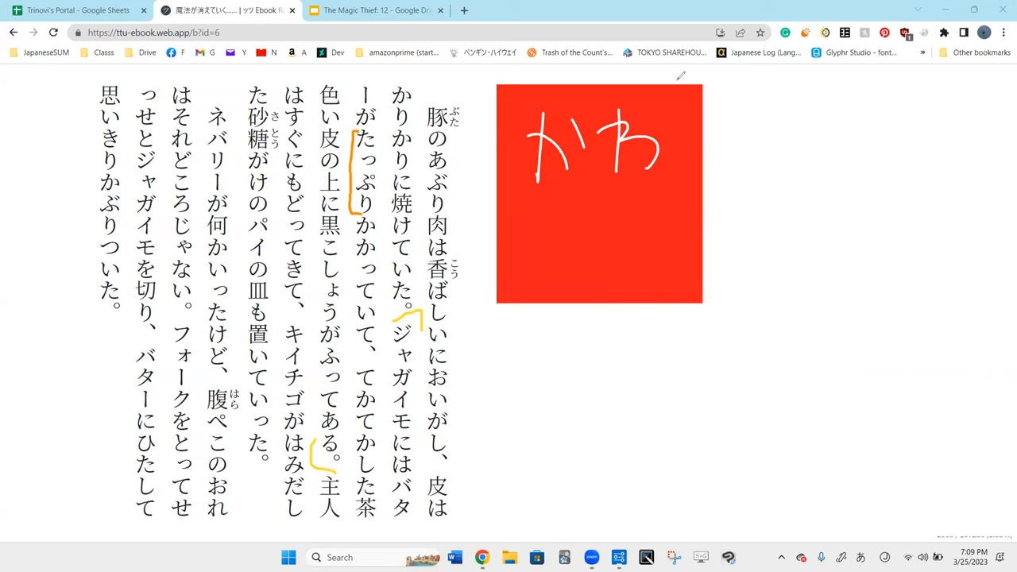
mouse_move(759, 75)
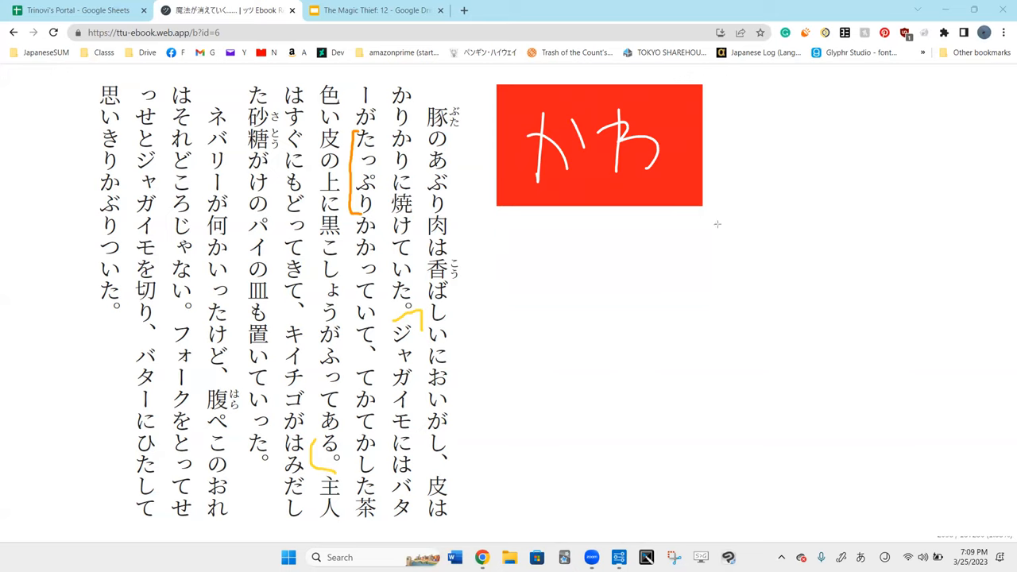
mouse_move(683, 86)
type("黒コショウ")
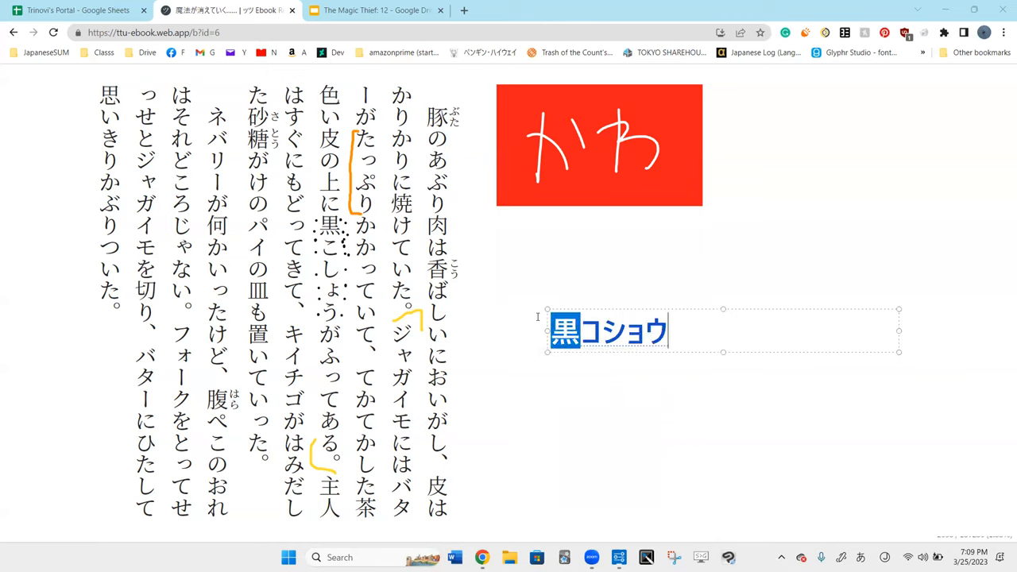
Step: Clear the typed note's text and replace it with 故障
key("delete")
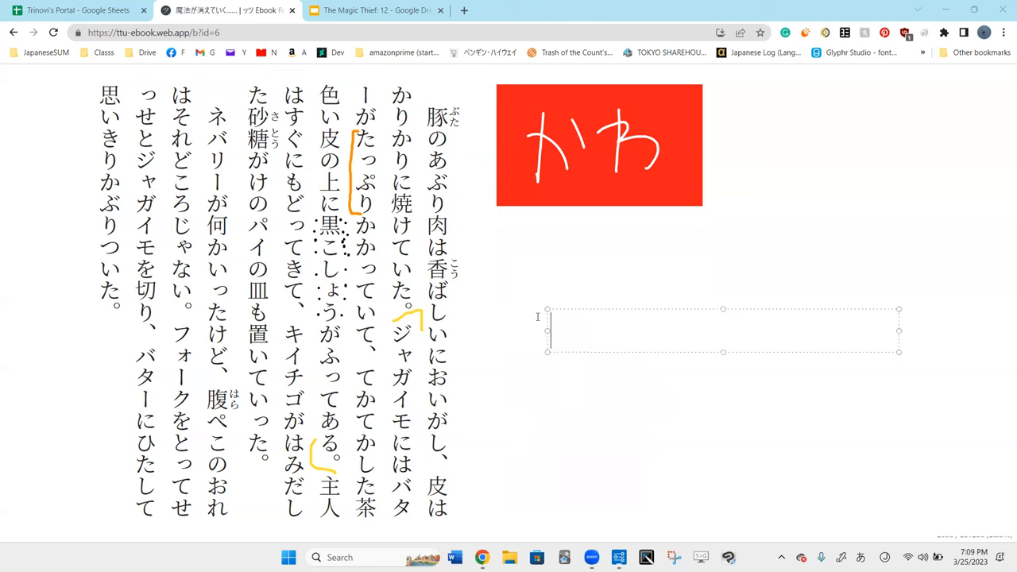
type("故障")
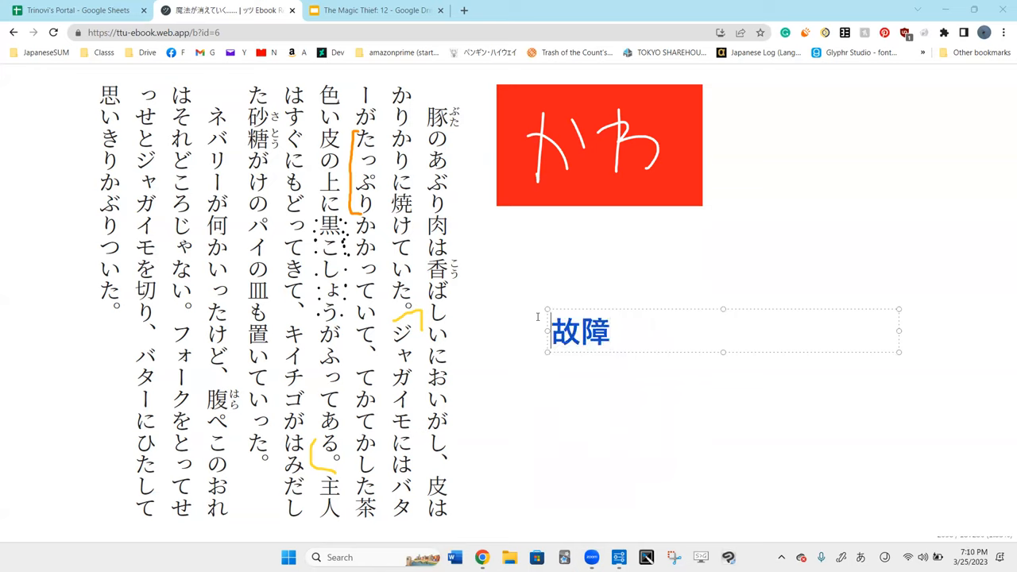
mouse_move(698, 268)
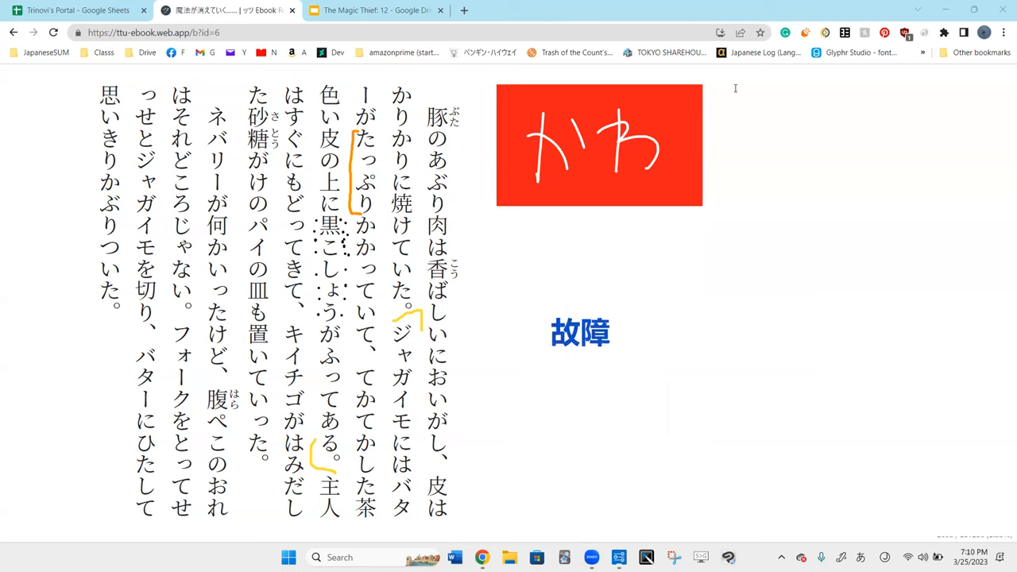
mouse_move(600, 349)
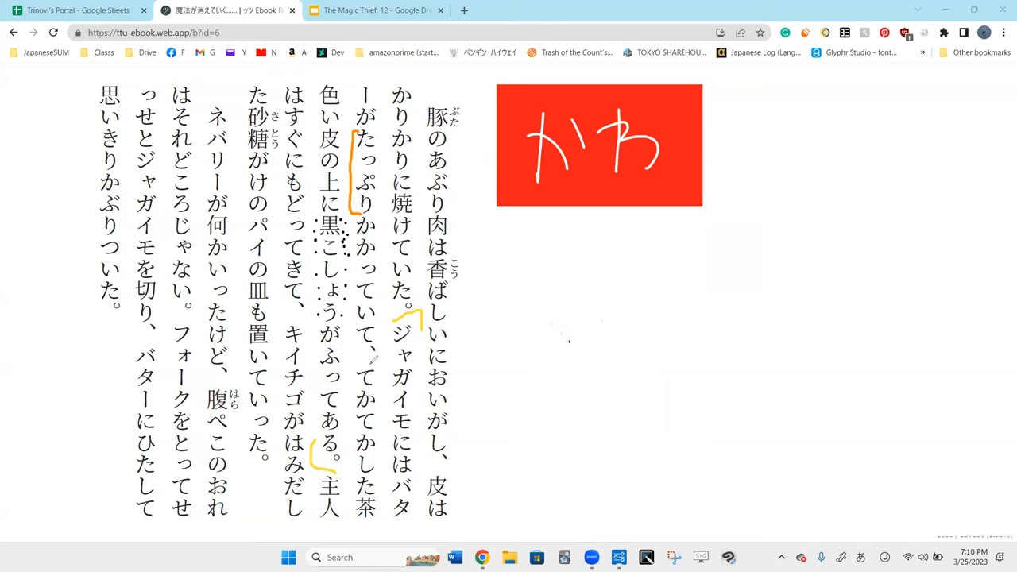
Step: Bracket ジャガイモにはバター and circle 皮 in red, then erase the circles around あぶり肉 and 皮
left_click_drag(381, 362, 381, 493)
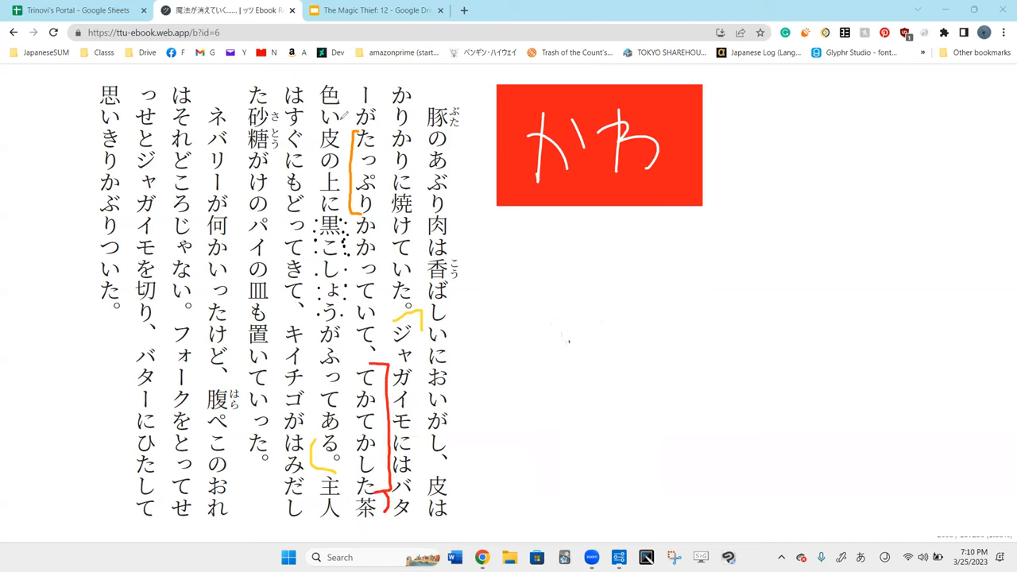
left_click_drag(326, 115, 330, 158)
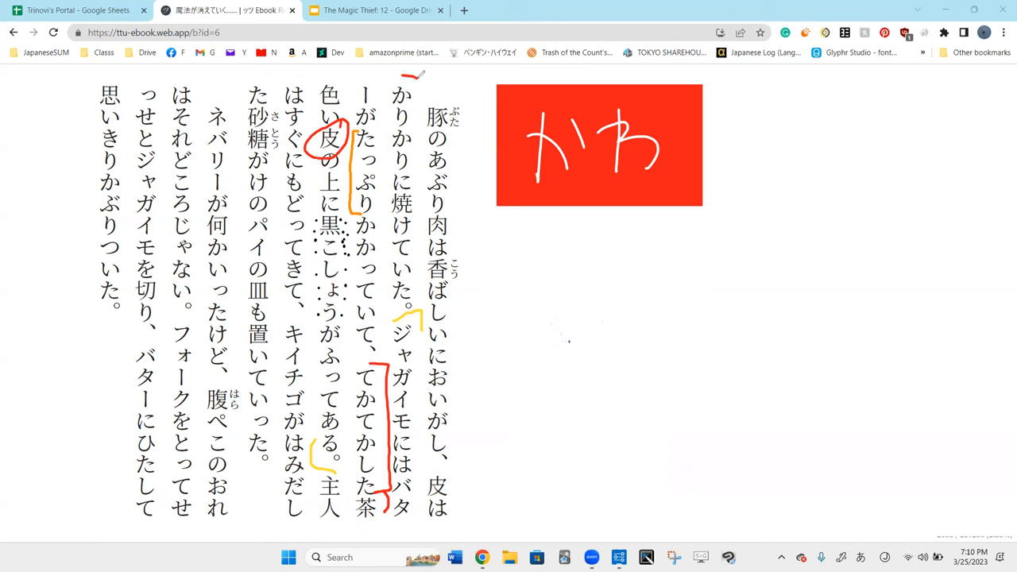
left_click_drag(411, 79, 400, 182)
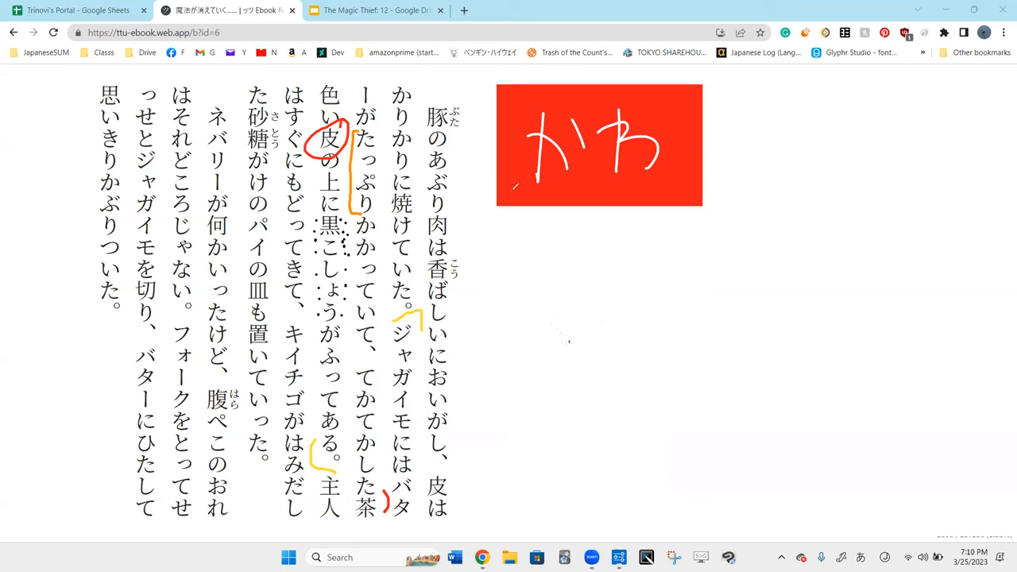
left_click_drag(458, 159, 436, 230)
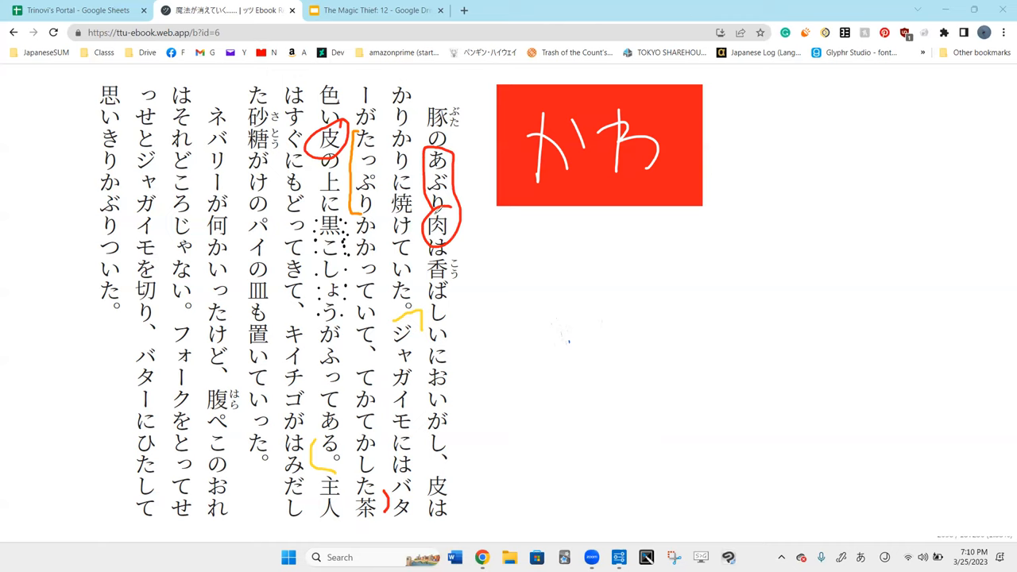
mouse_move(743, 71)
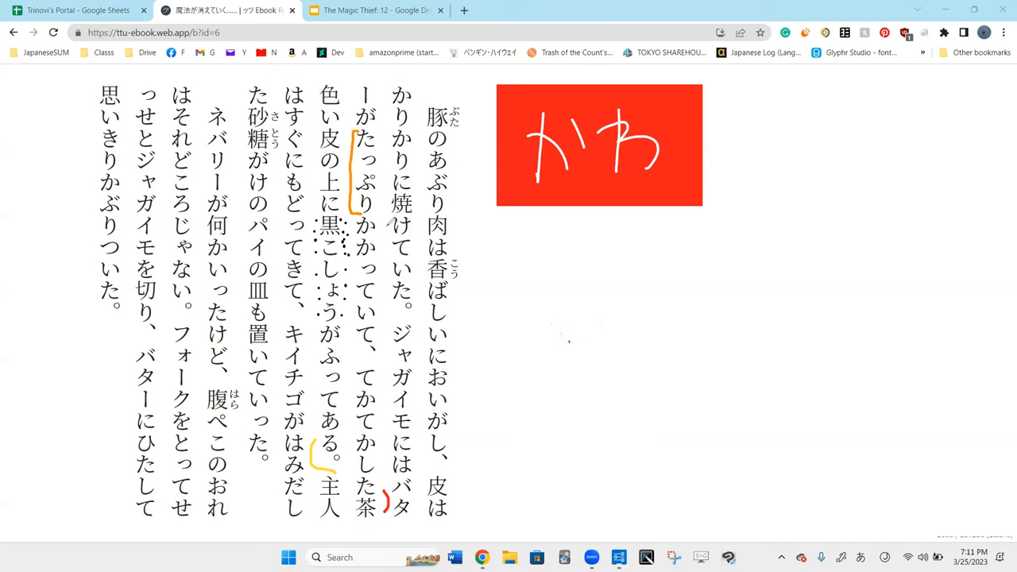
left_click_drag(390, 477, 405, 521)
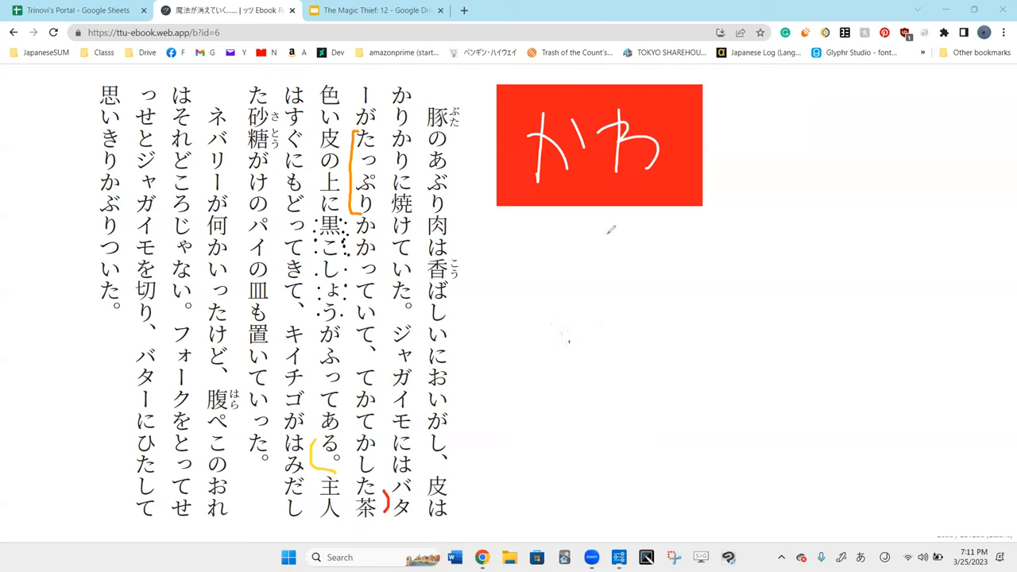
Step: Handwrite a red word below the かわ card, then erase most of it
left_click_drag(595, 254, 594, 317)
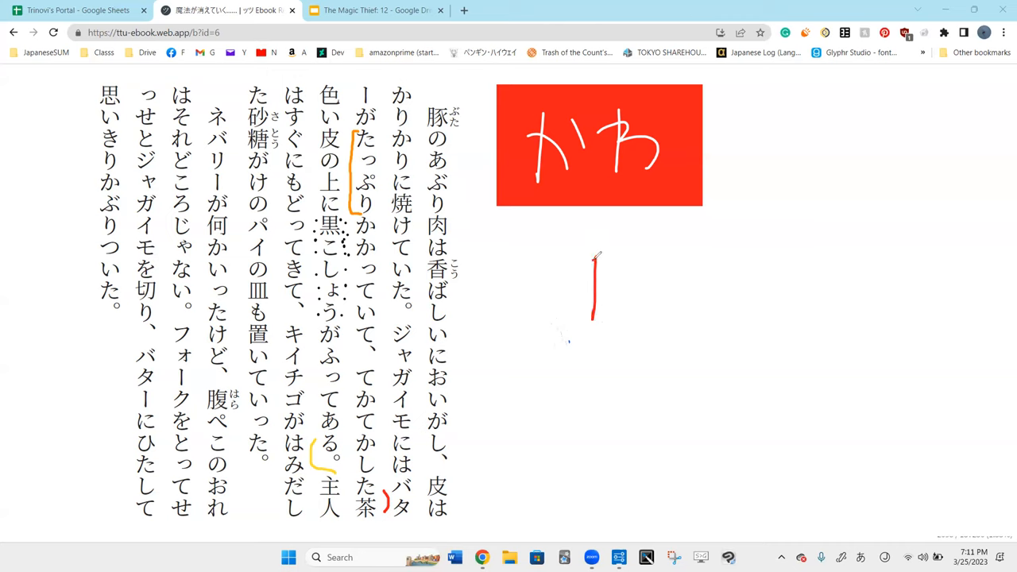
left_click_drag(591, 254, 696, 489)
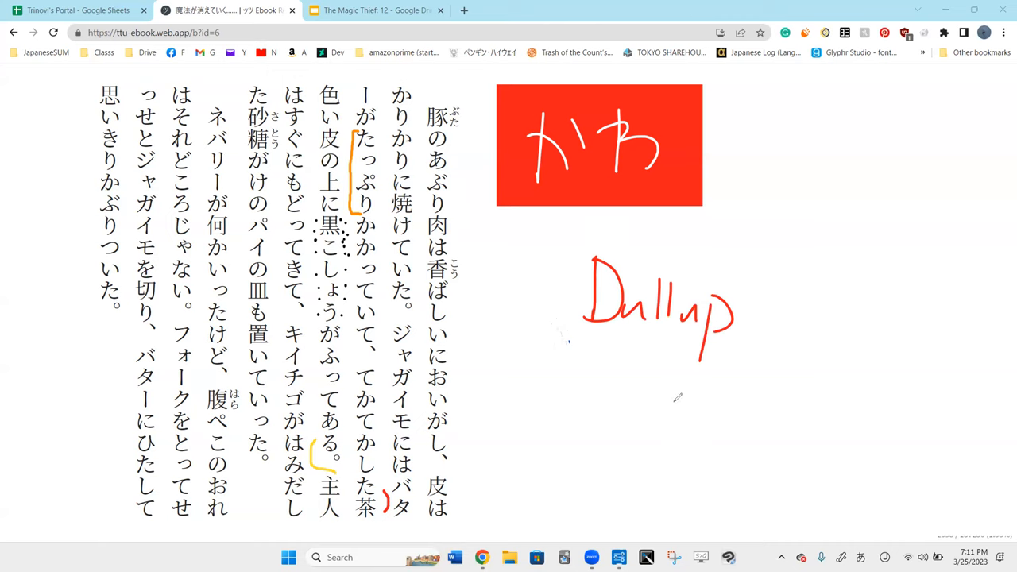
mouse_move(682, 398)
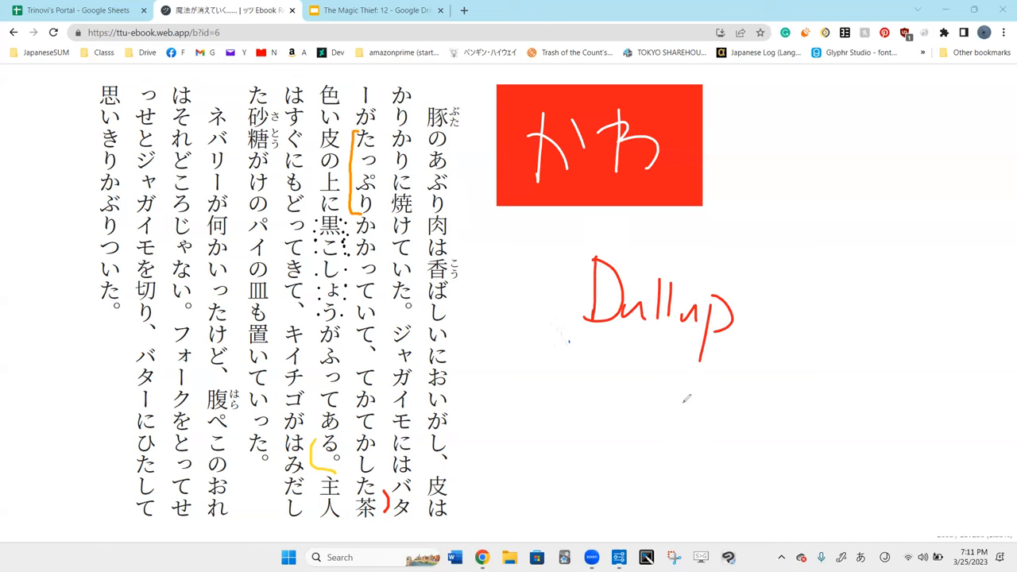
mouse_move(512, 151)
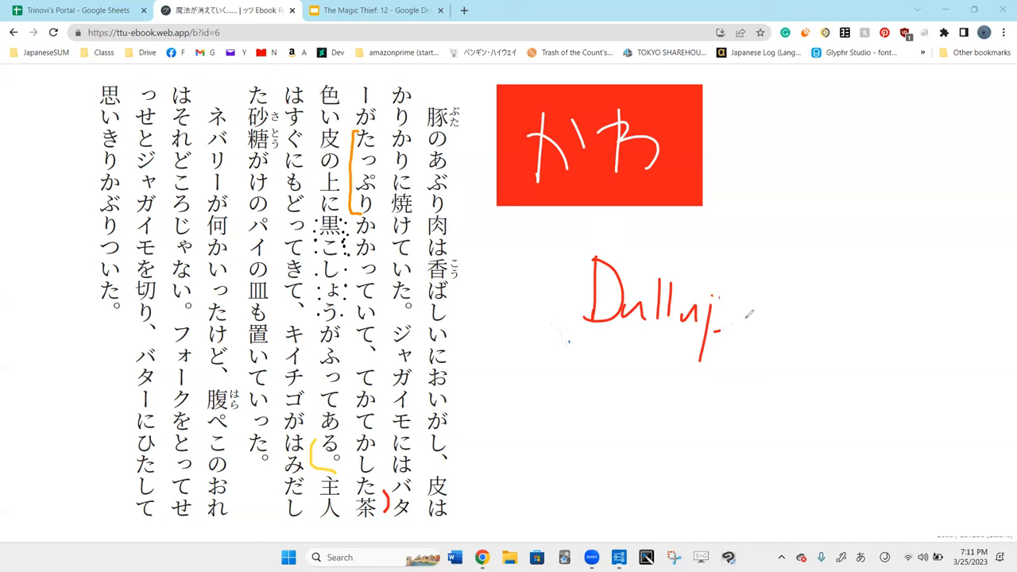
left_click_drag(715, 305, 700, 365)
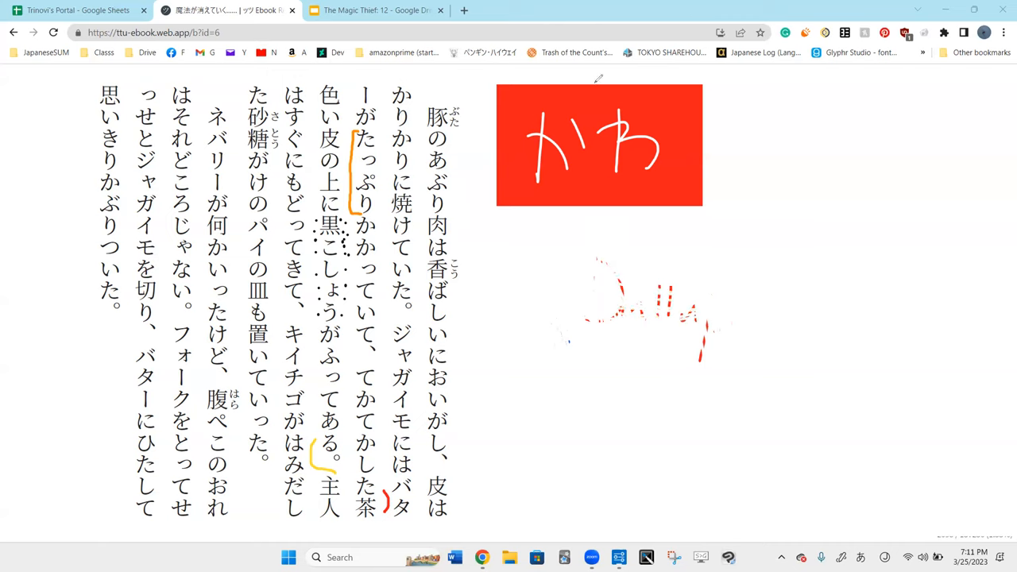
Step: Outline the word ジャガイモ in purple
left_click_drag(416, 342, 416, 441)
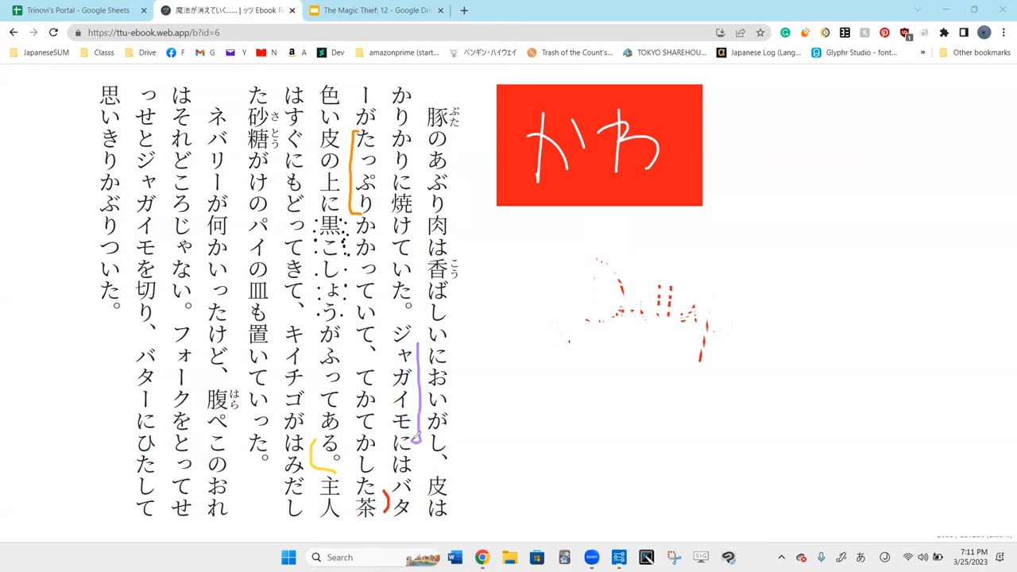
left_click_drag(416, 325, 397, 437)
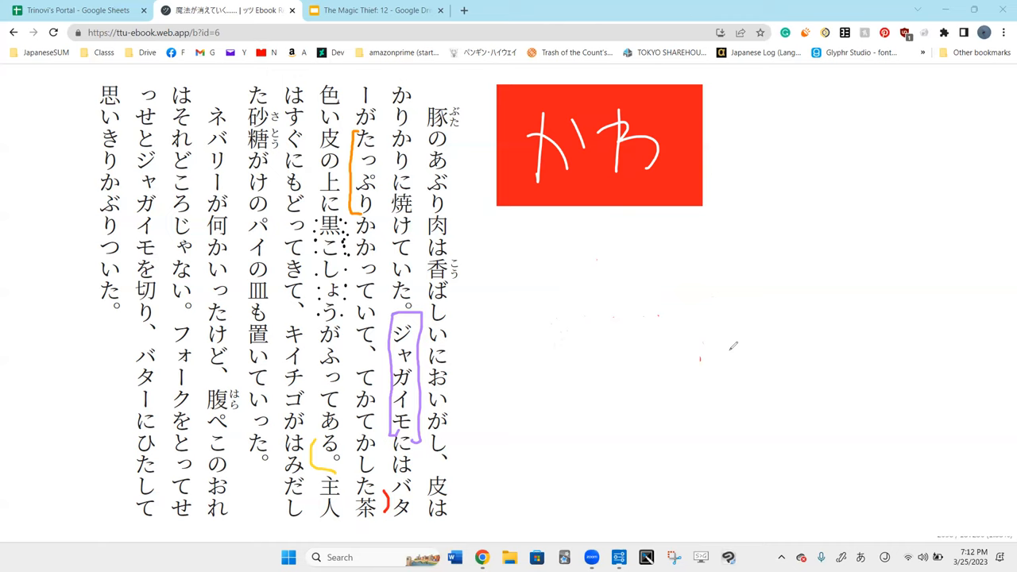
mouse_move(597, 73)
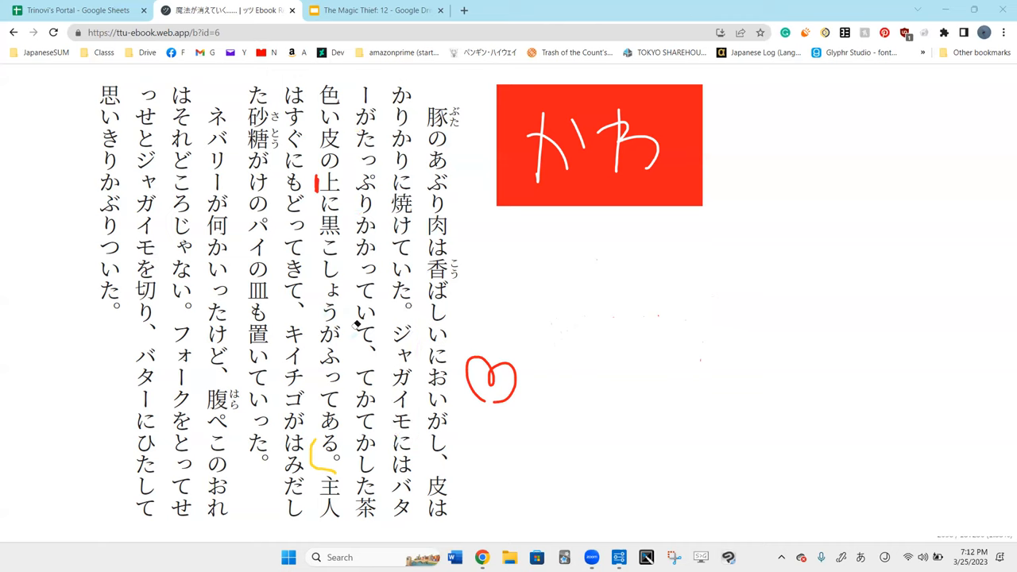
mouse_move(411, 270)
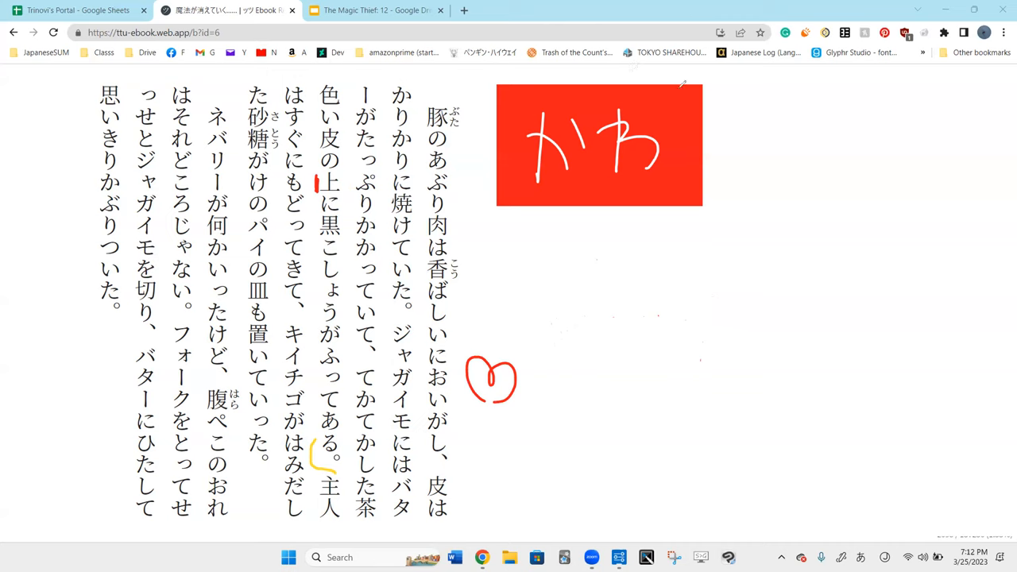
mouse_move(386, 358)
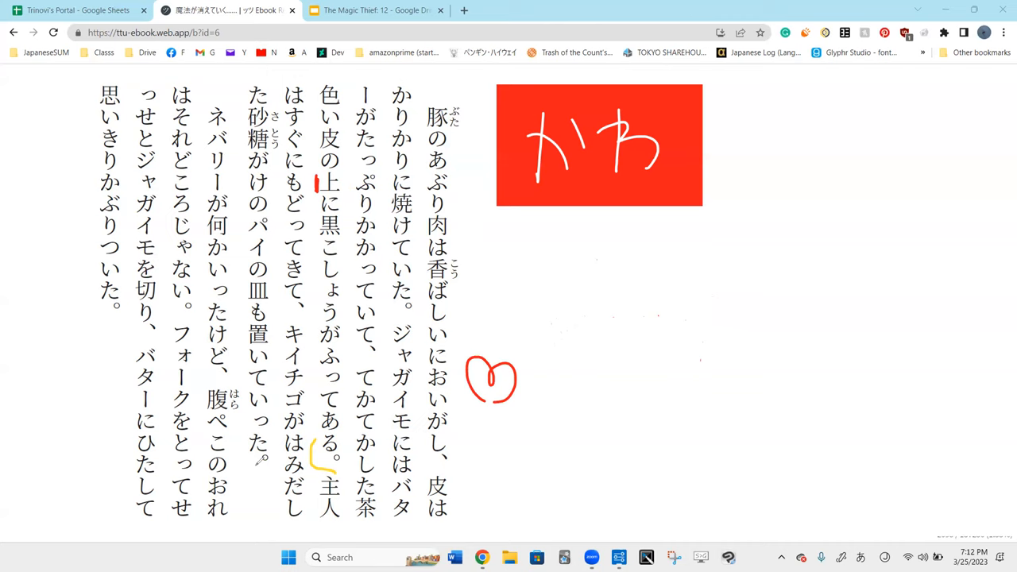
Step: Tick いった in red and bracket ふってある
left_click_drag(258, 444, 246, 469)
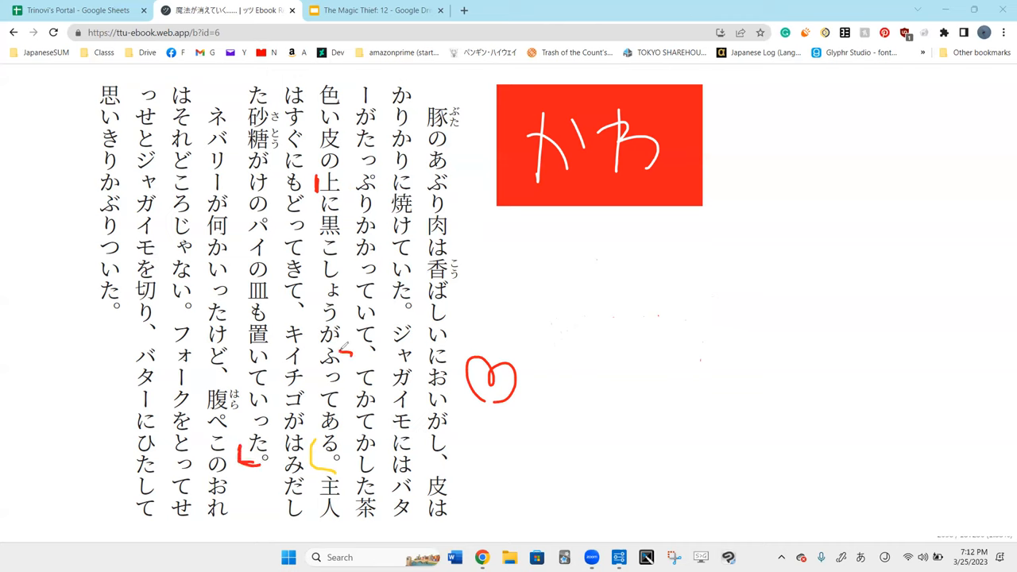
left_click_drag(344, 352, 343, 411)
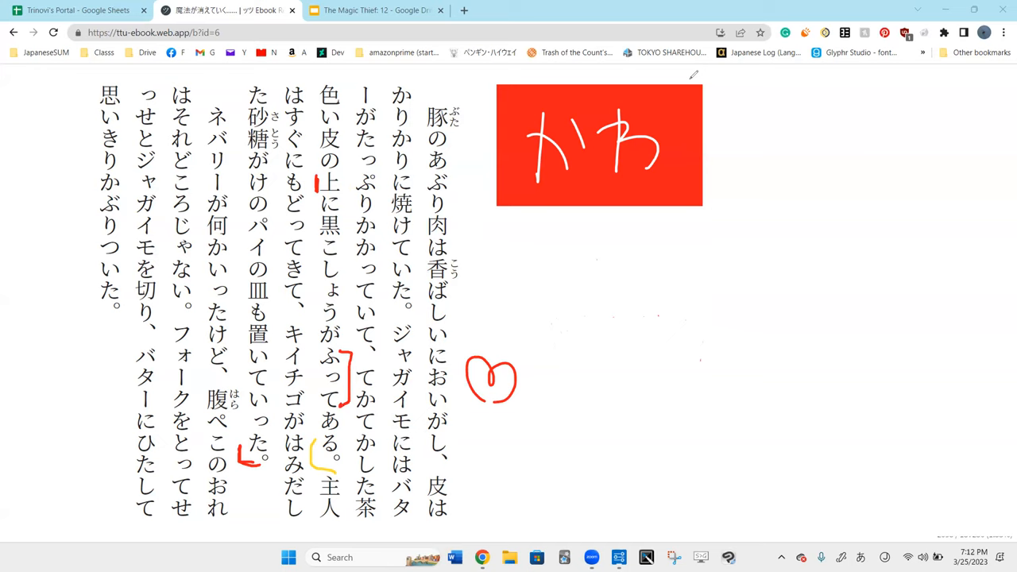
mouse_move(510, 261)
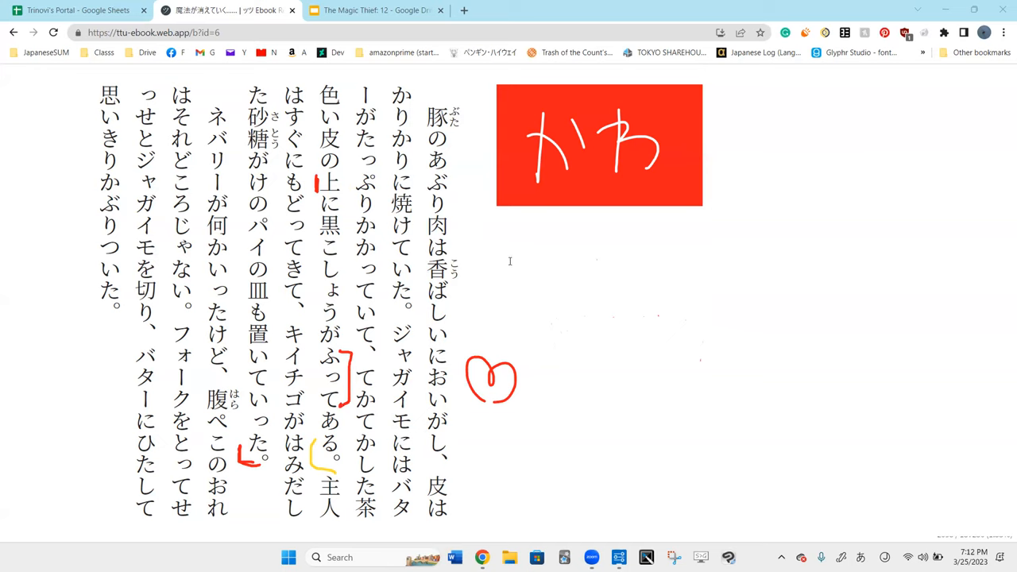
mouse_move(698, 101)
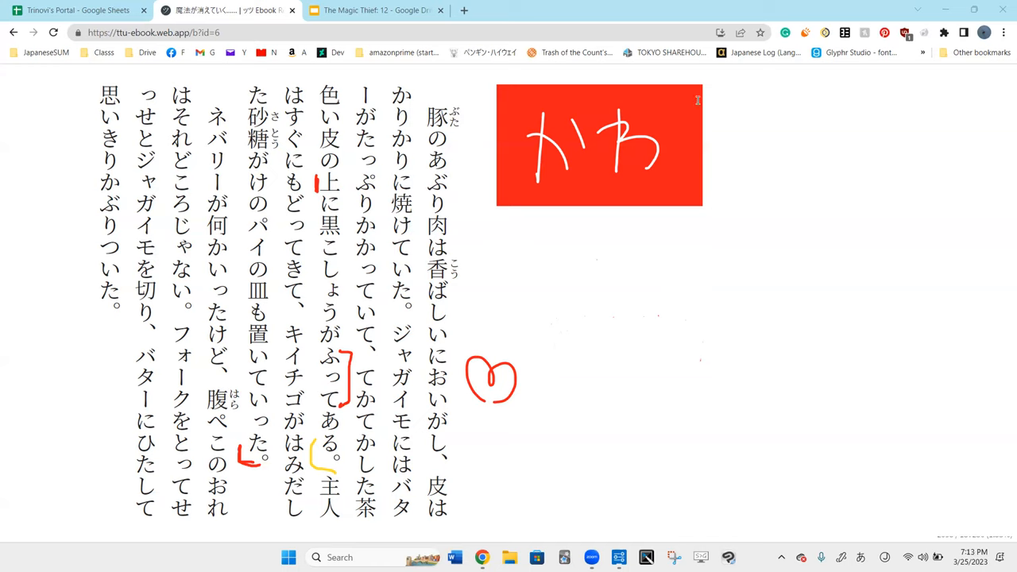
Step: Type the note 降る, 雨が降っている, ざあざあ降り with IME kanji conversion
type("ふる")
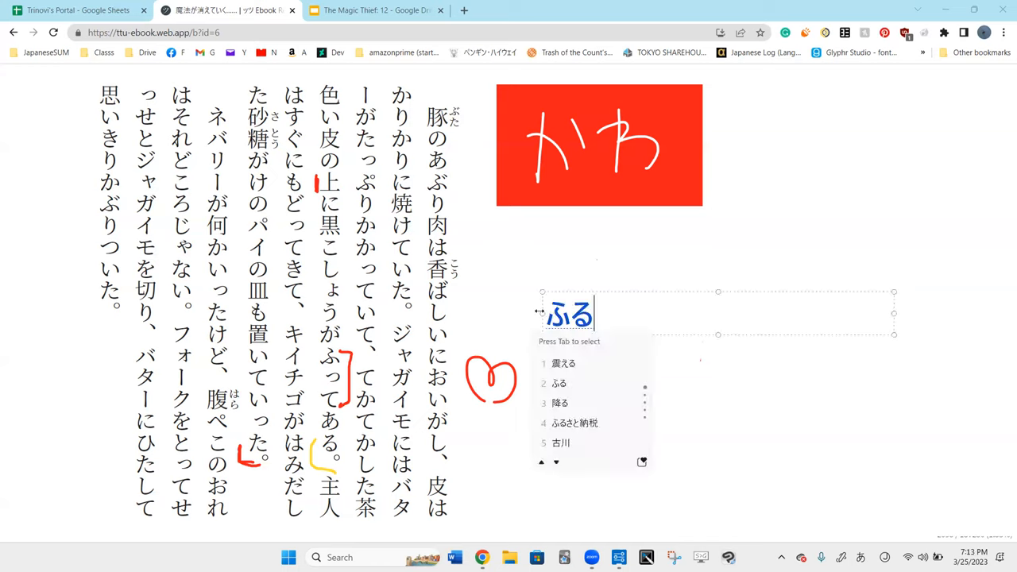
left_click(559, 403)
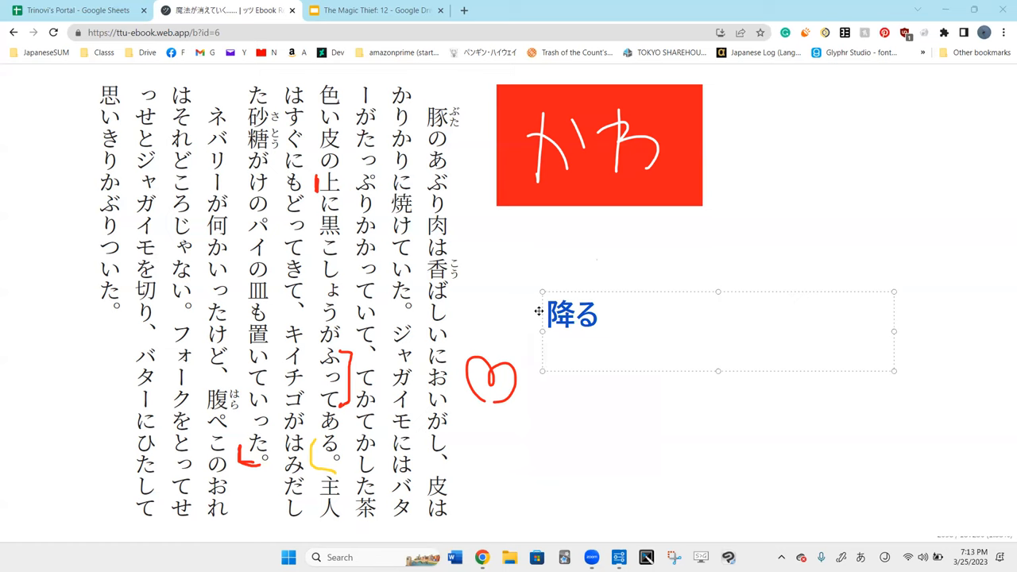
type("あめがF")
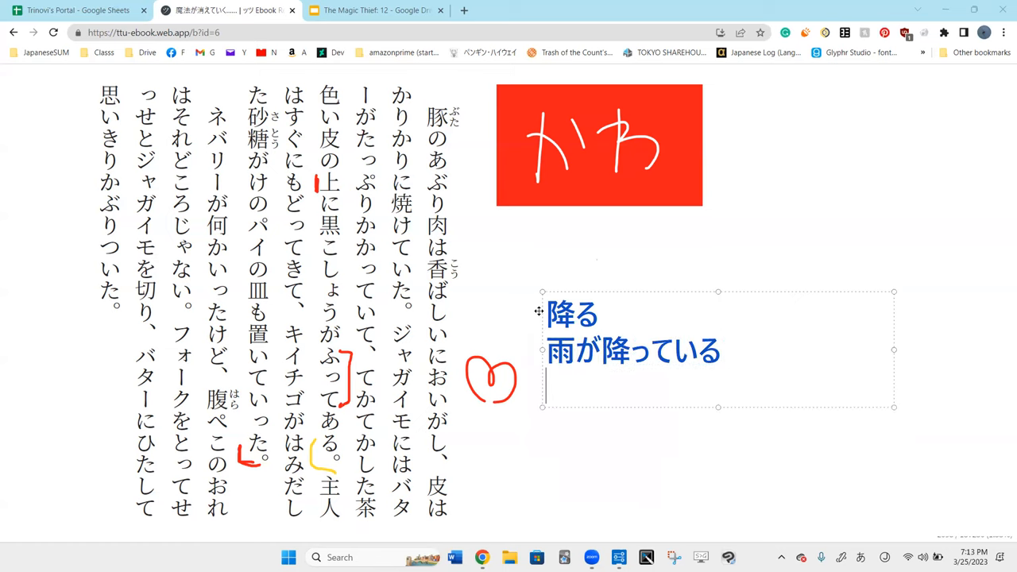
type("ざあざあびR")
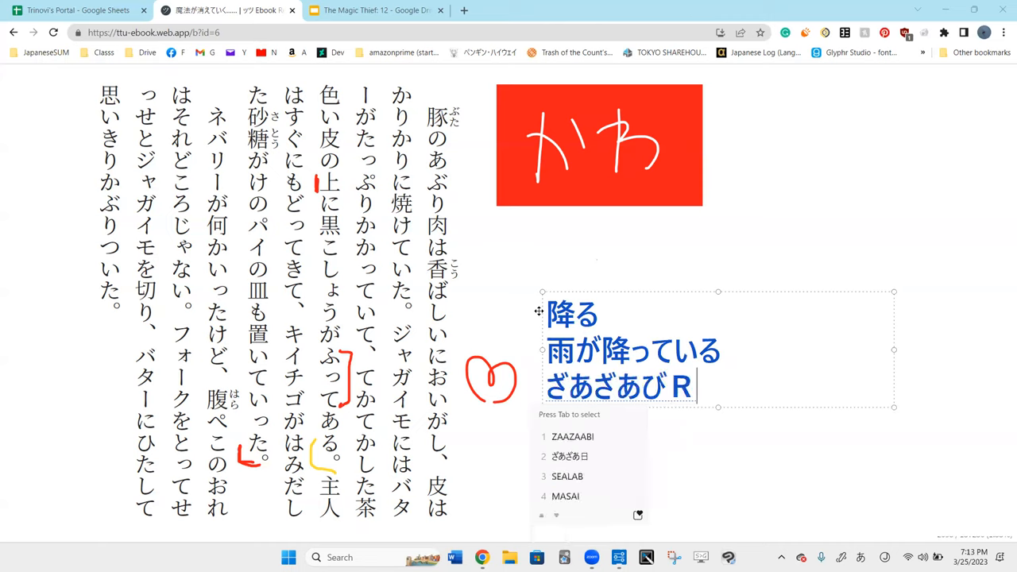
key("backspace")
type("降り")
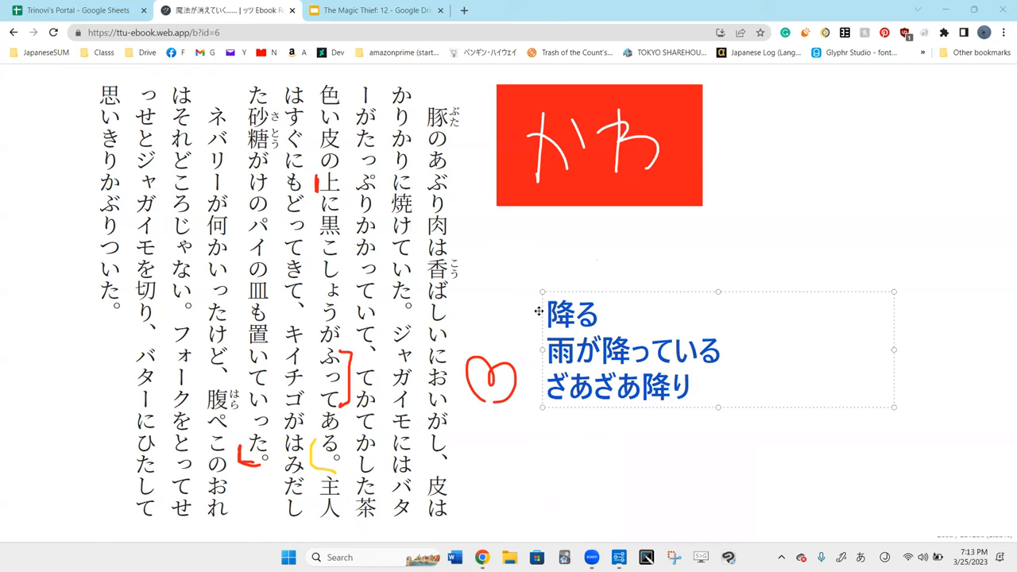
left_click(689, 388)
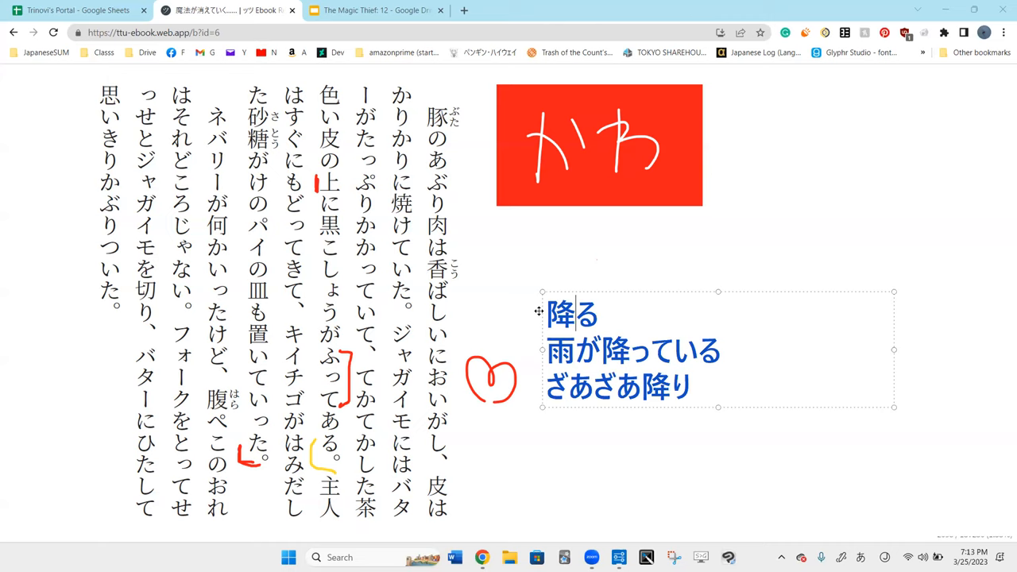
mouse_move(677, 406)
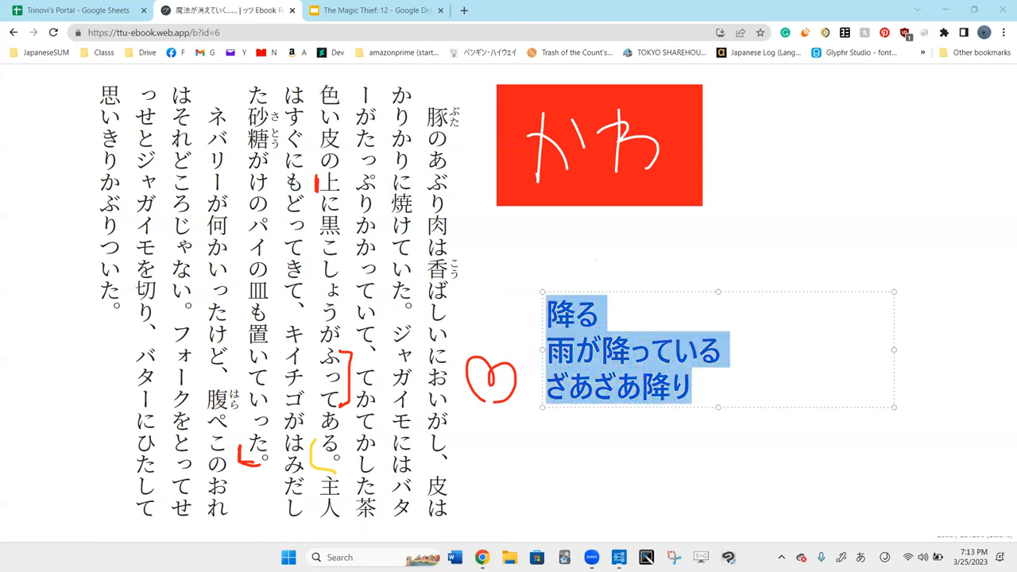
Step: Delete the note's text and retype it as 振る and ふって
key("delete")
type("振")
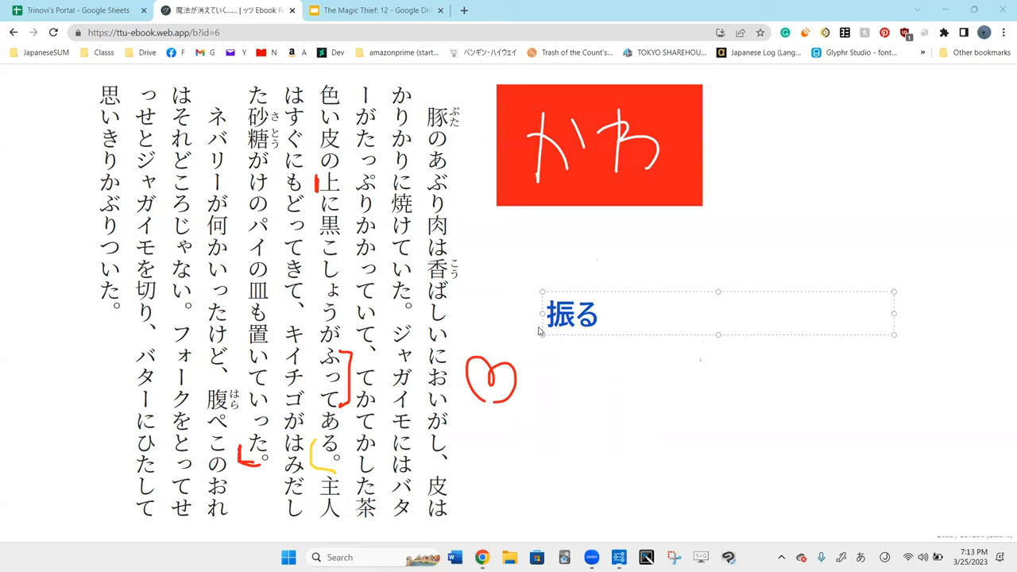
type("F")
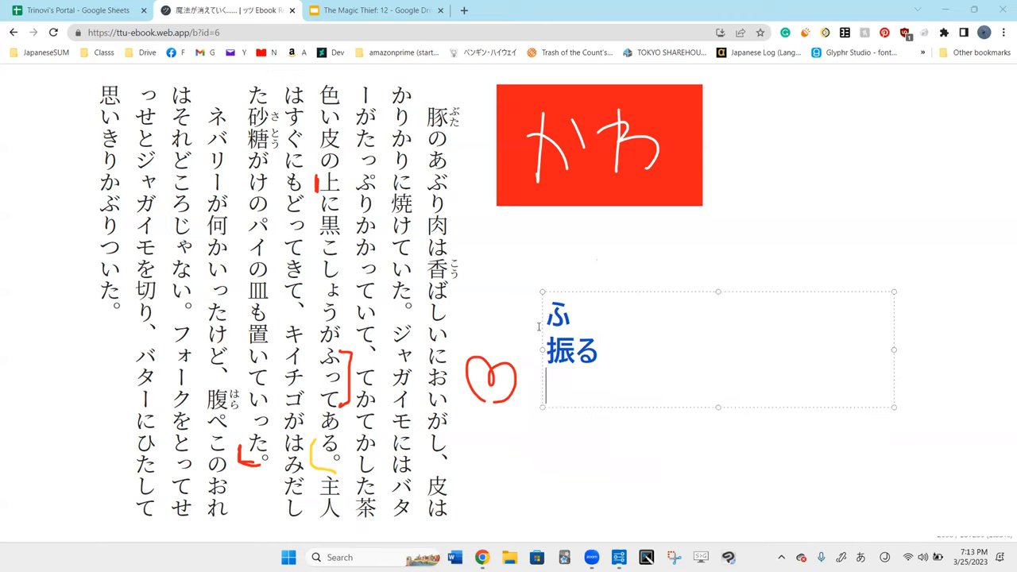
type("ふって")
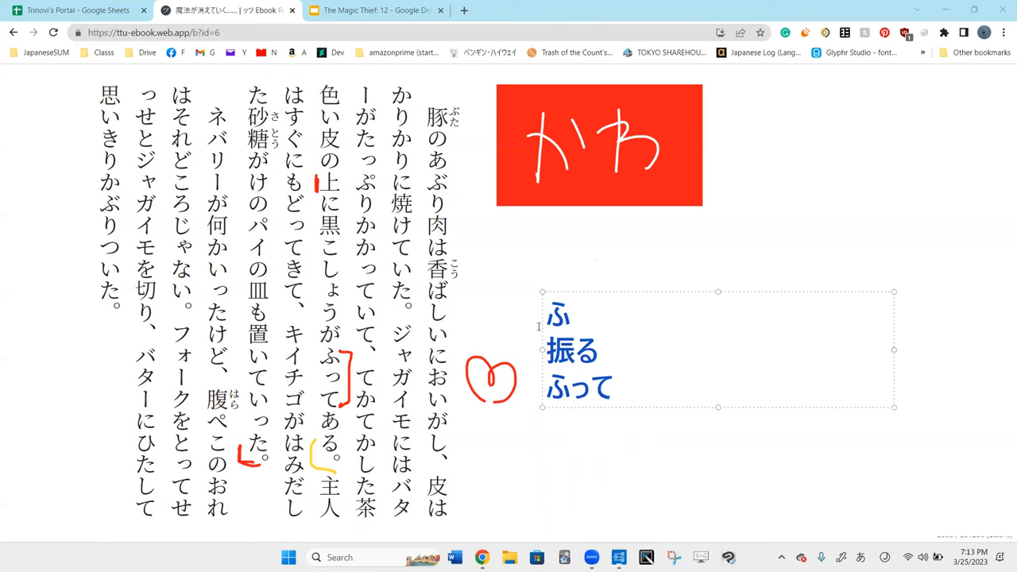
Step: Finish editing the typed note and circle the word ある in red beside the passage
left_click(613, 388)
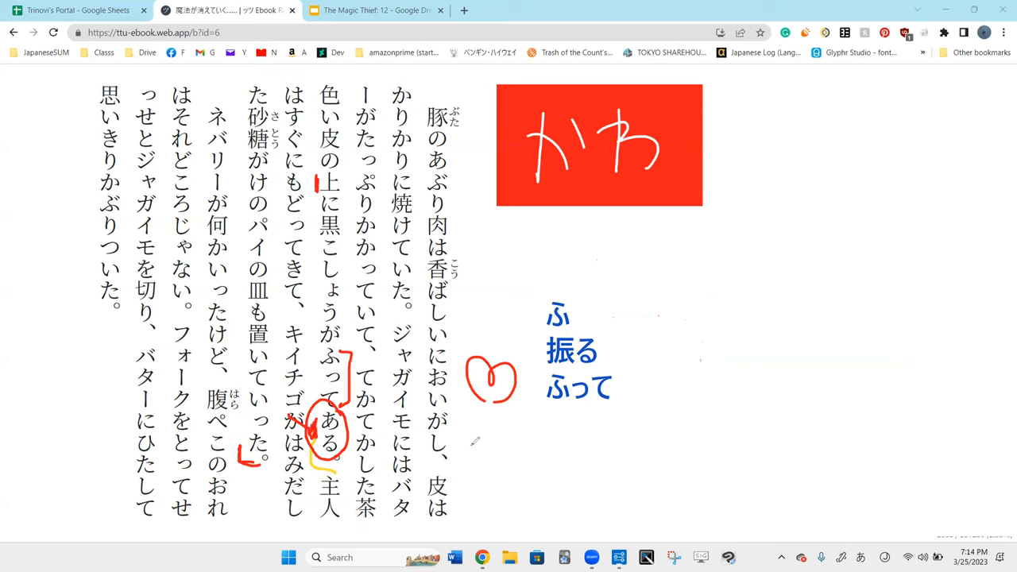
left_click_drag(734, 309, 762, 365)
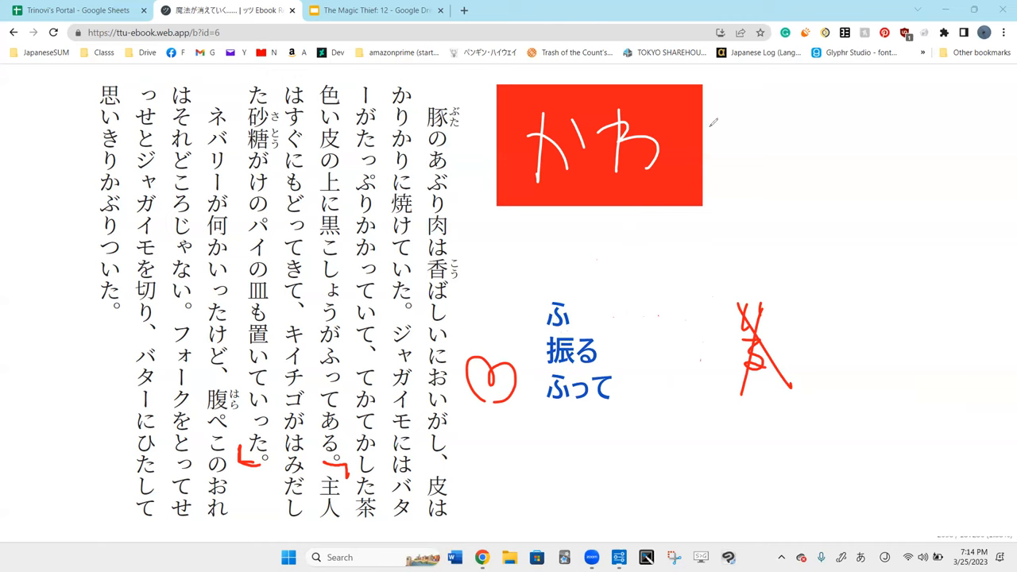
mouse_move(728, 95)
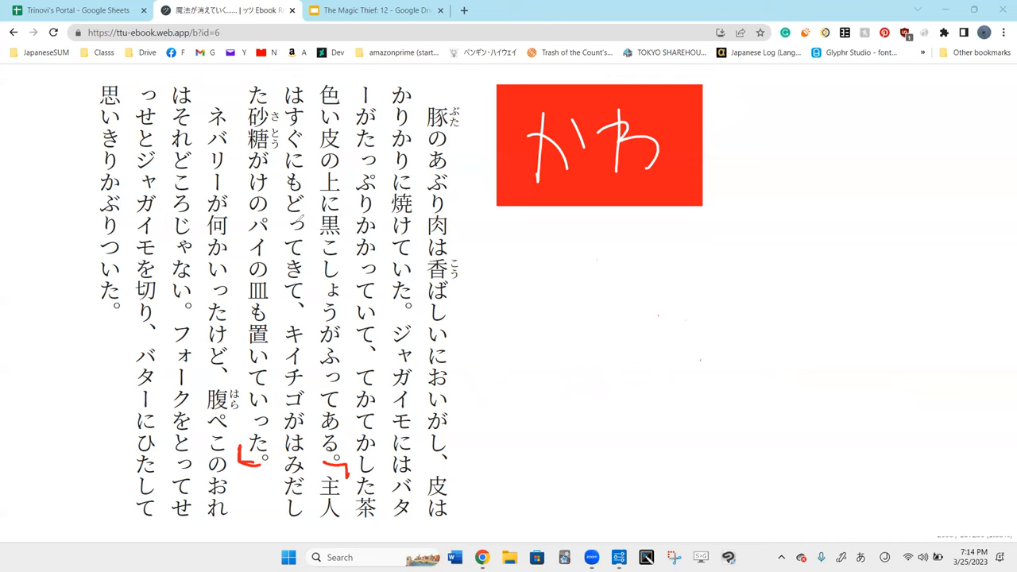
mouse_move(501, 369)
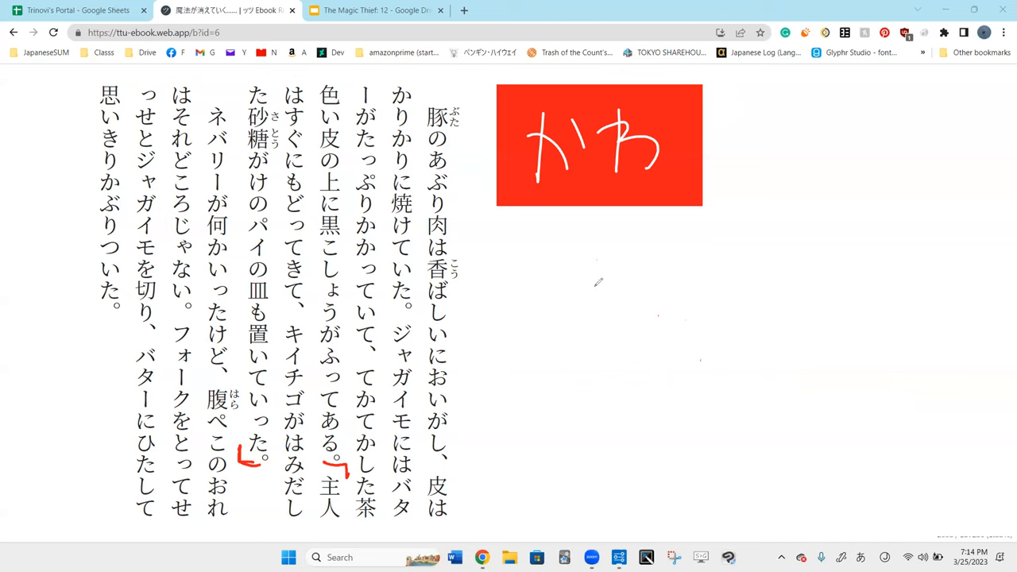
Step: Sketch a red raspberry in the margin and mark キイチゴ with a green bracket
left_click_drag(569, 286, 603, 314)
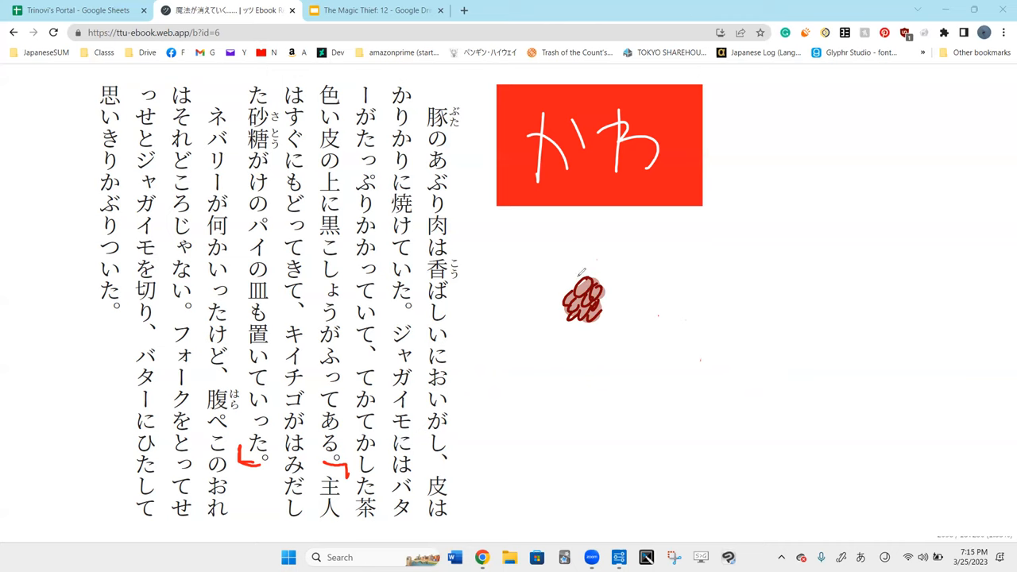
left_click_drag(591, 286, 611, 273)
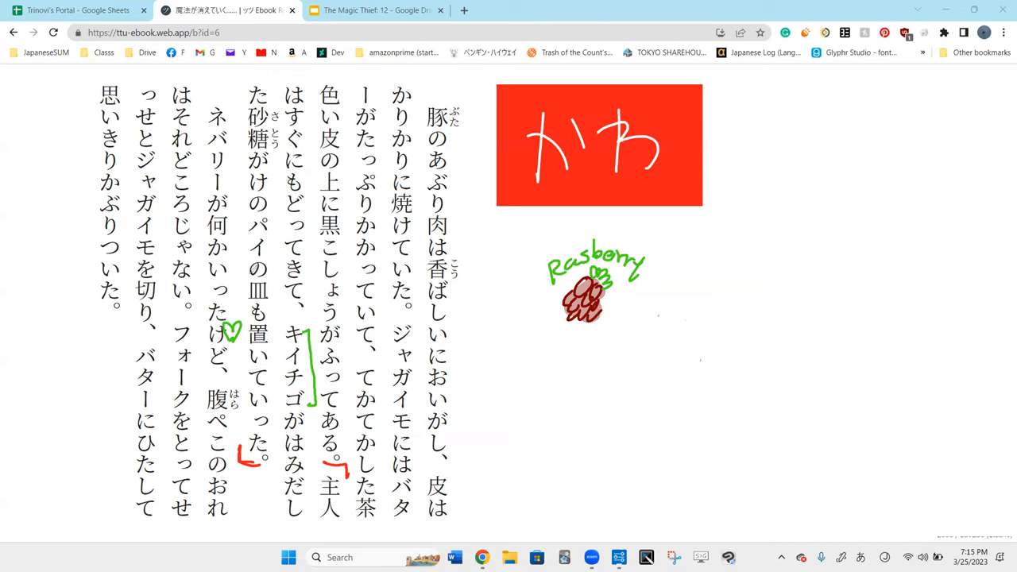
left_click_drag(258, 274, 257, 305)
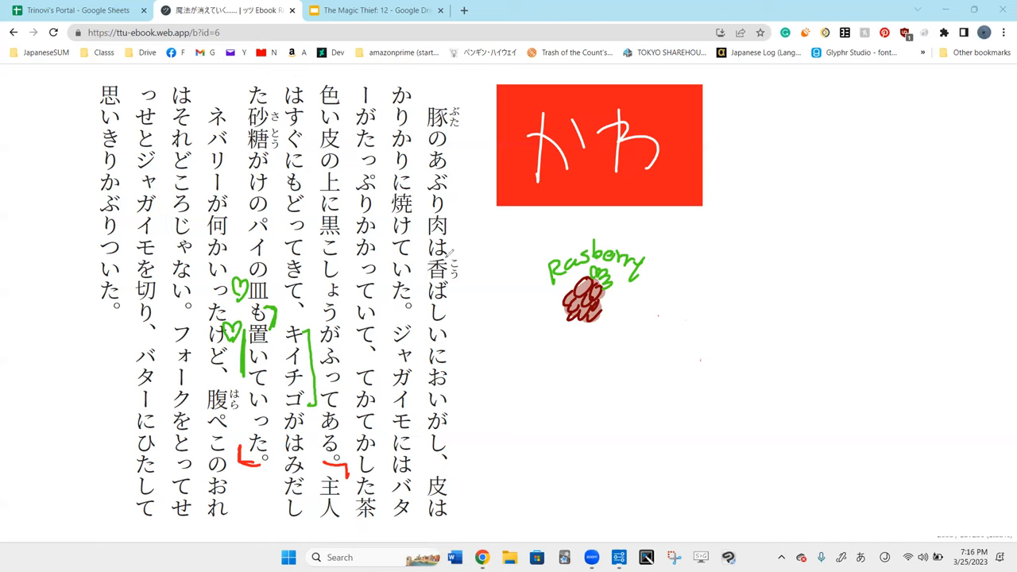
mouse_move(464, 340)
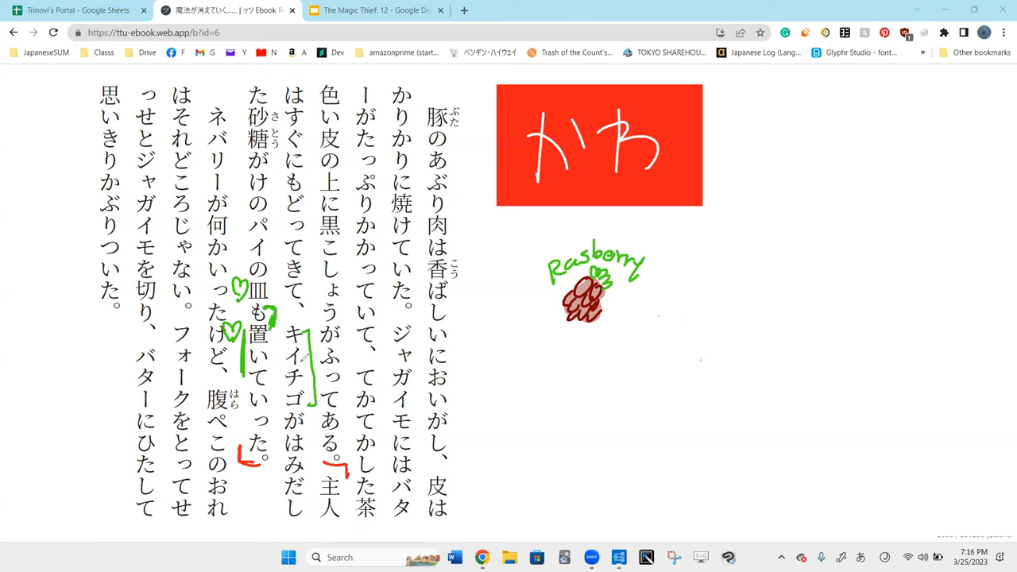
mouse_move(300, 283)
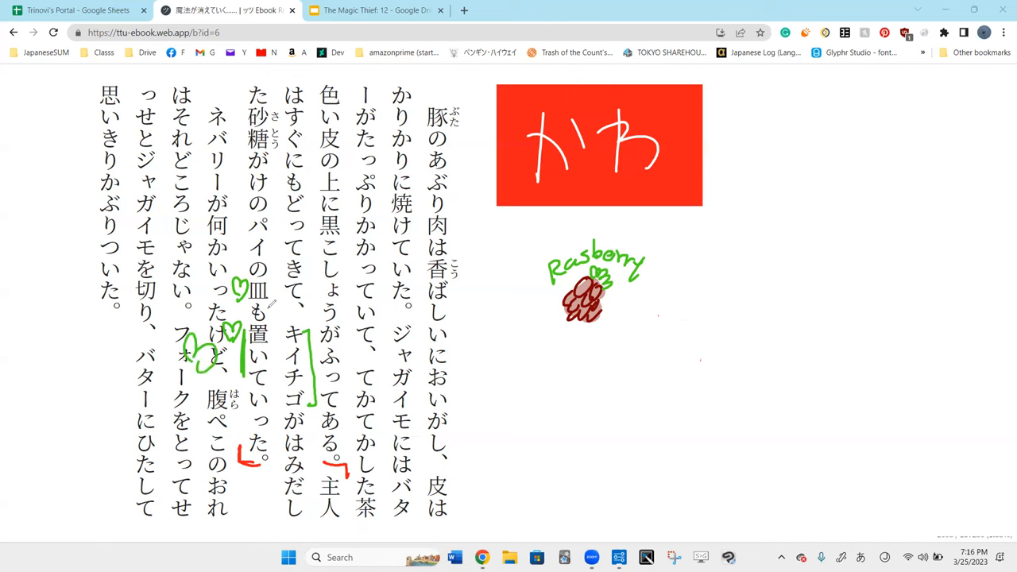
Step: Add a green doodle beside けど and circle 皿 in green
left_click_drag(238, 274, 254, 310)
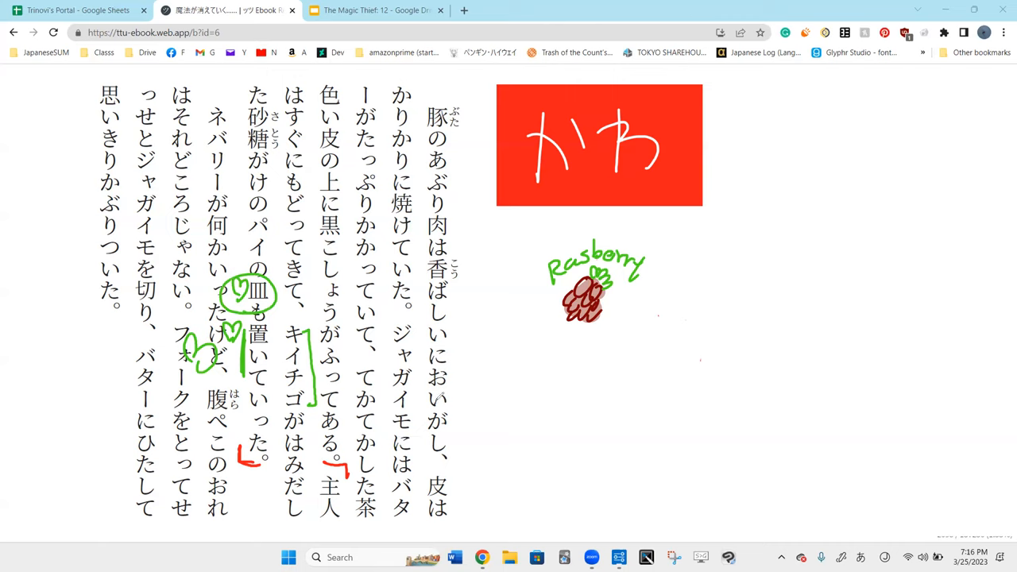
mouse_move(666, 66)
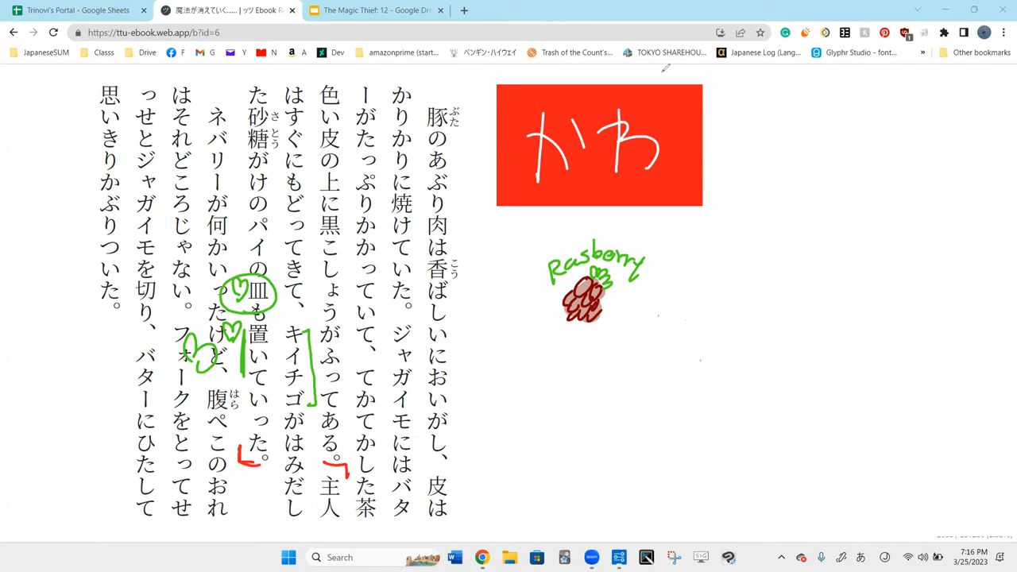
left_click_drag(496, 398, 485, 426)
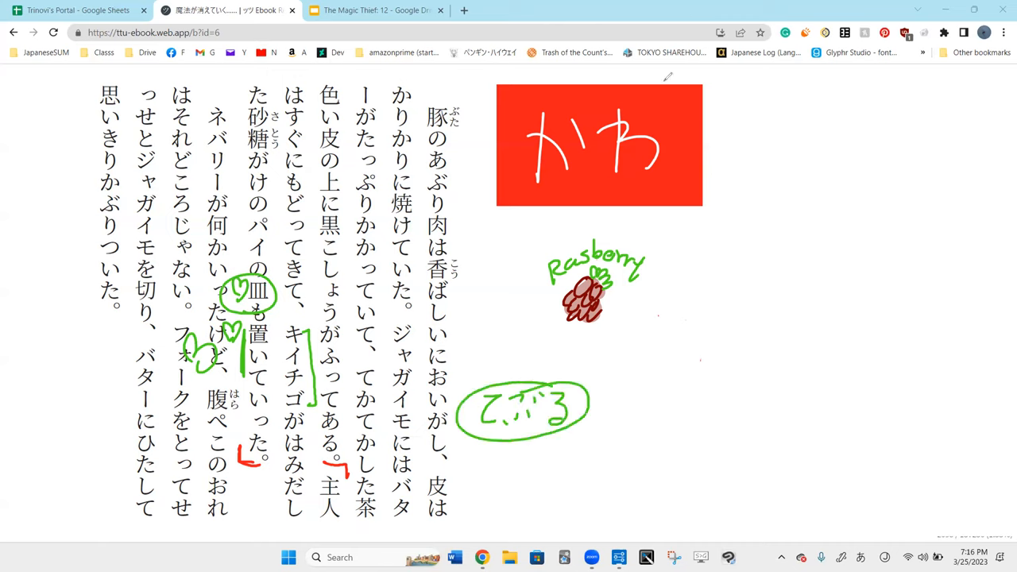
mouse_move(645, 117)
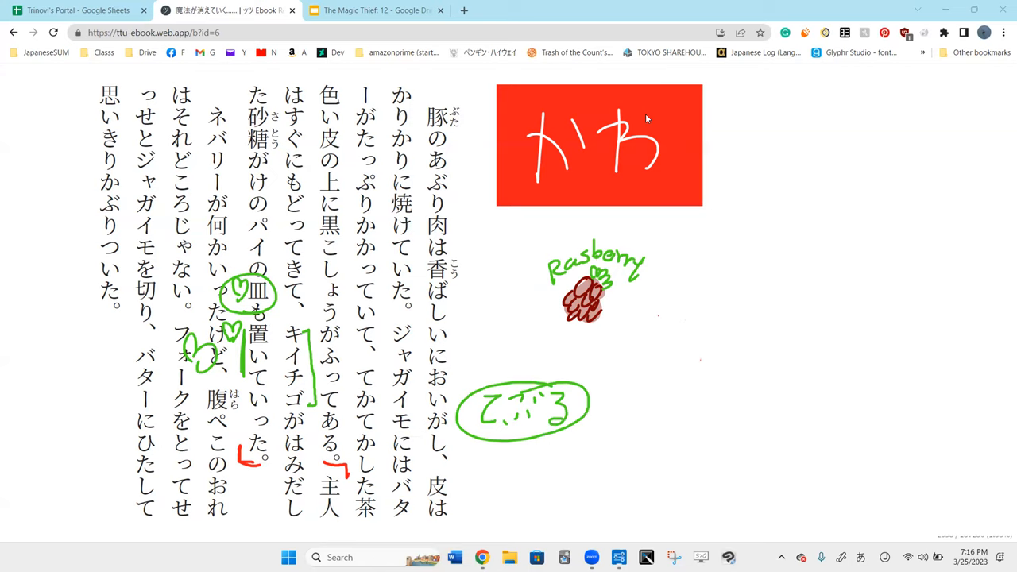
mouse_move(613, 77)
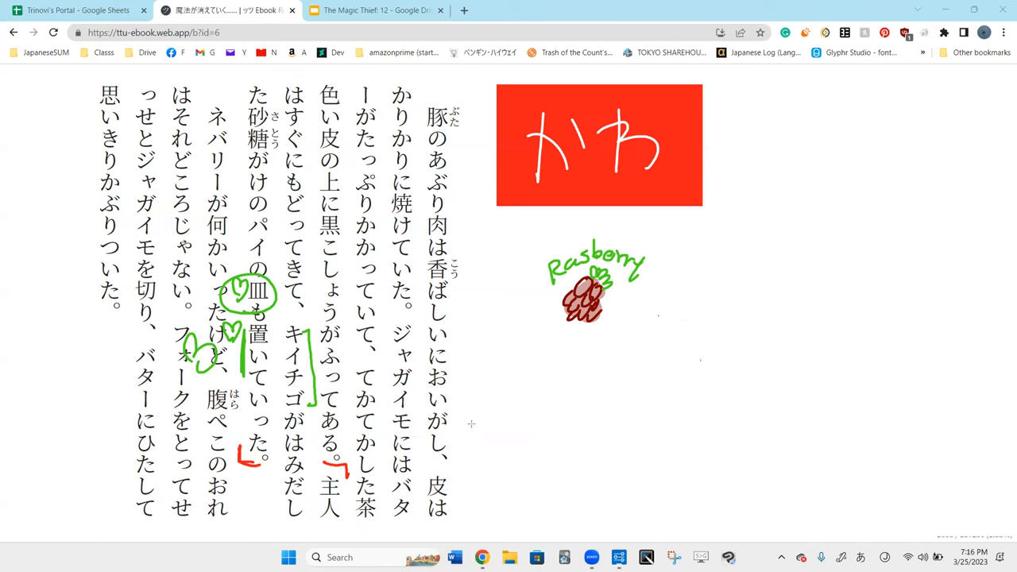
mouse_move(560, 73)
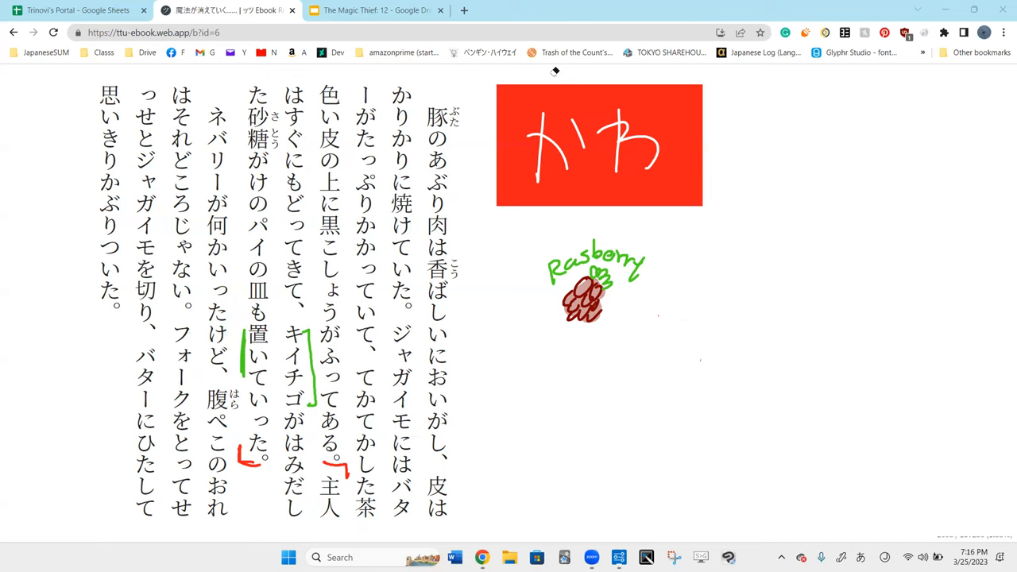
mouse_move(232, 187)
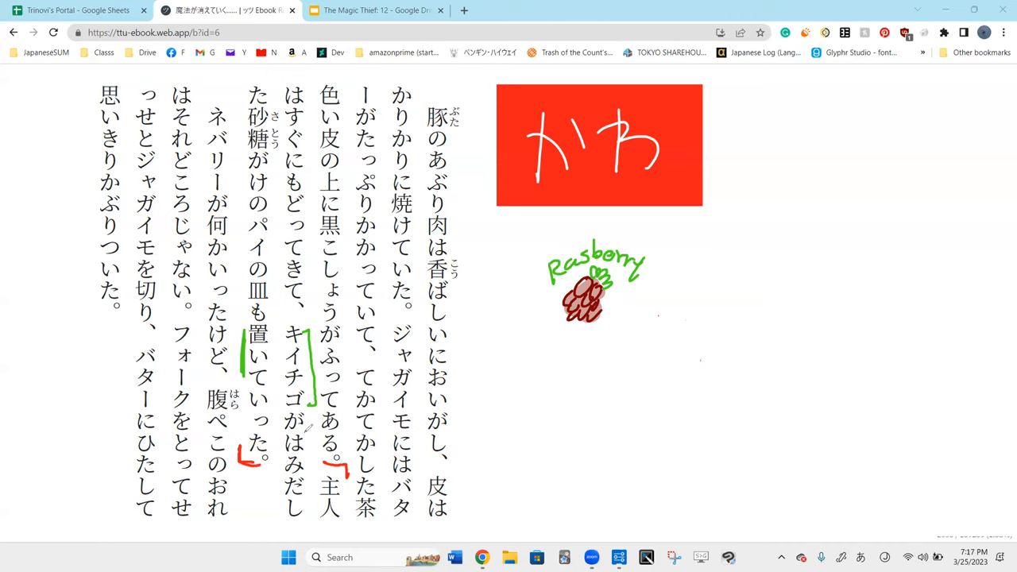
mouse_move(772, 88)
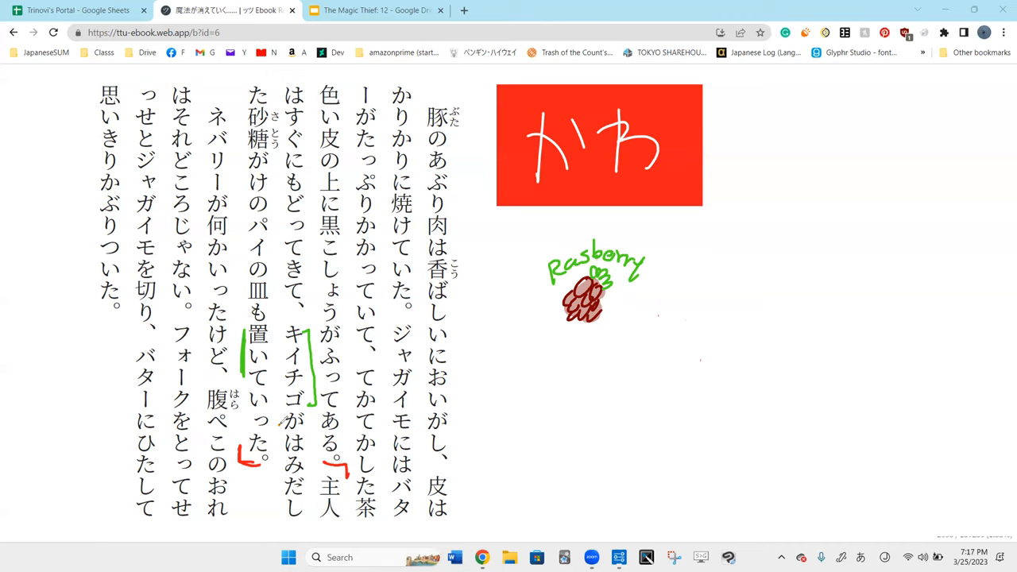
Step: Draw an orange outline around キイチゴがはみだし
left_click_drag(301, 314, 310, 492)
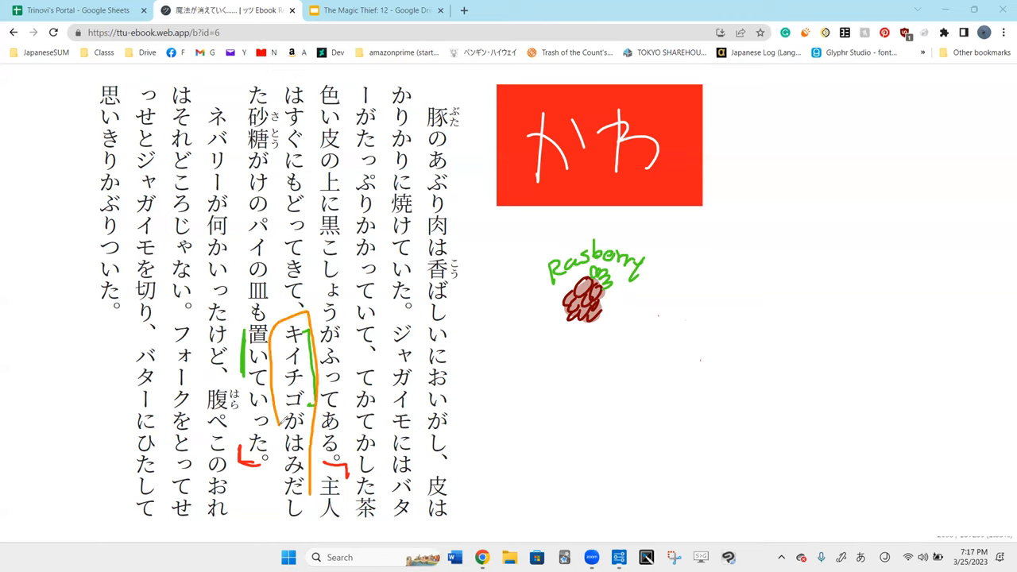
left_click_drag(315, 413, 286, 521)
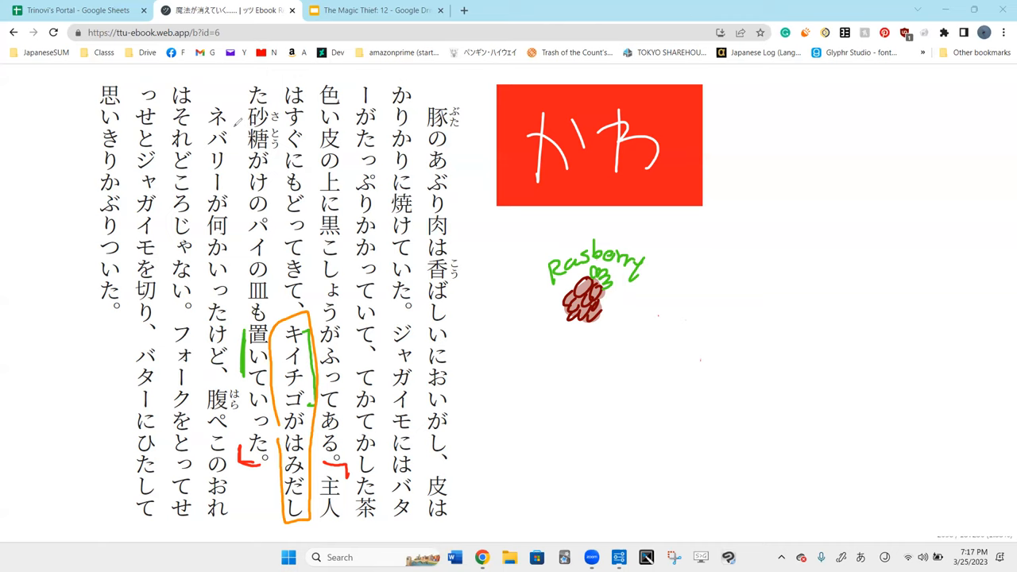
mouse_move(247, 111)
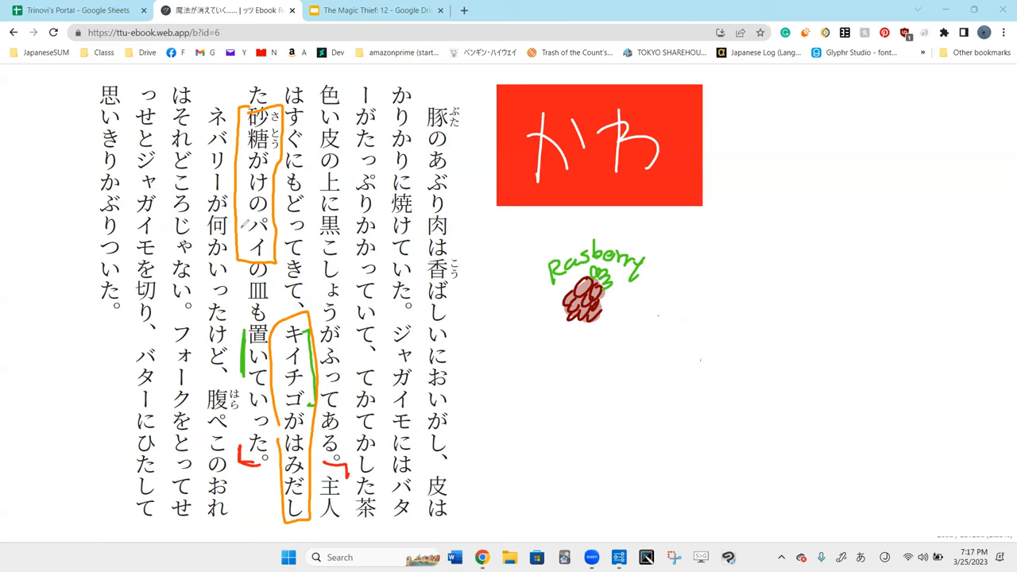
mouse_move(903, 257)
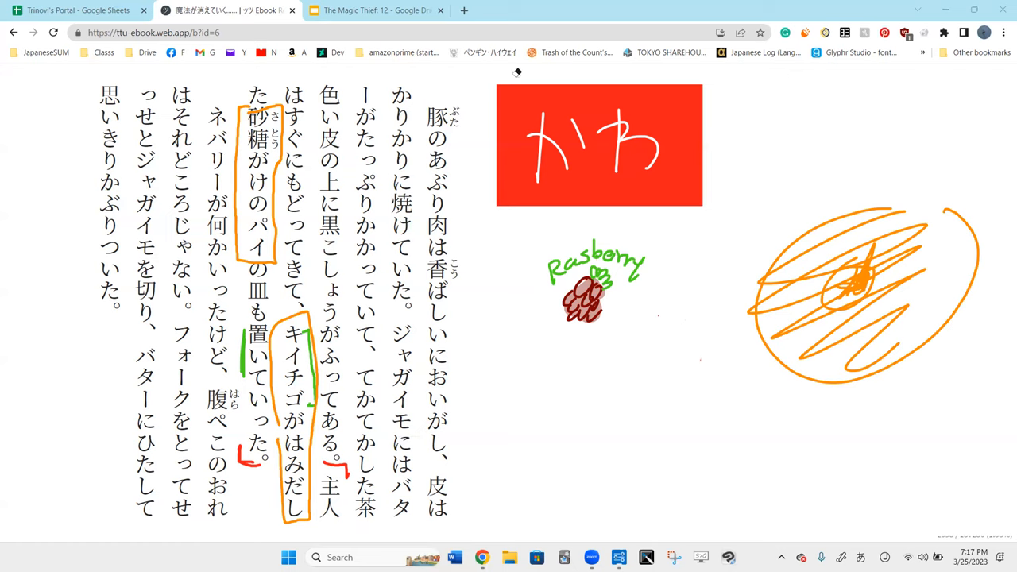
mouse_move(283, 157)
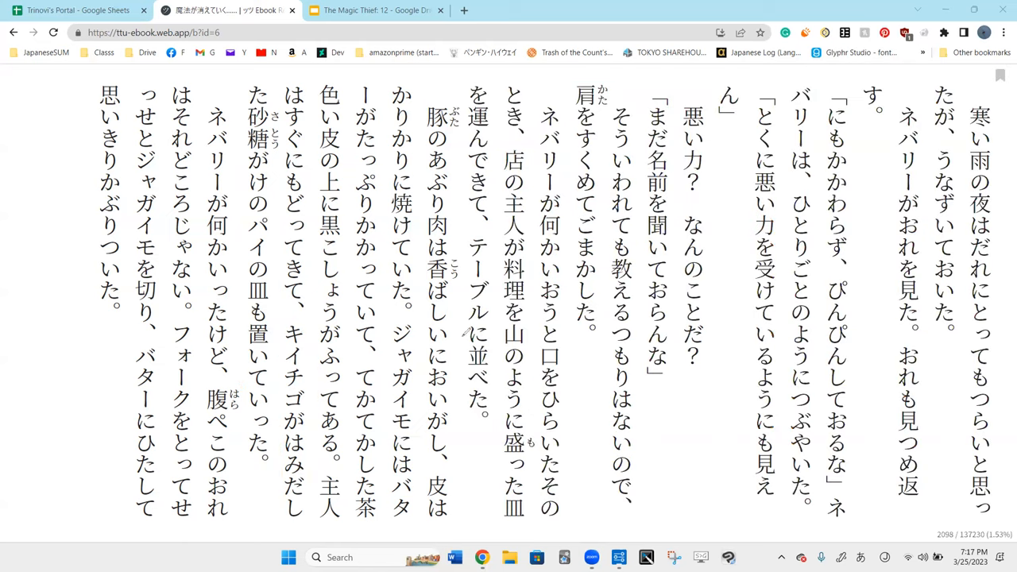
mouse_move(499, 470)
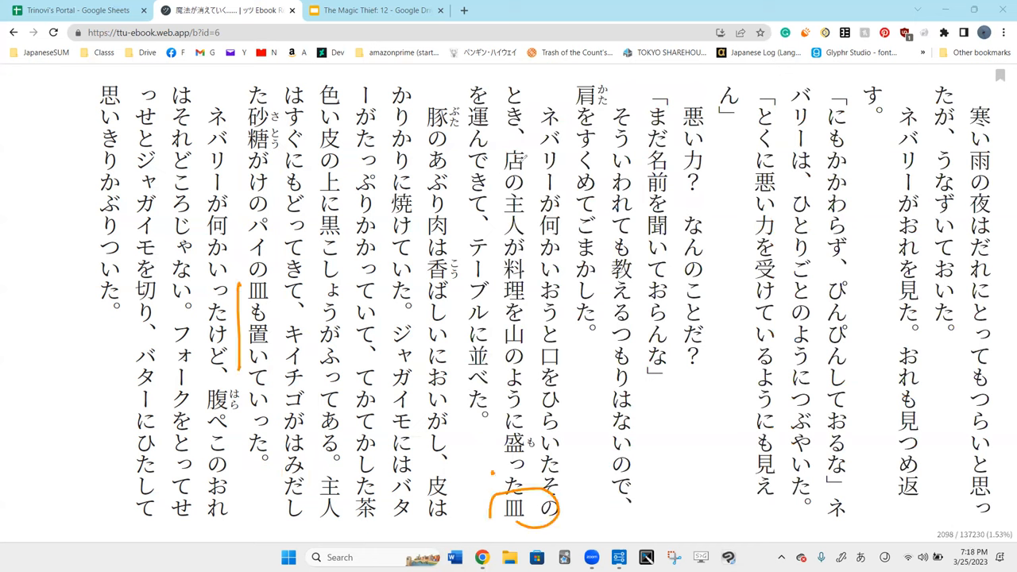
Step: Circle その皿, outline テーブルに並べた and add a mark beside にもどってきて in orange
left_click_drag(476, 103, 457, 429)
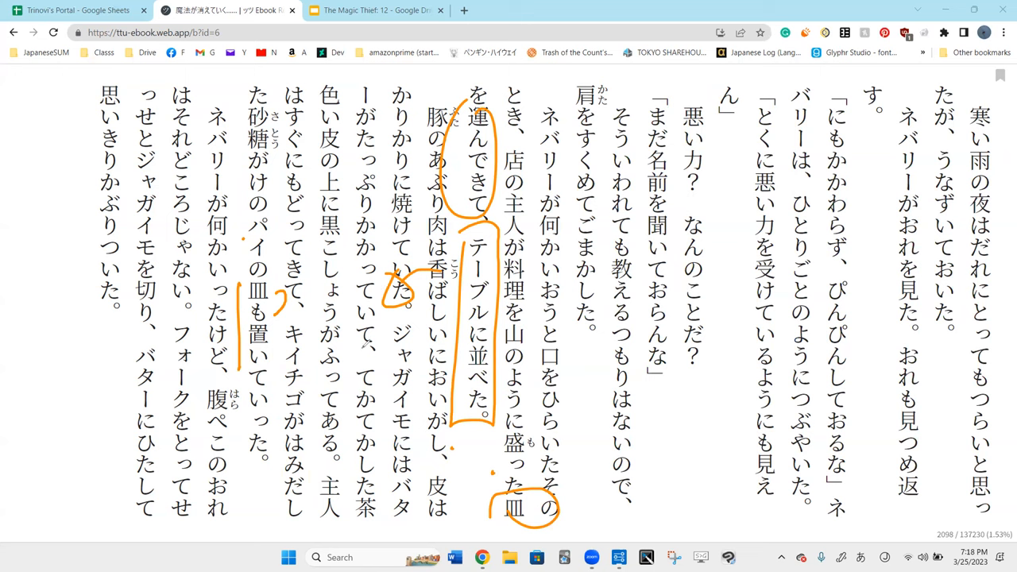
left_click_drag(308, 208, 308, 300)
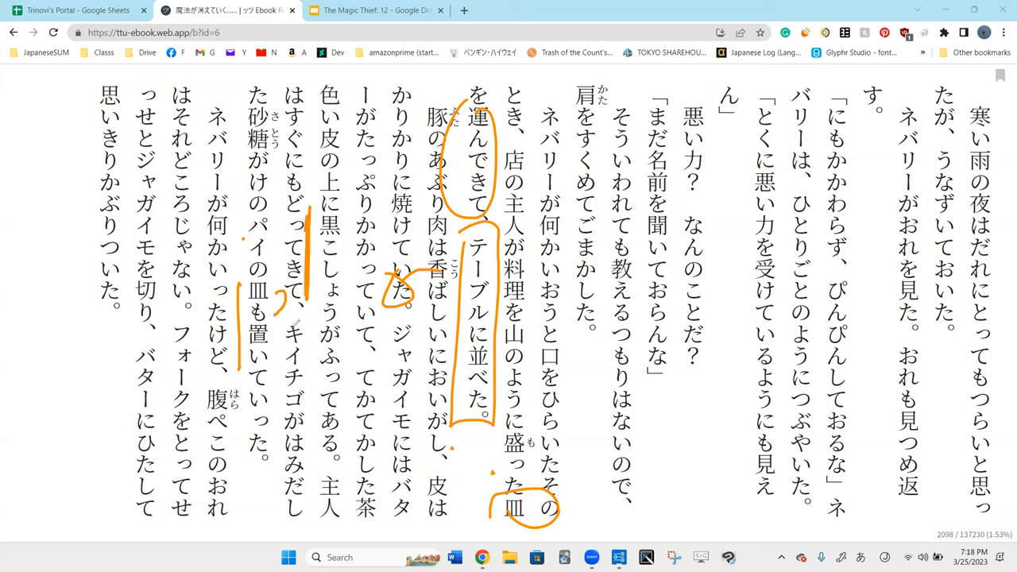
left_click_drag(286, 315, 448, 309)
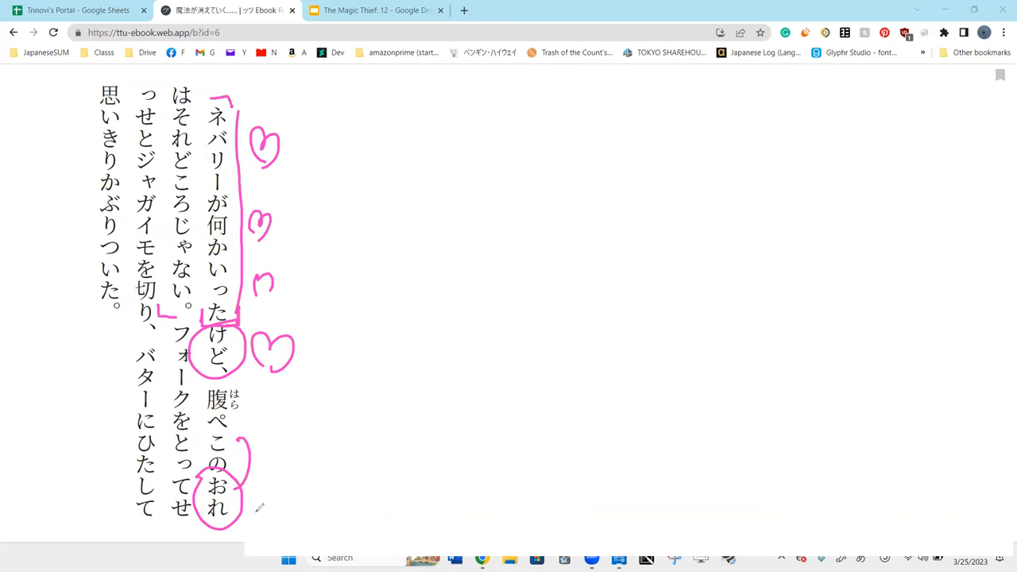
Step: Add pink pen marks over the passage around けど and おれ
left_click_drag(254, 508, 347, 496)
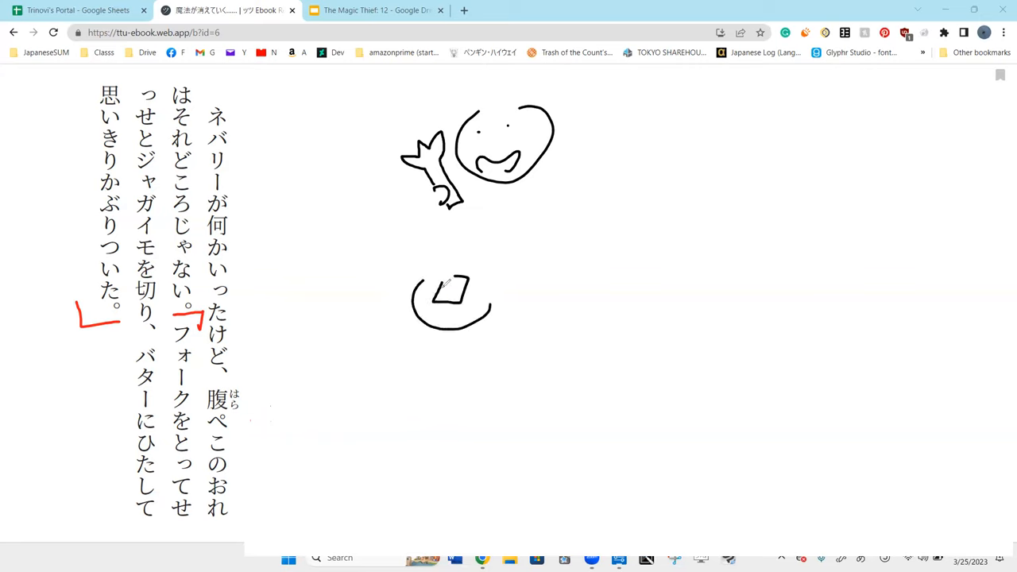
Step: Add small black dots to the item sitting in the pan sketch
left_click_drag(445, 290, 469, 305)
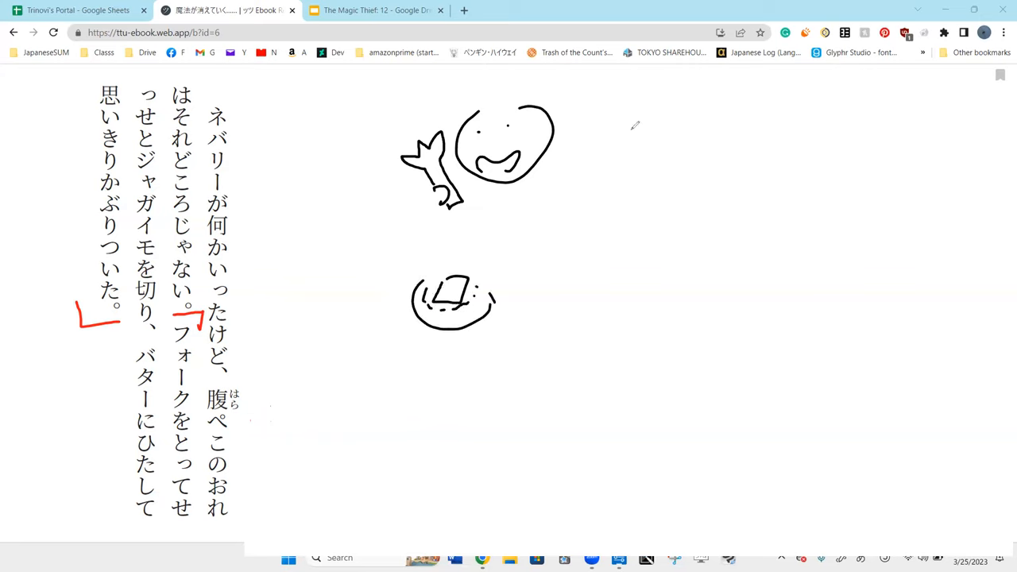
mouse_move(489, 278)
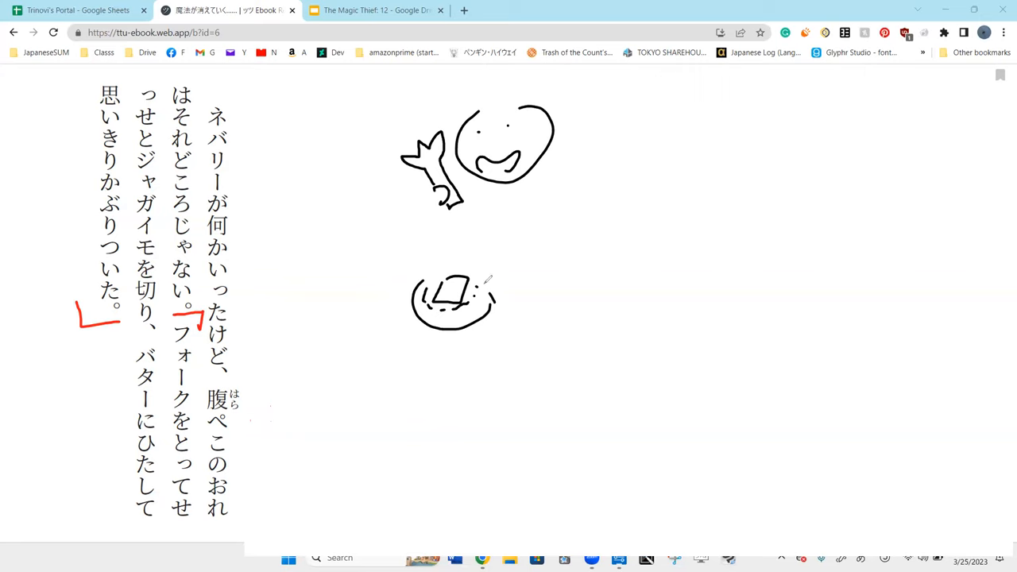
Step: Draw a red fork with motion lines into the pan item, then a pink arrow beside バターにひたして
left_click_drag(467, 314, 515, 280)
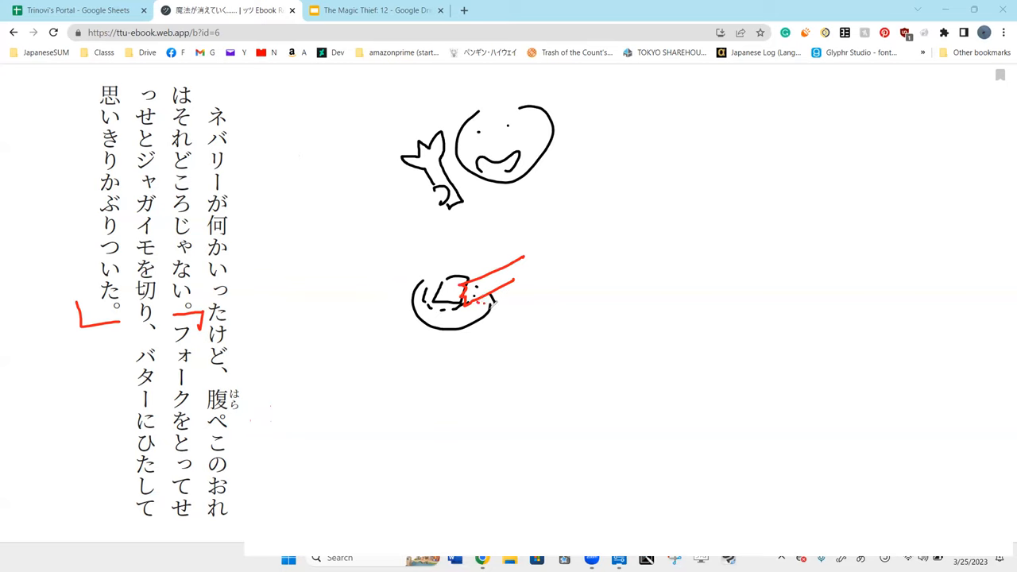
left_click_drag(477, 294, 492, 286)
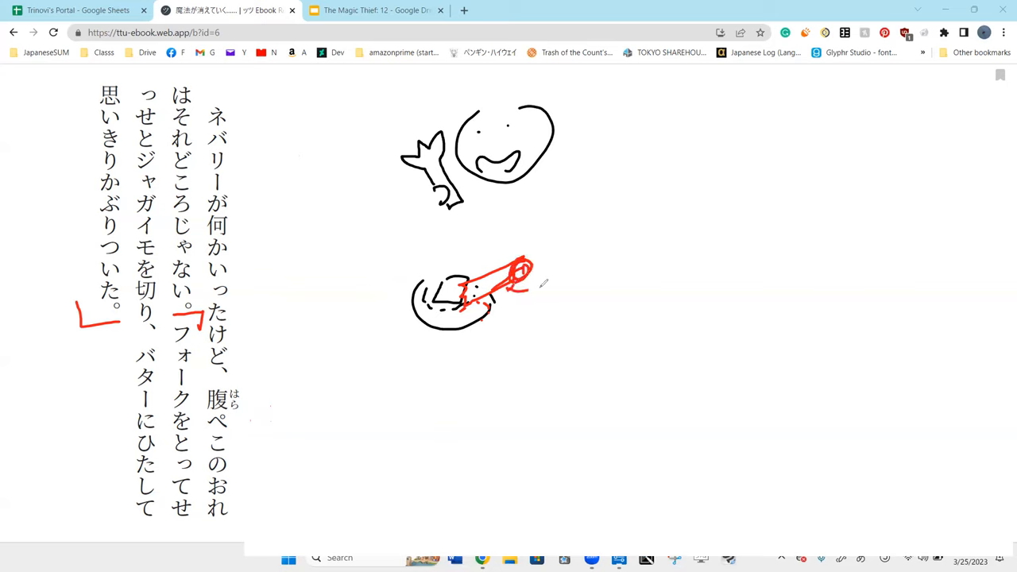
left_click_drag(521, 273, 579, 251)
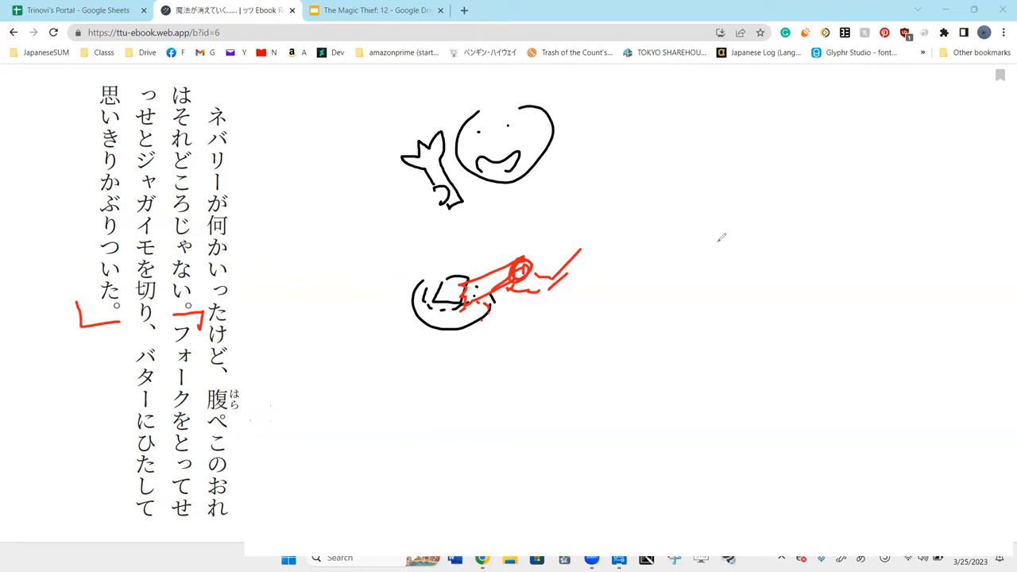
mouse_move(632, 286)
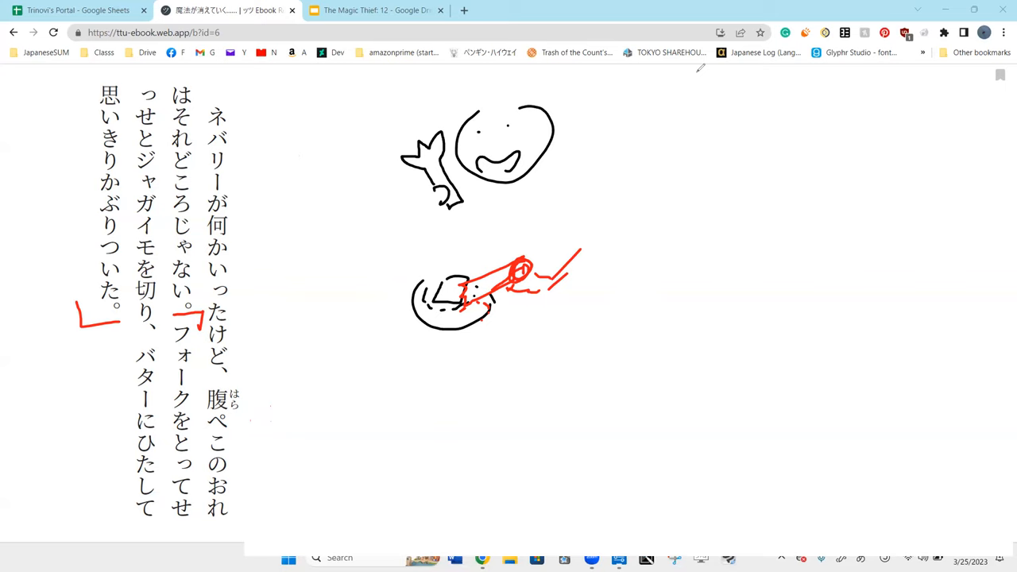
mouse_move(132, 433)
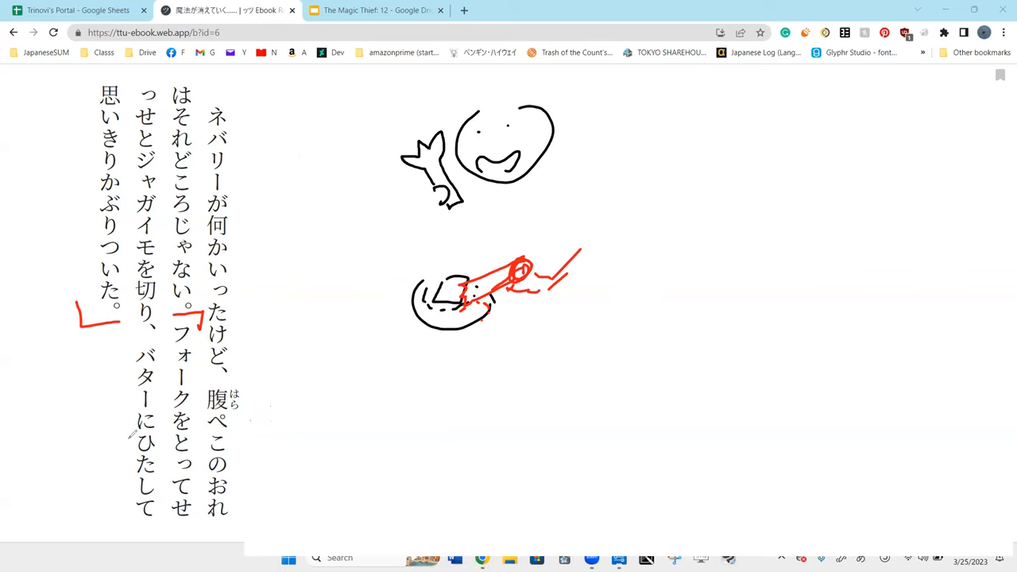
mouse_move(705, 97)
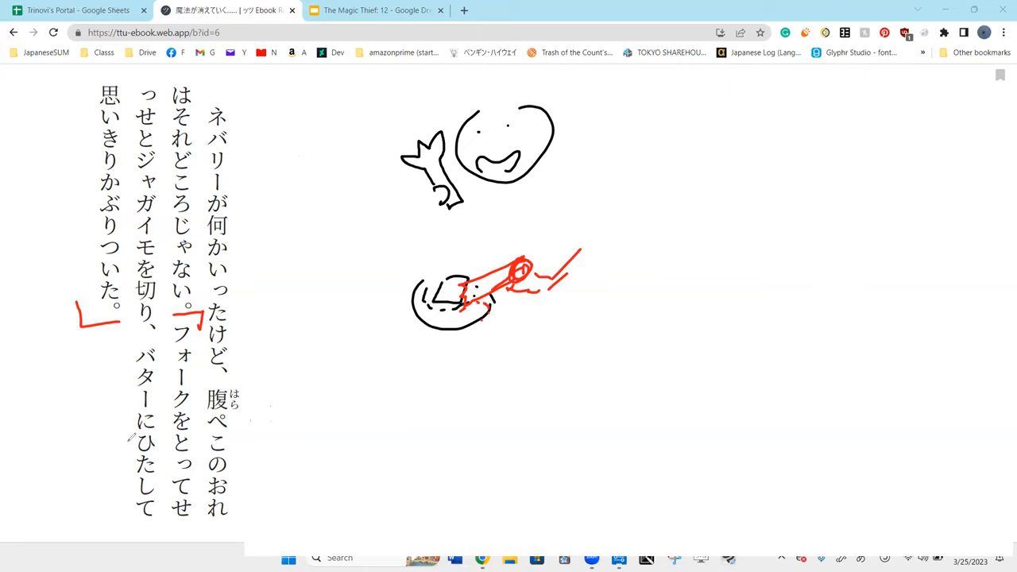
mouse_move(712, 90)
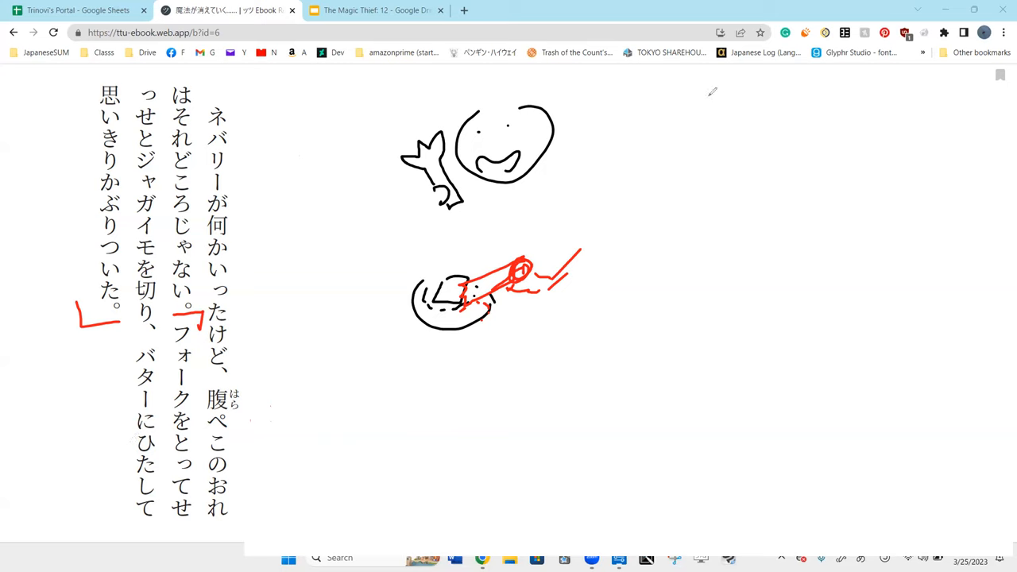
mouse_move(135, 442)
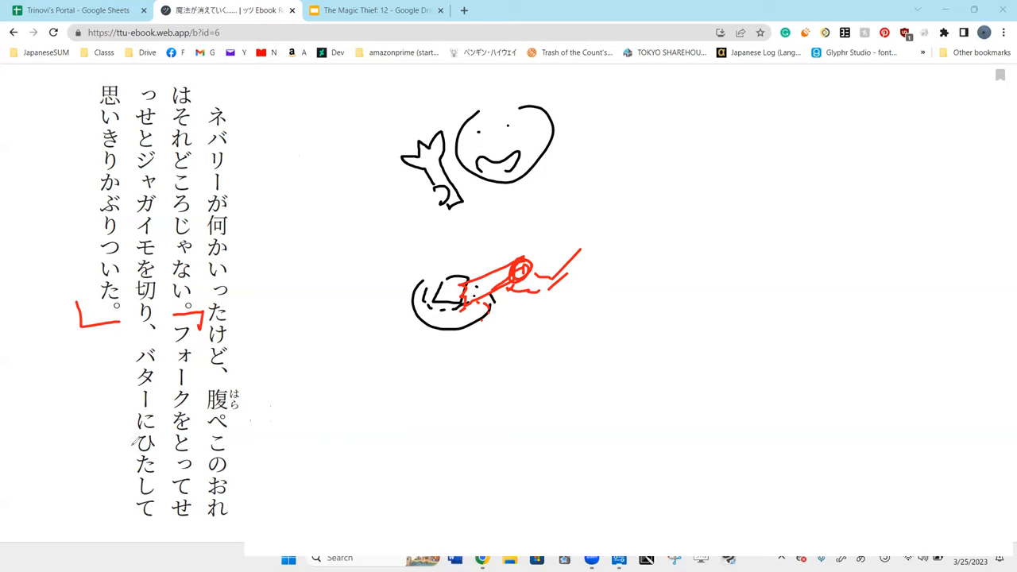
left_click_drag(130, 442, 135, 516)
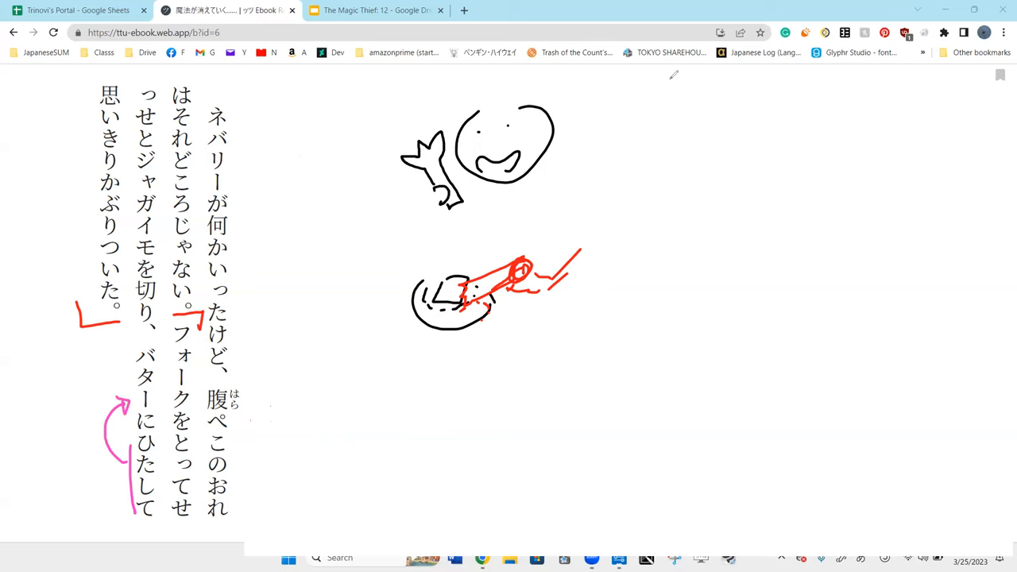
mouse_move(459, 382)
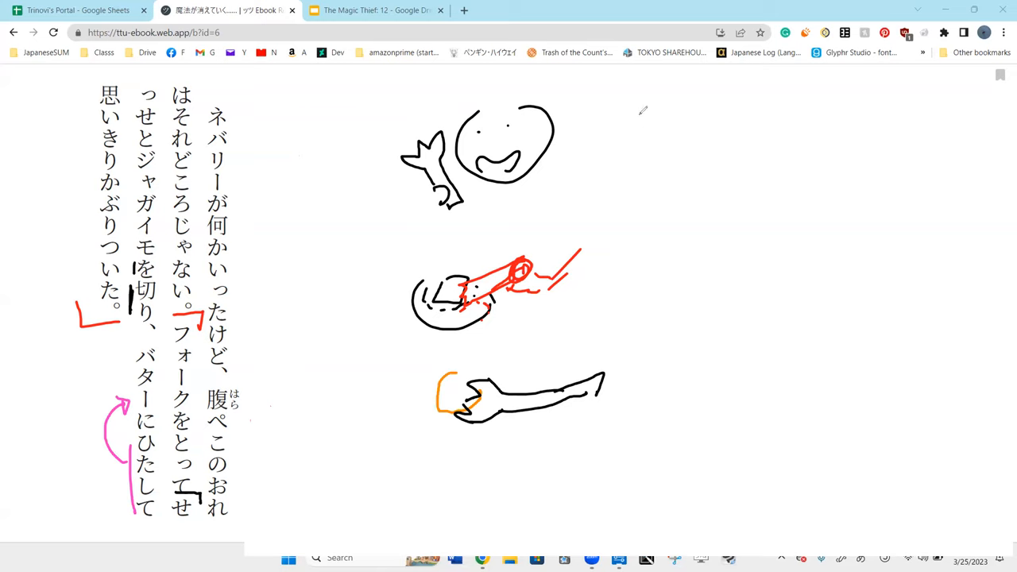
mouse_move(642, 65)
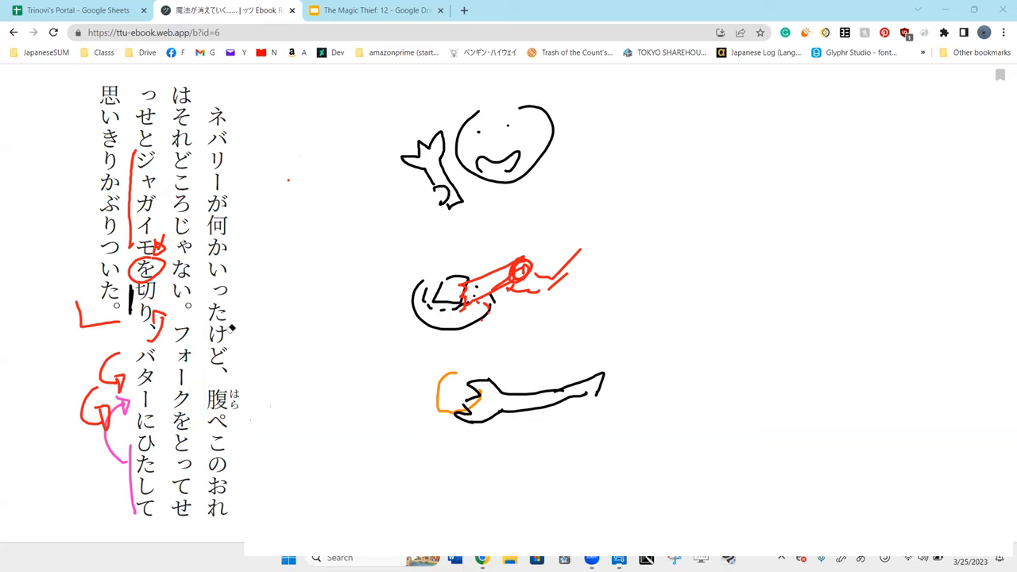
mouse_move(788, 95)
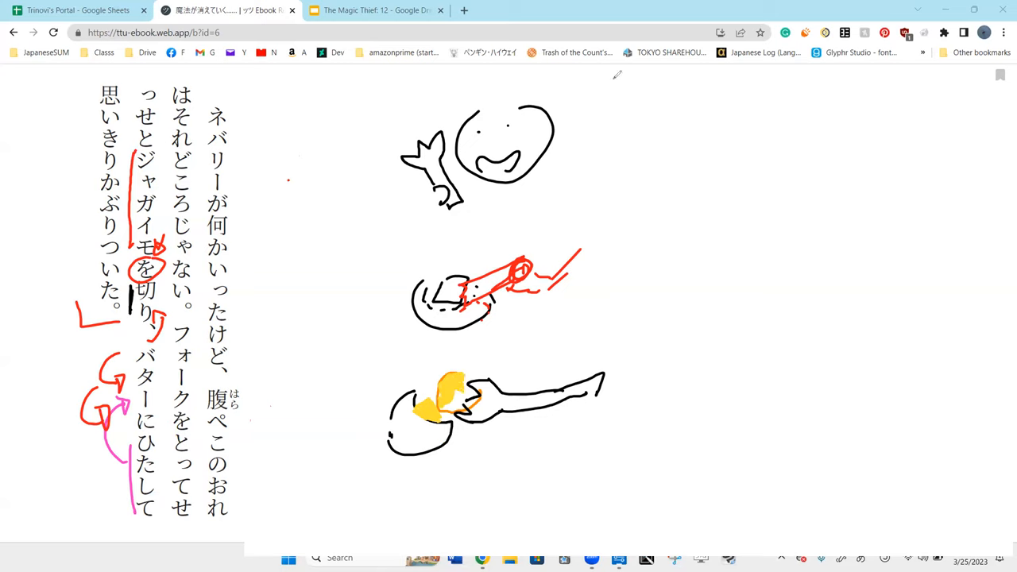
Step: Draw a brown mouth outline on the right and fill the piece inside it yellow
left_click_drag(680, 350, 791, 342)
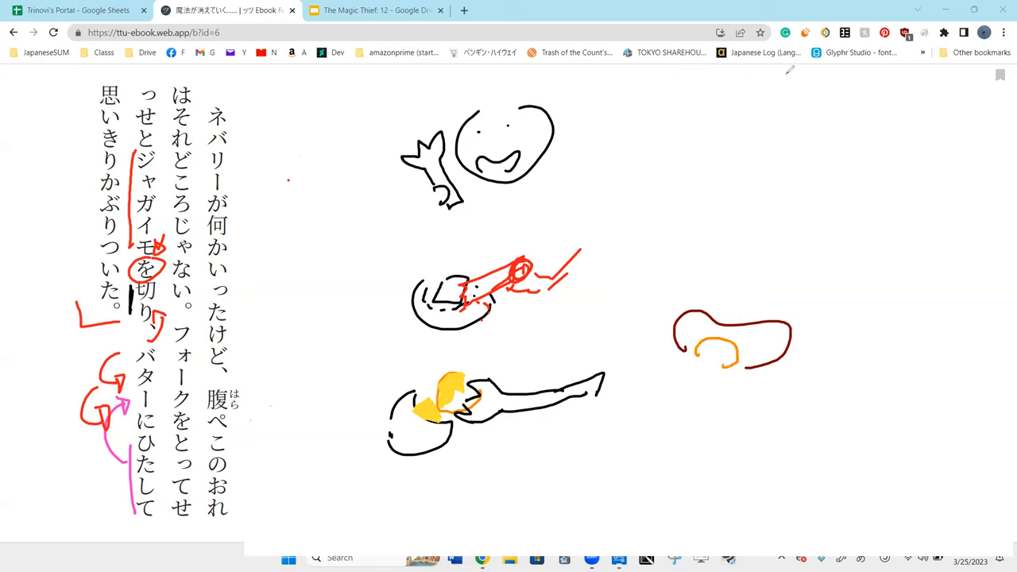
mouse_move(622, 105)
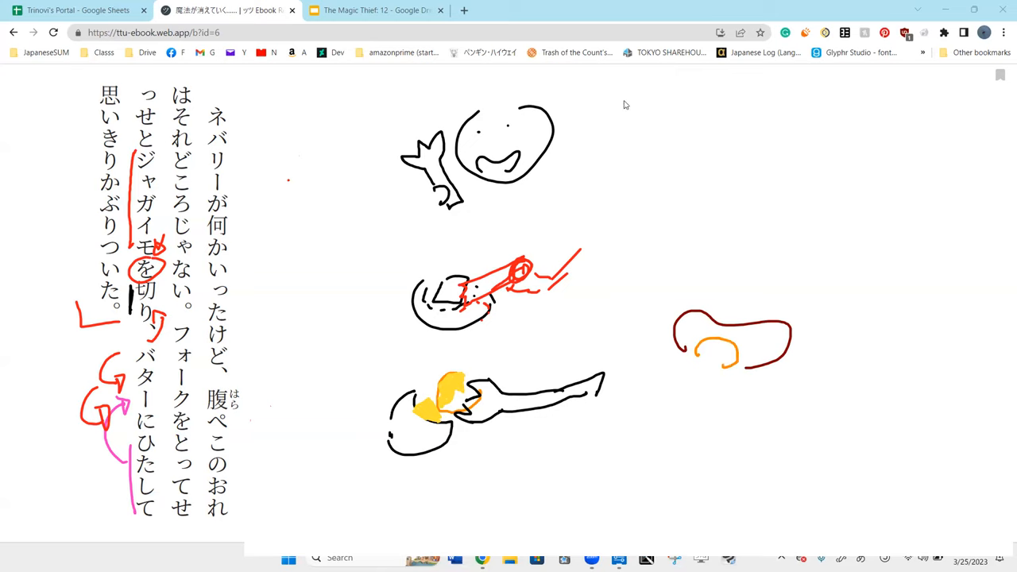
left_click_drag(696, 349, 731, 358)
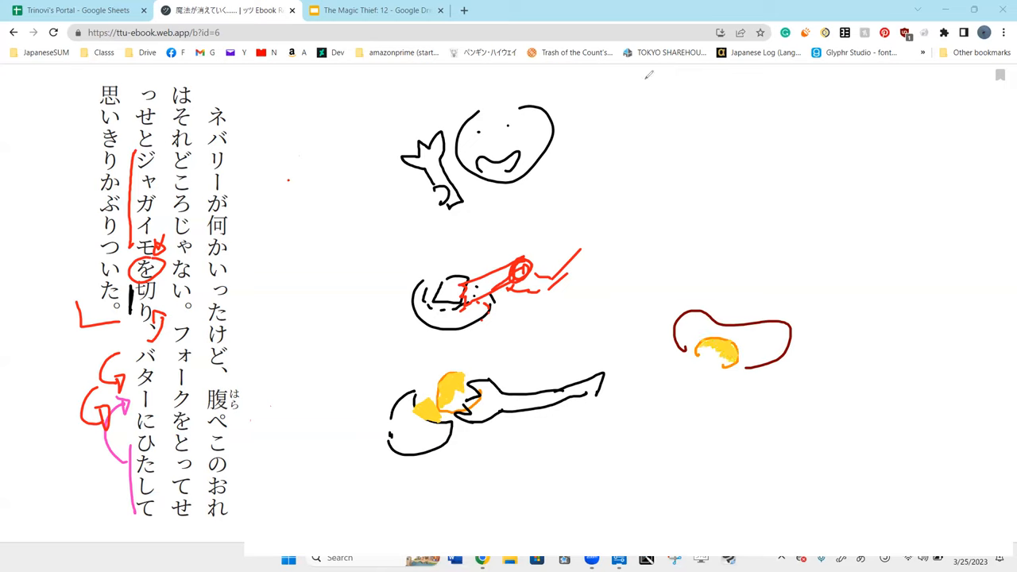
mouse_move(775, 85)
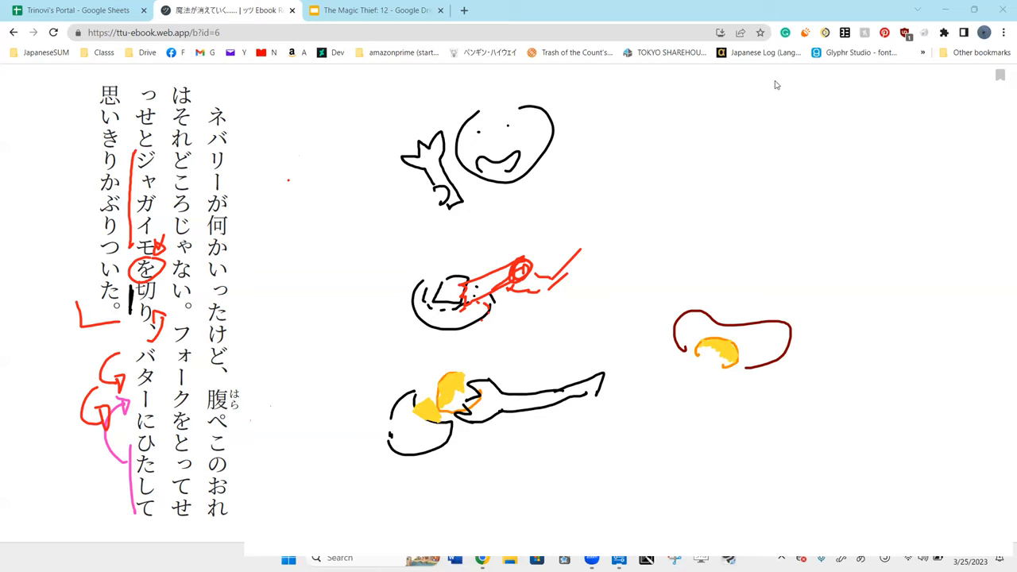
mouse_move(650, 366)
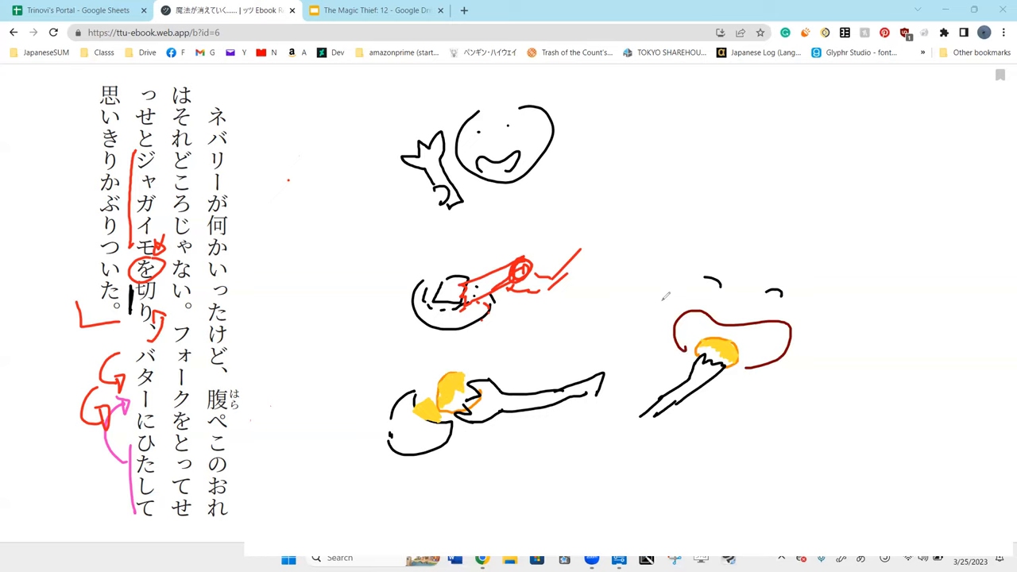
mouse_move(712, 229)
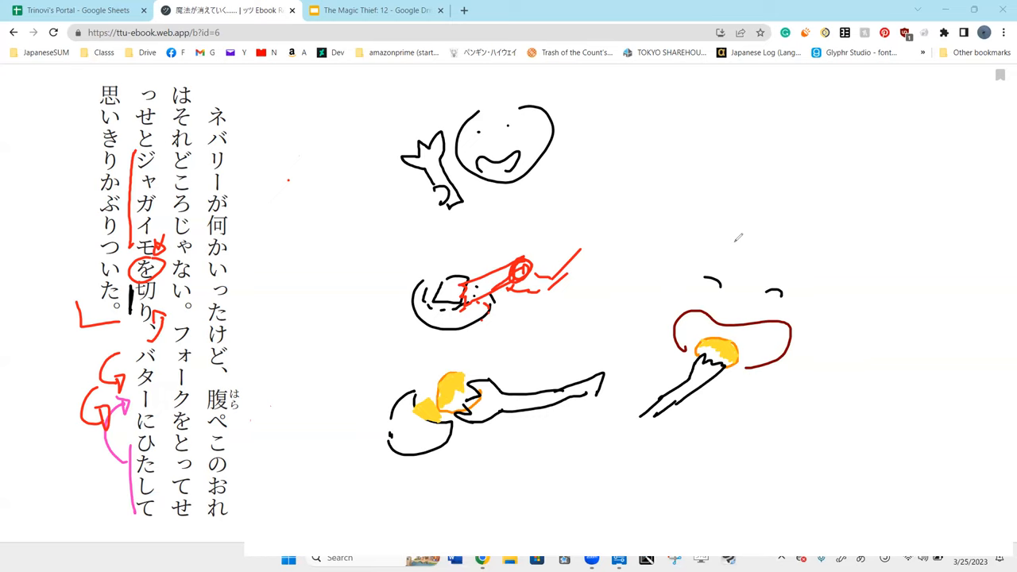
mouse_move(680, 272)
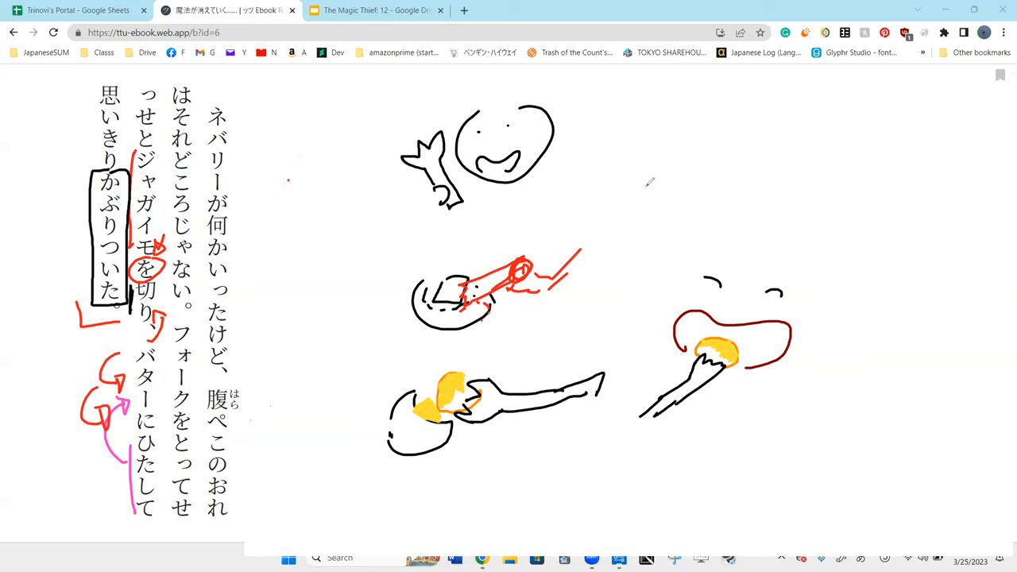
mouse_move(692, 184)
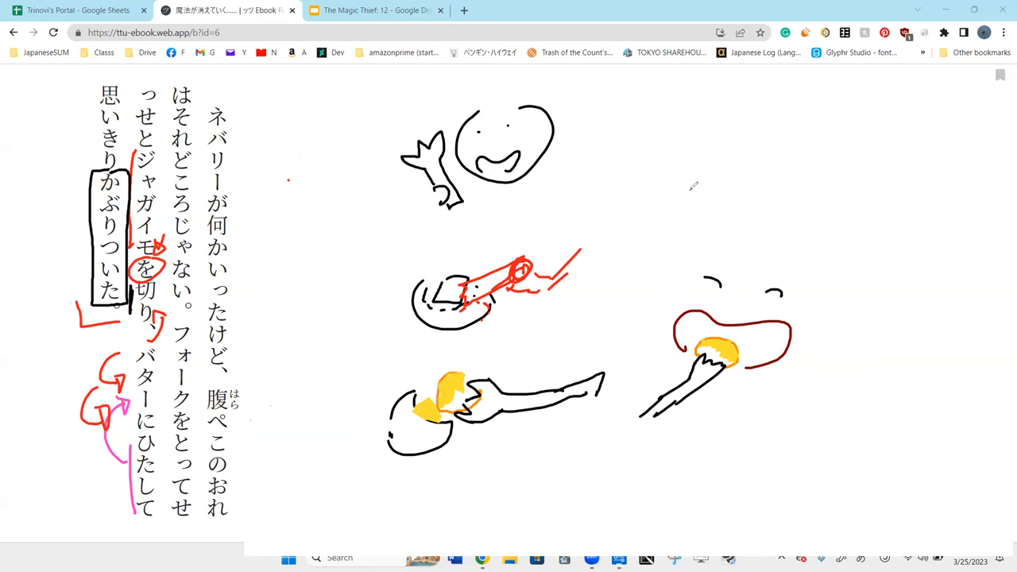
mouse_move(690, 200)
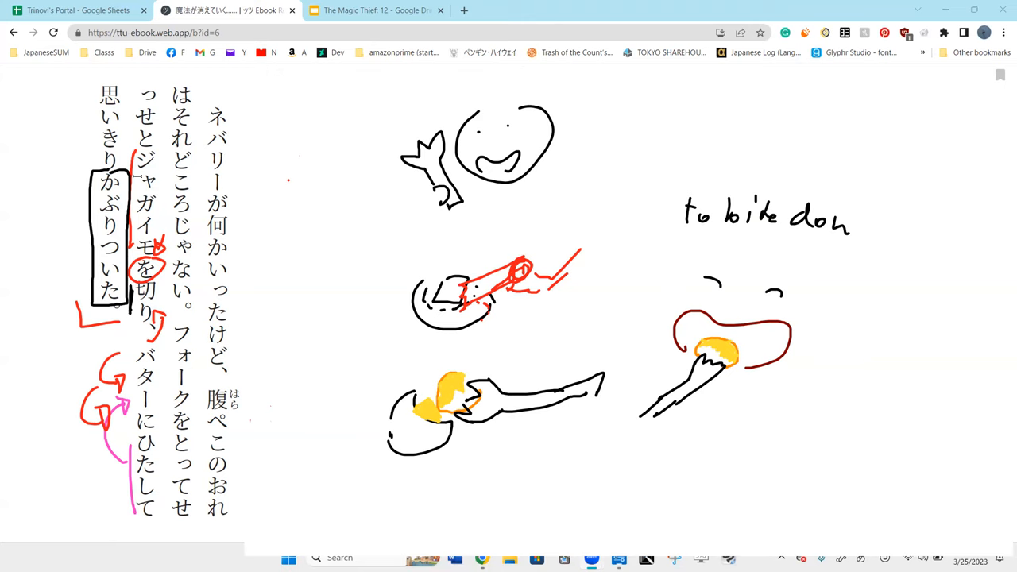
Step: Clear the marks around the last line and bracket 思いきりかぶりついた in black pen
left_click(108, 230)
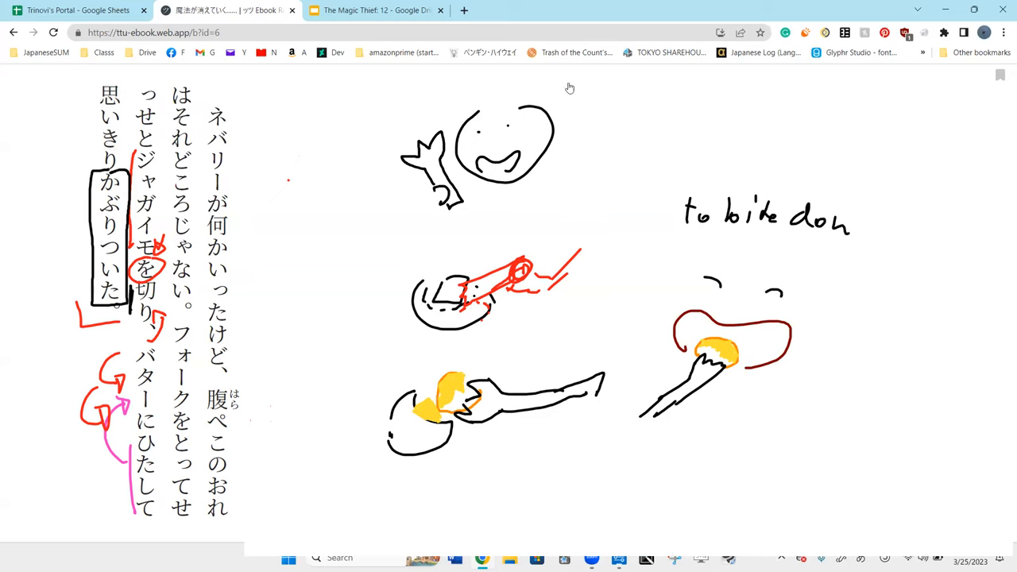
mouse_move(795, 232)
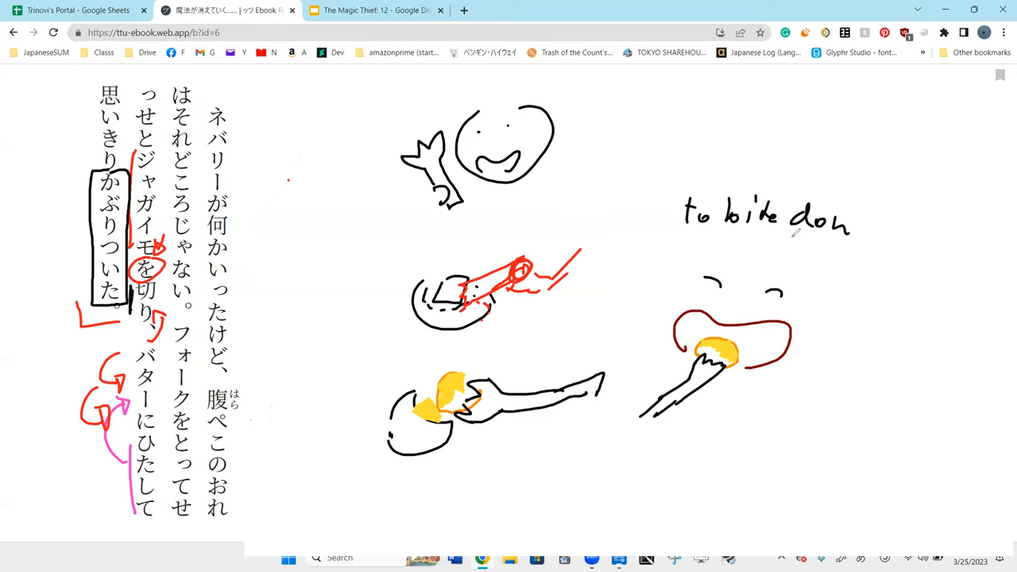
mouse_move(756, 152)
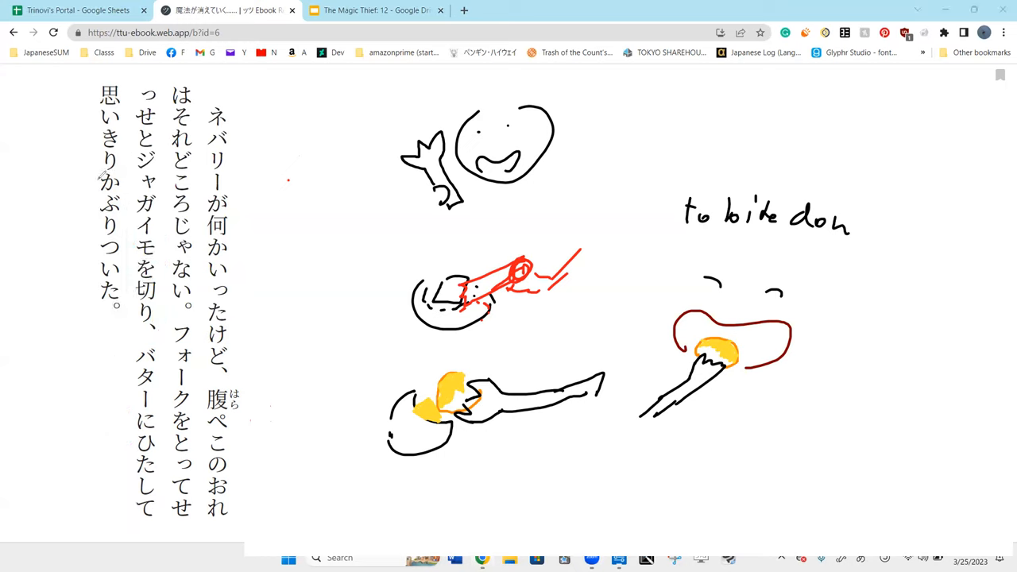
left_click_drag(103, 174, 77, 310)
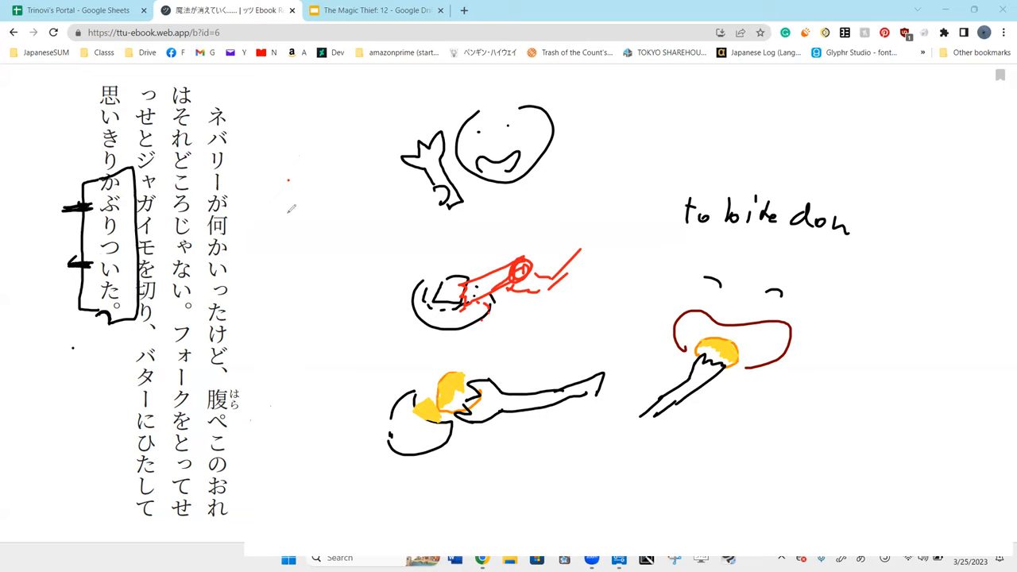
mouse_move(8, 138)
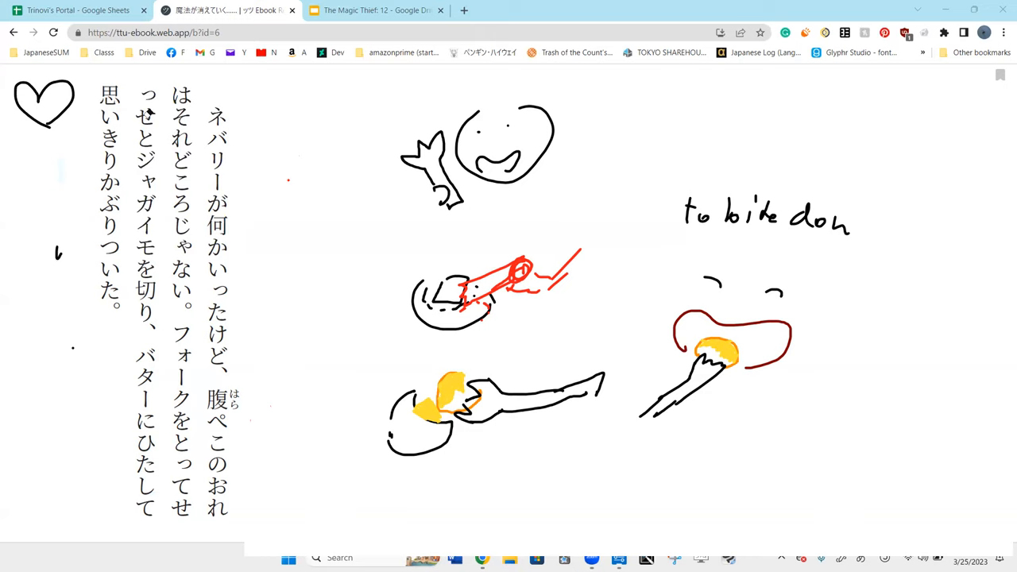
Step: Draw arrows at both pen sketches, then switch to the Magic Thief 12 slide deck
left_click_drag(429, 87, 453, 127)
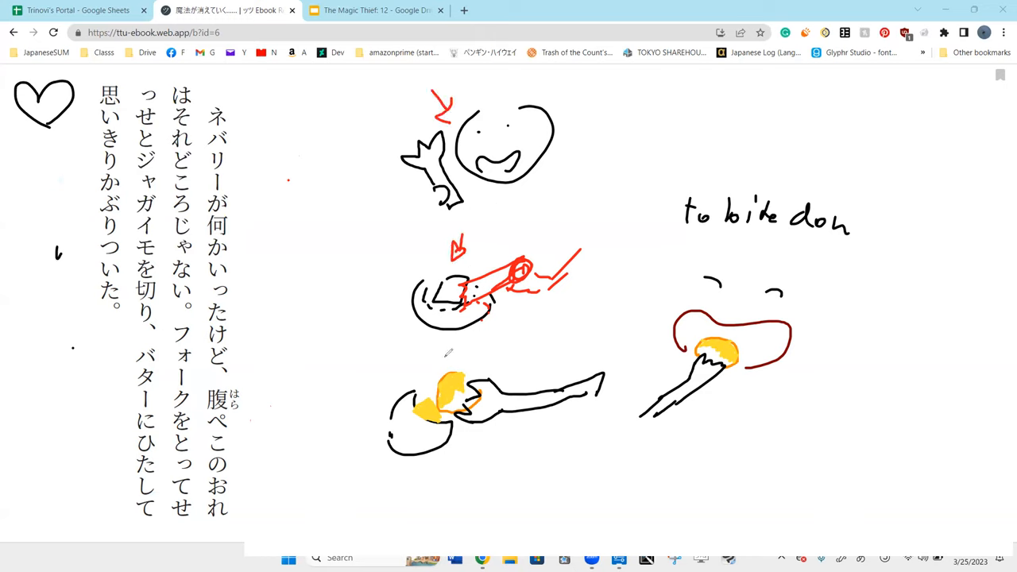
left_click_drag(426, 365, 464, 358)
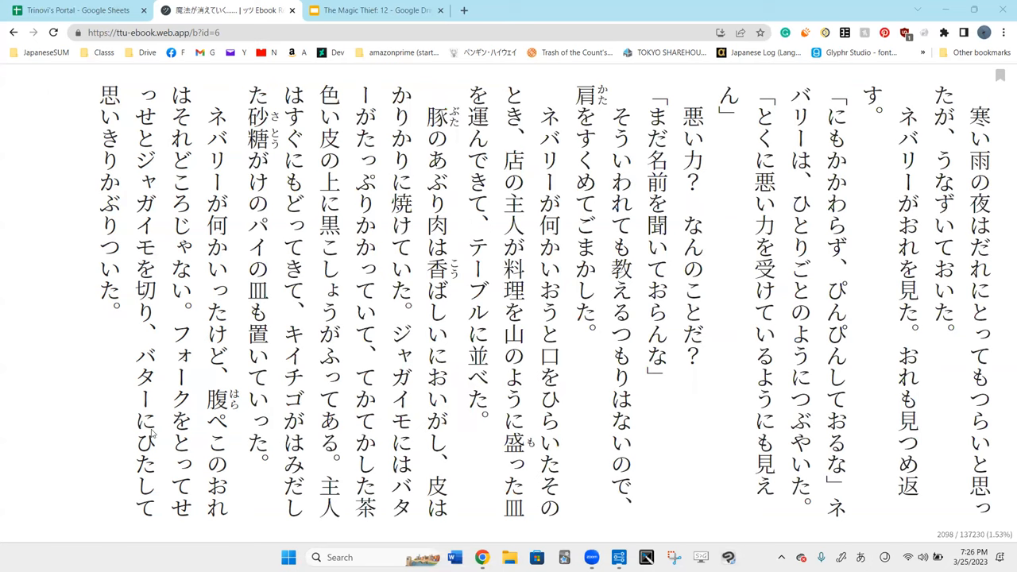
left_click(374, 10)
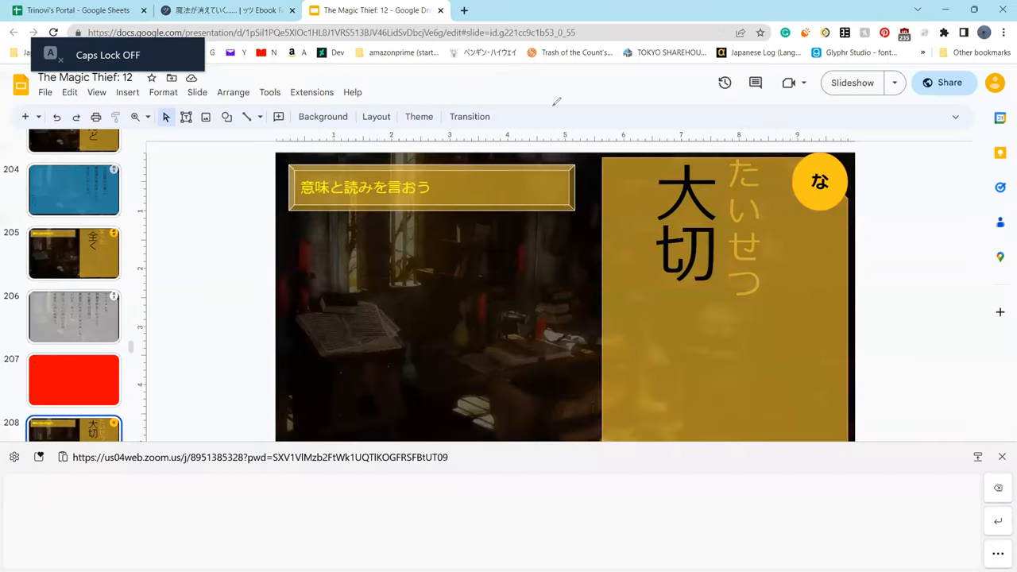
Step: Start the slideshow full screen on the 大切 (たいせつ) vocabulary slide
left_click(851, 83)
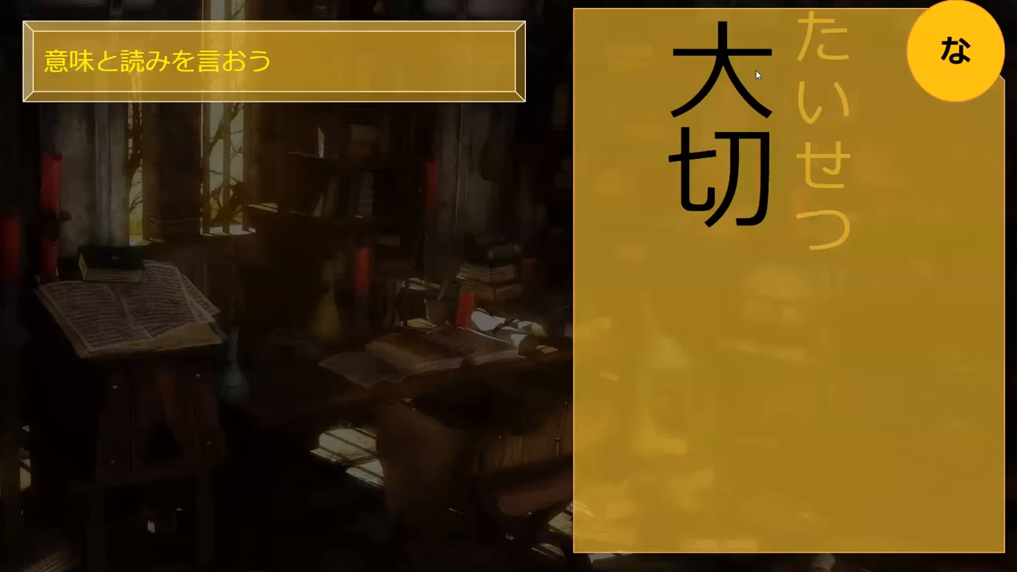
mouse_move(467, 432)
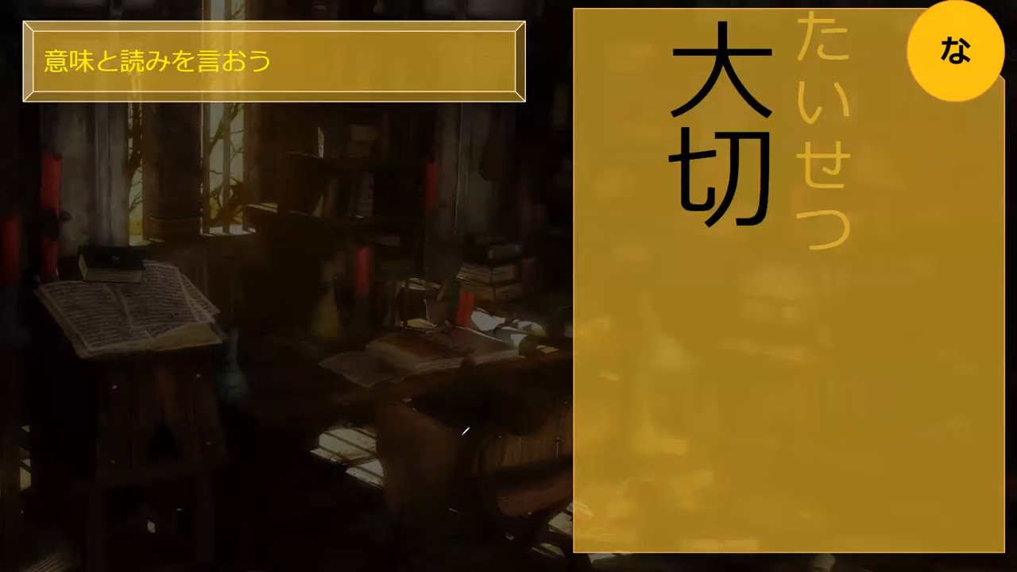
mouse_move(464, 247)
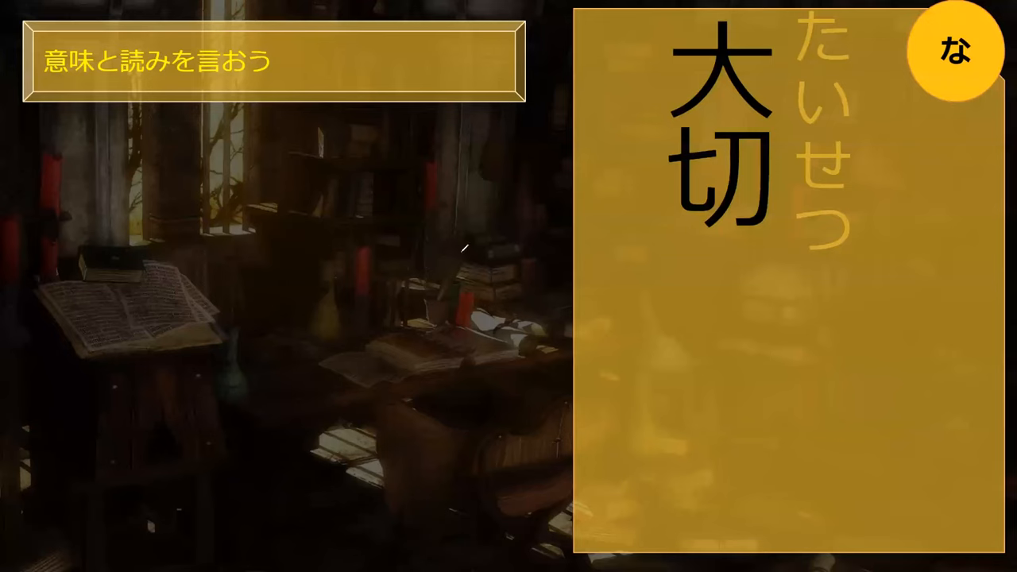
mouse_move(502, 271)
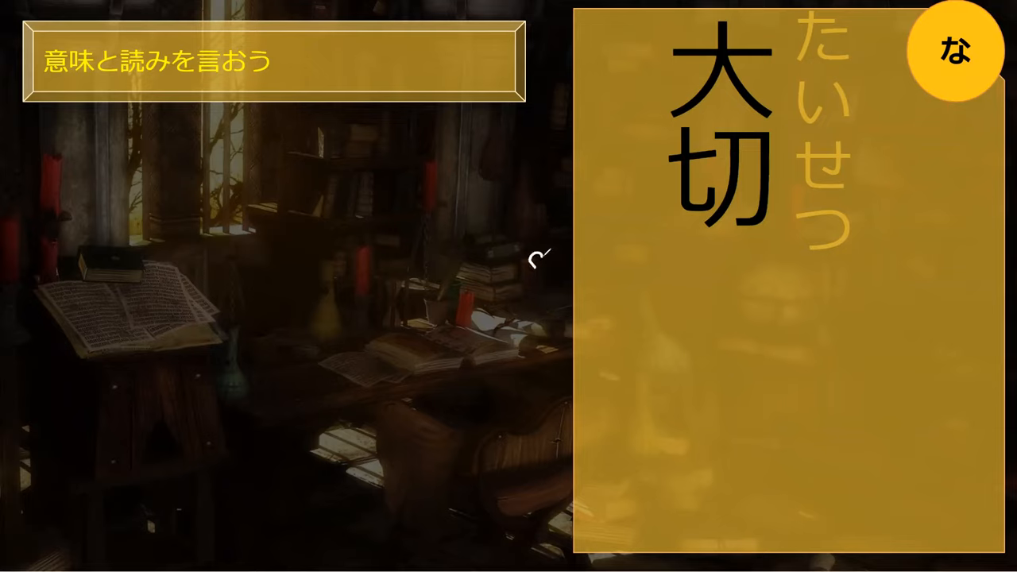
mouse_move(493, 332)
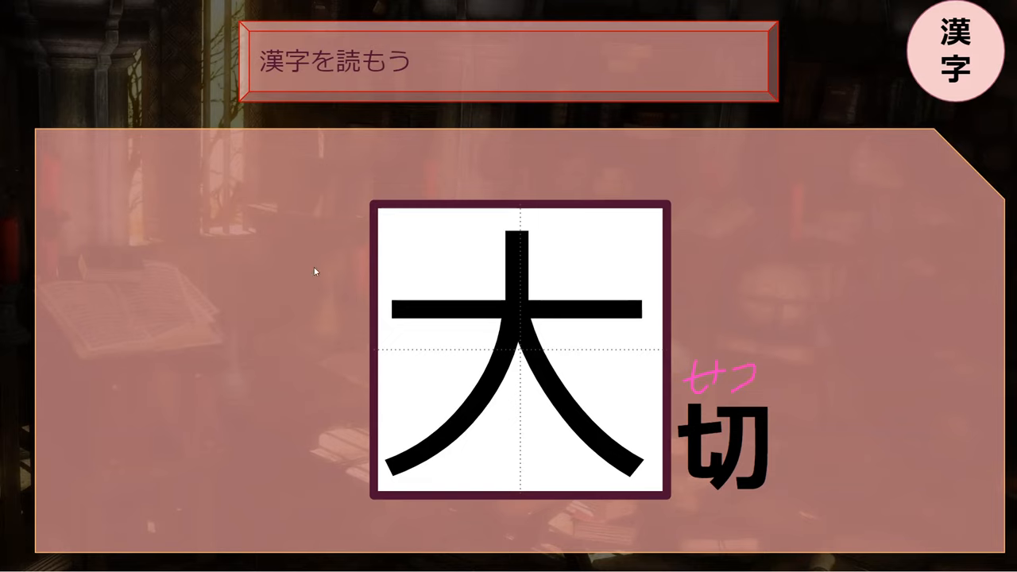
mouse_move(188, 276)
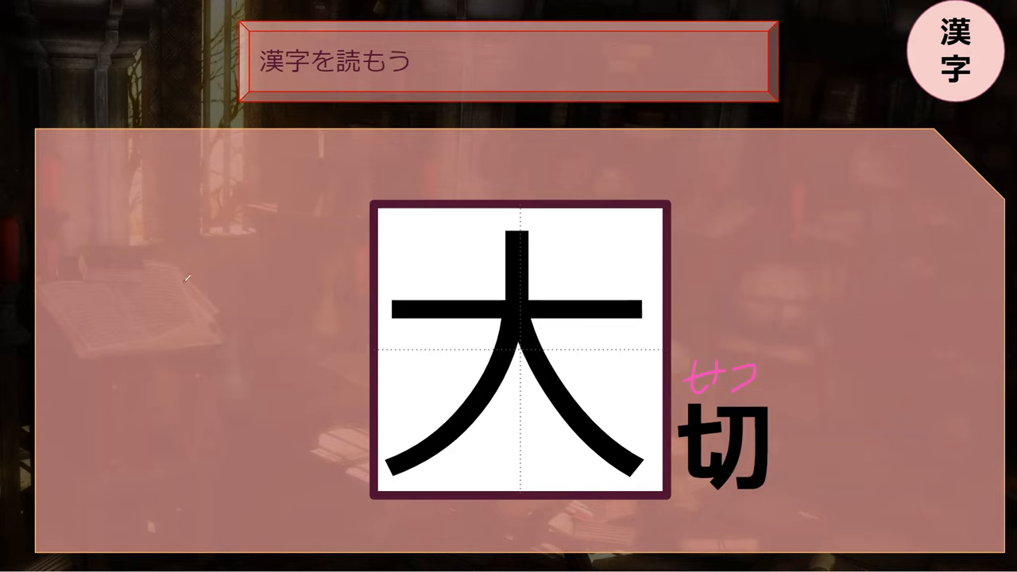
mouse_move(232, 47)
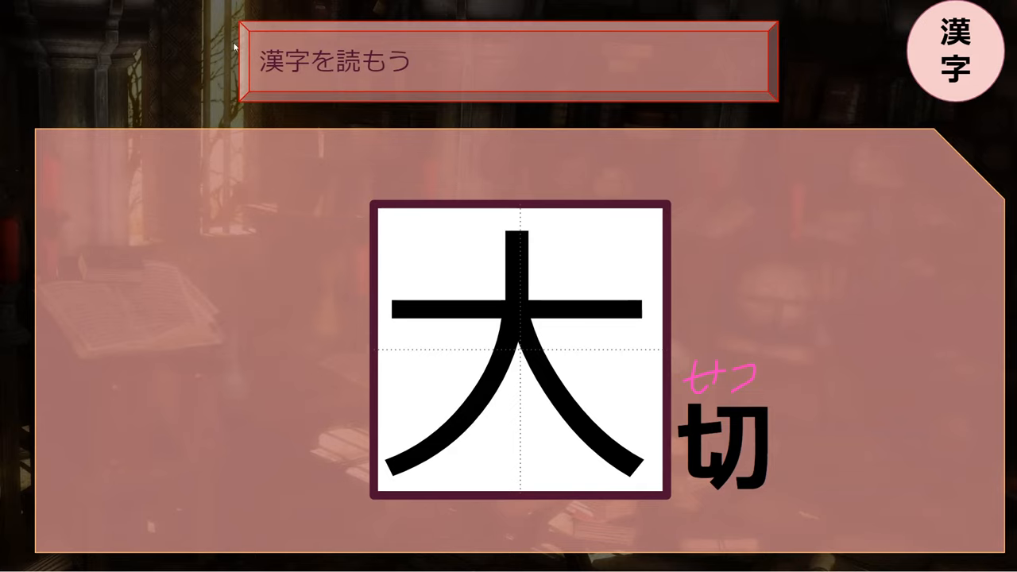
mouse_move(493, 85)
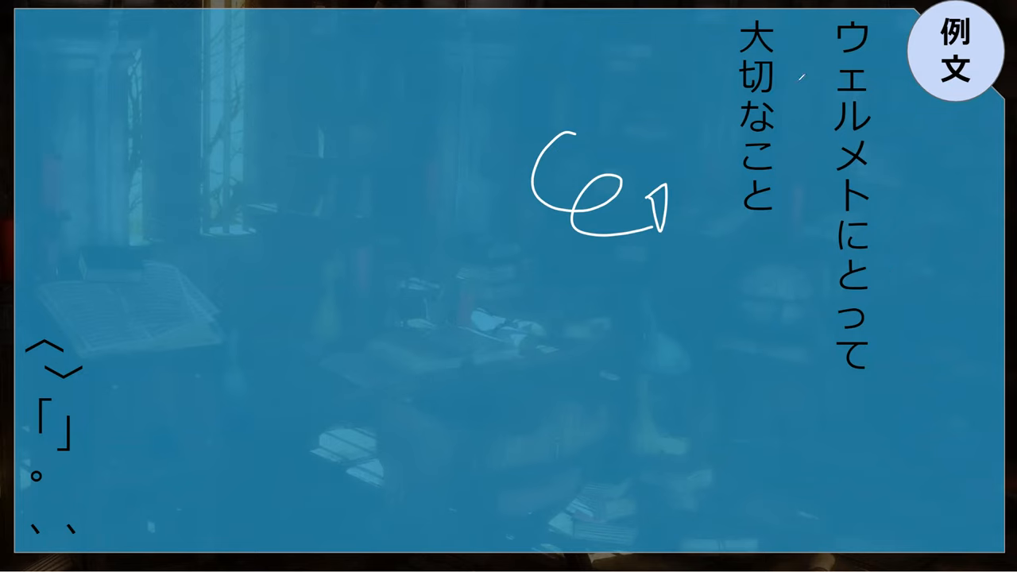
Step: Write a short white pen stroke beside the vertical example sentence
left_click_drag(723, 143, 723, 231)
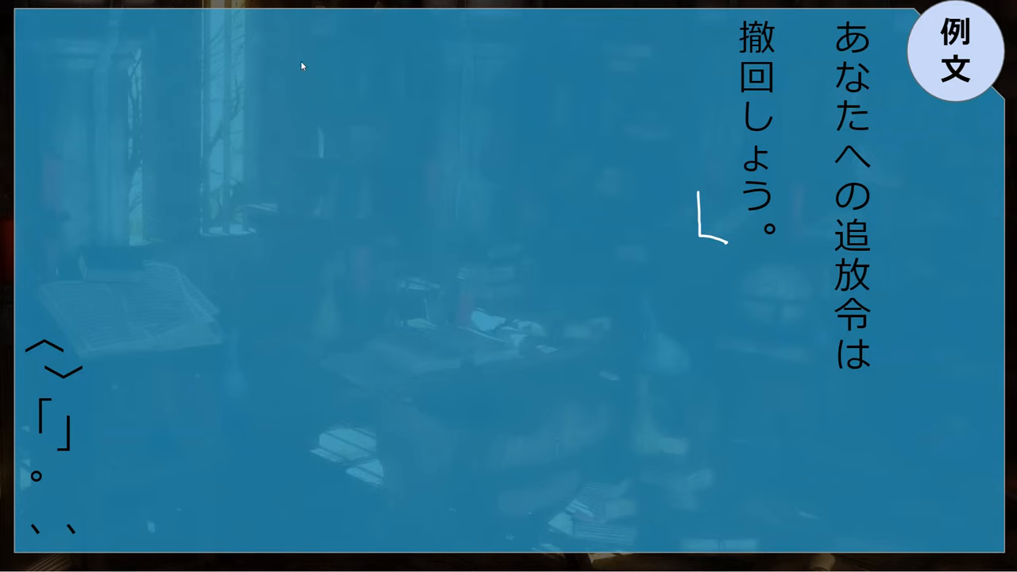
mouse_move(290, 242)
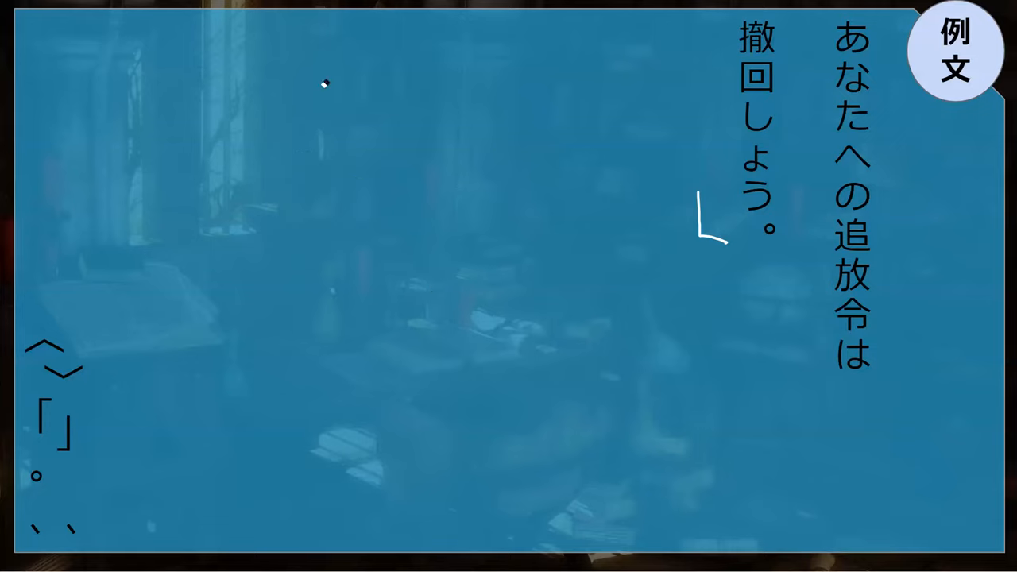
mouse_move(309, 215)
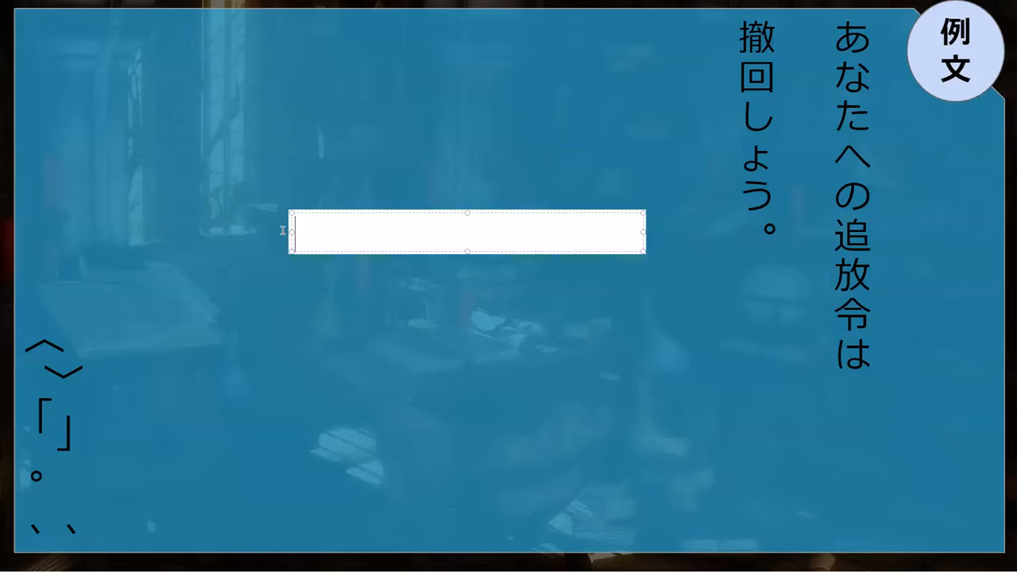
Step: Add a typed note reading 事件 (じけん) on the 撤回 example-sentence slide
type("じk")
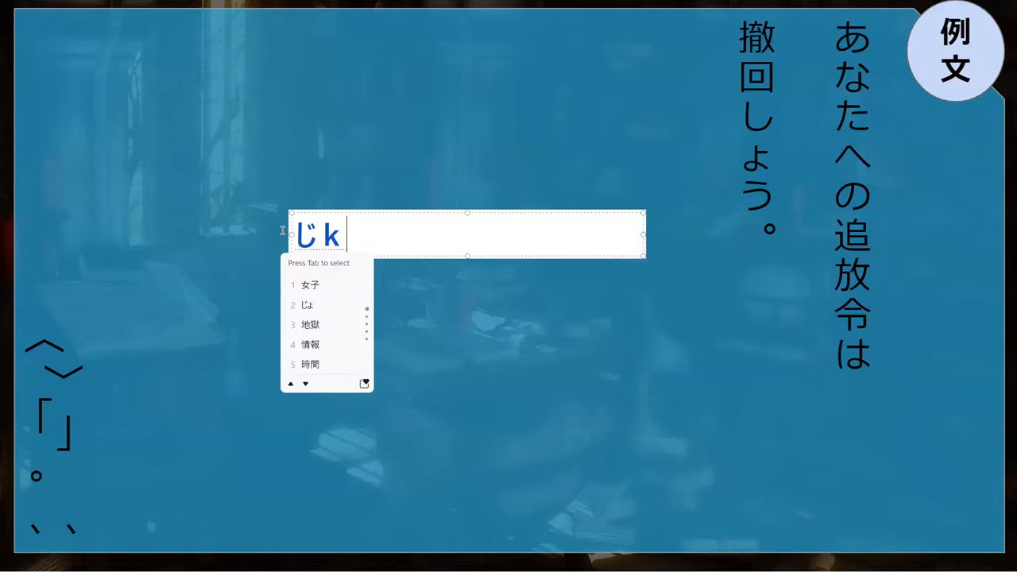
type("事件")
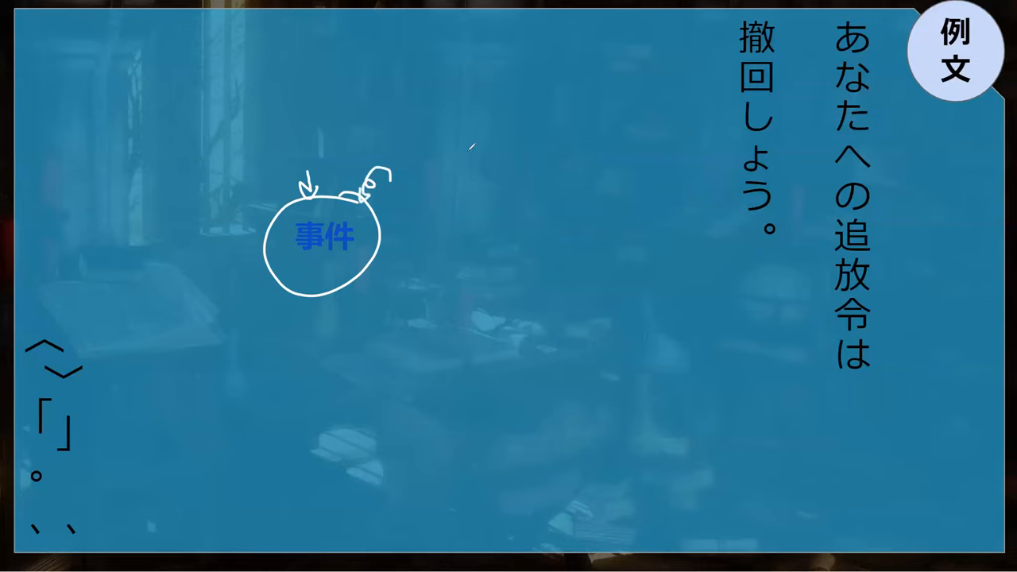
mouse_move(489, 176)
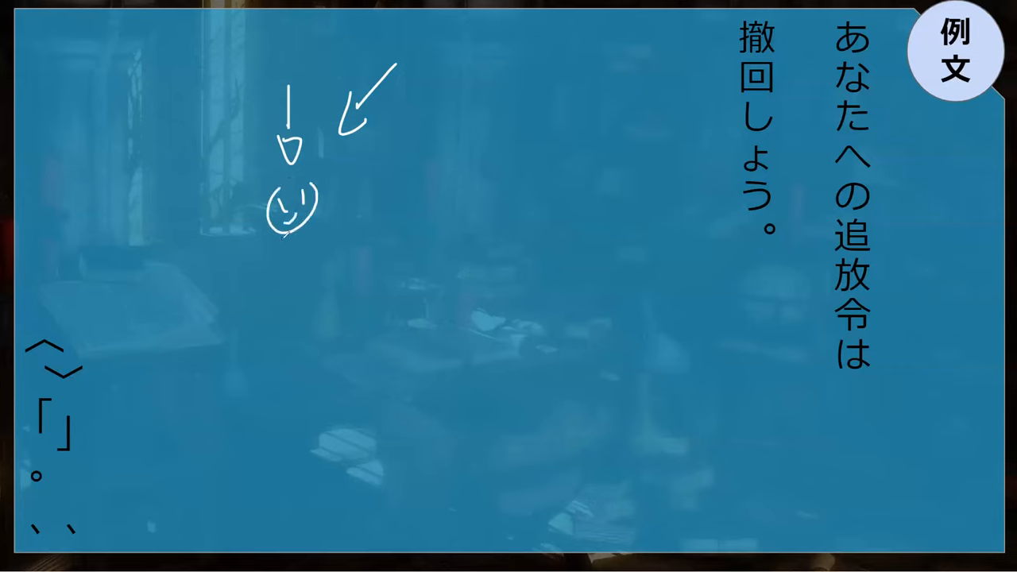
Step: Draw a pen arrow beside the example sentence on the slide
left_click_drag(294, 238, 298, 294)
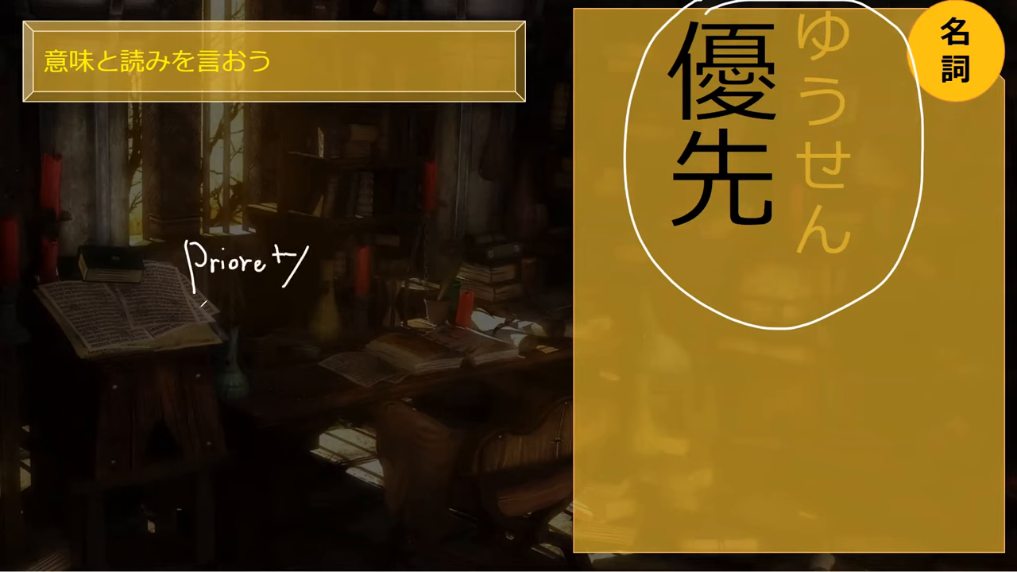
mouse_move(665, 343)
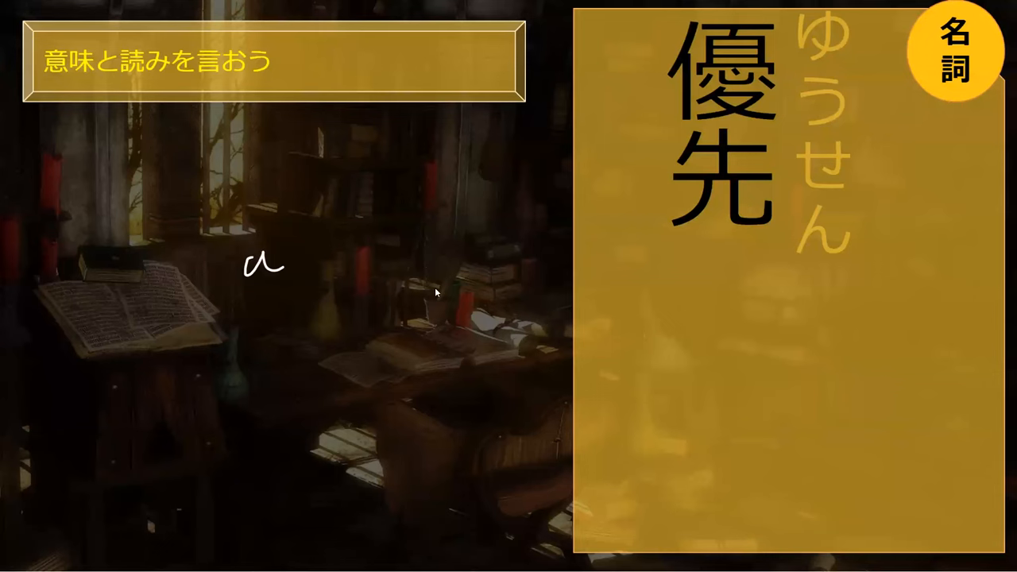
mouse_move(499, 45)
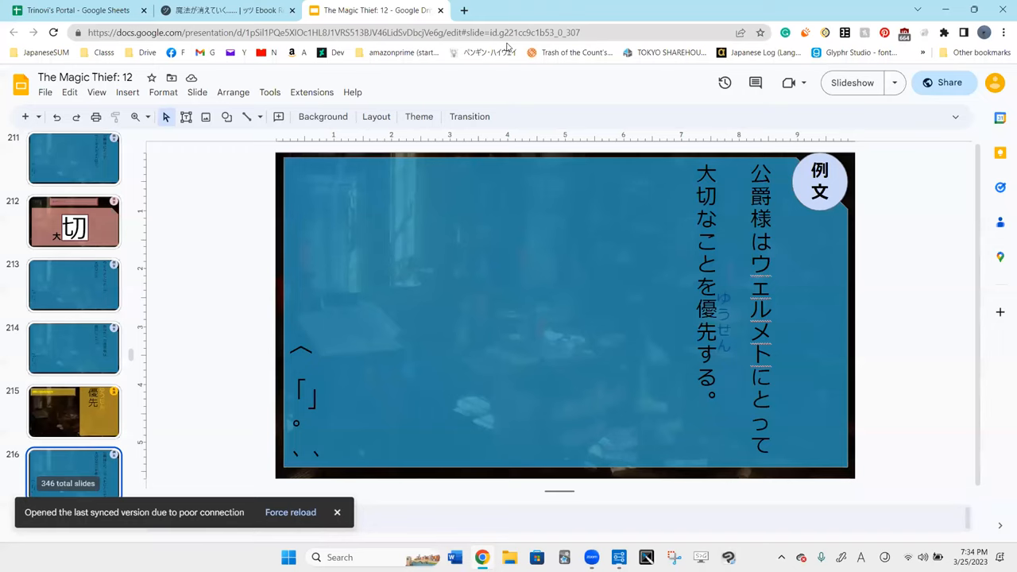
mouse_move(508, 499)
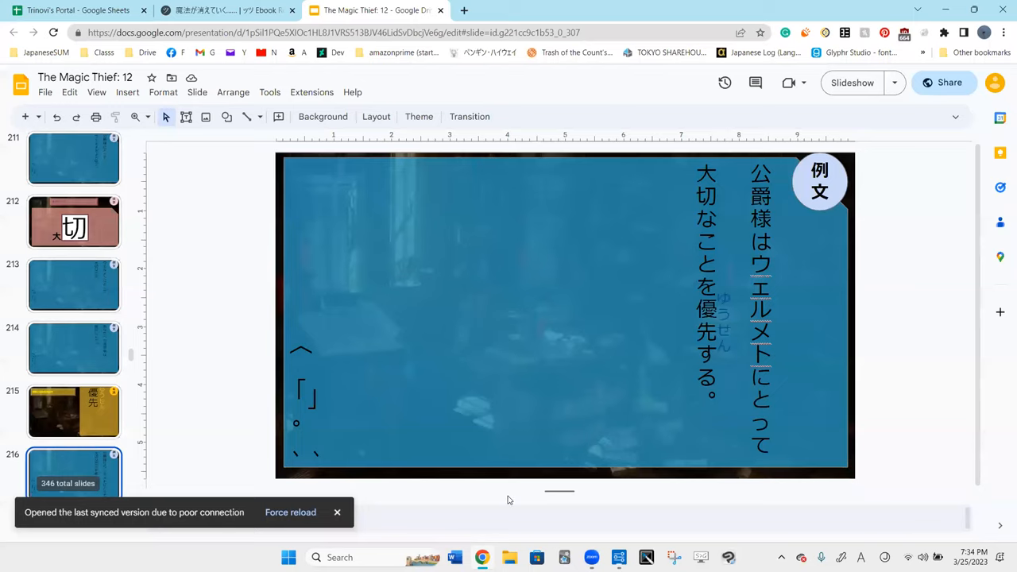